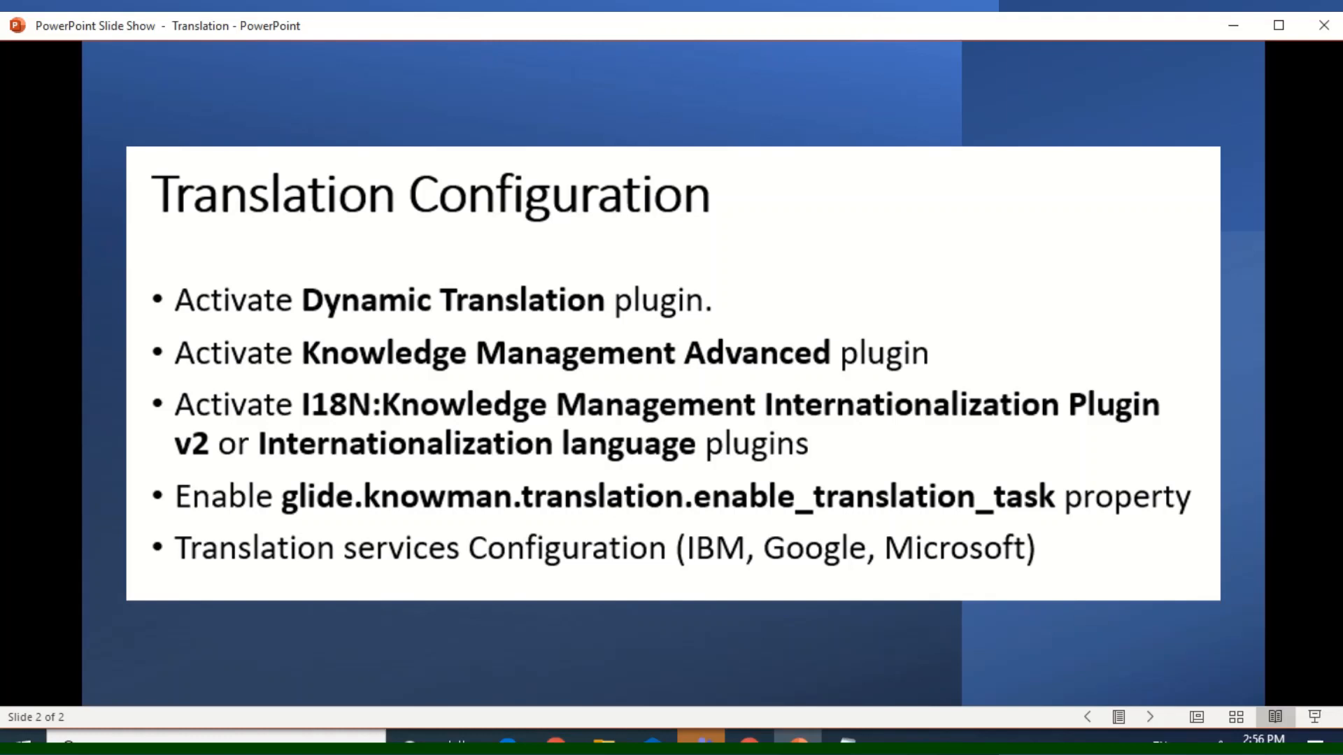
pyautogui.moveTo(333, 576)
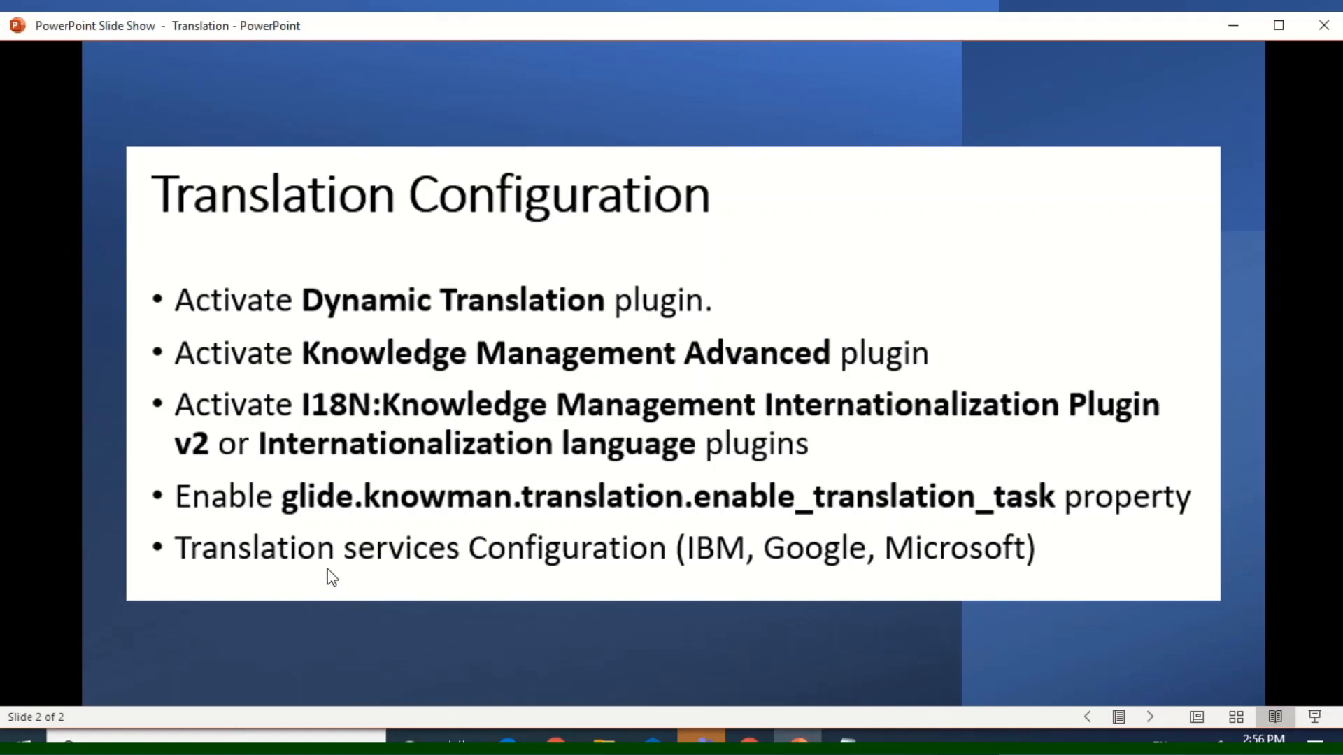
pyautogui.moveTo(749, 505)
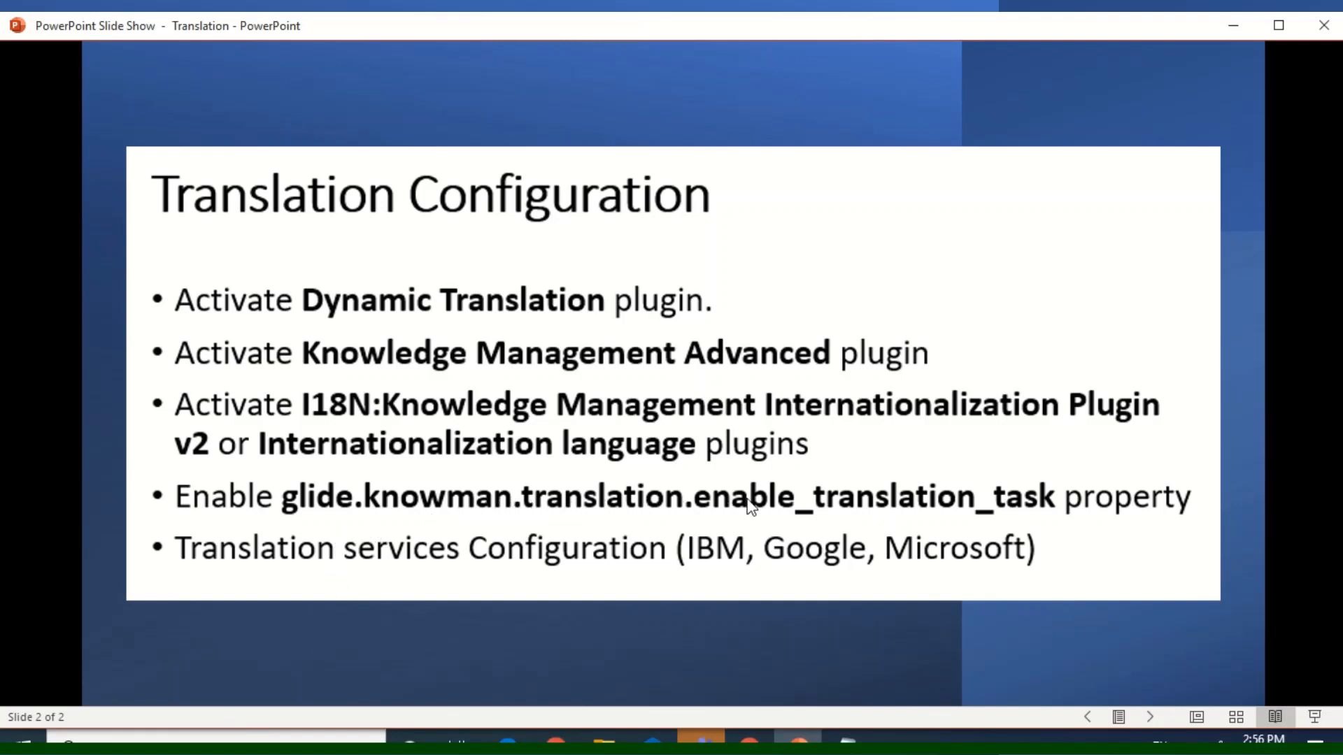
pyautogui.moveTo(989, 501)
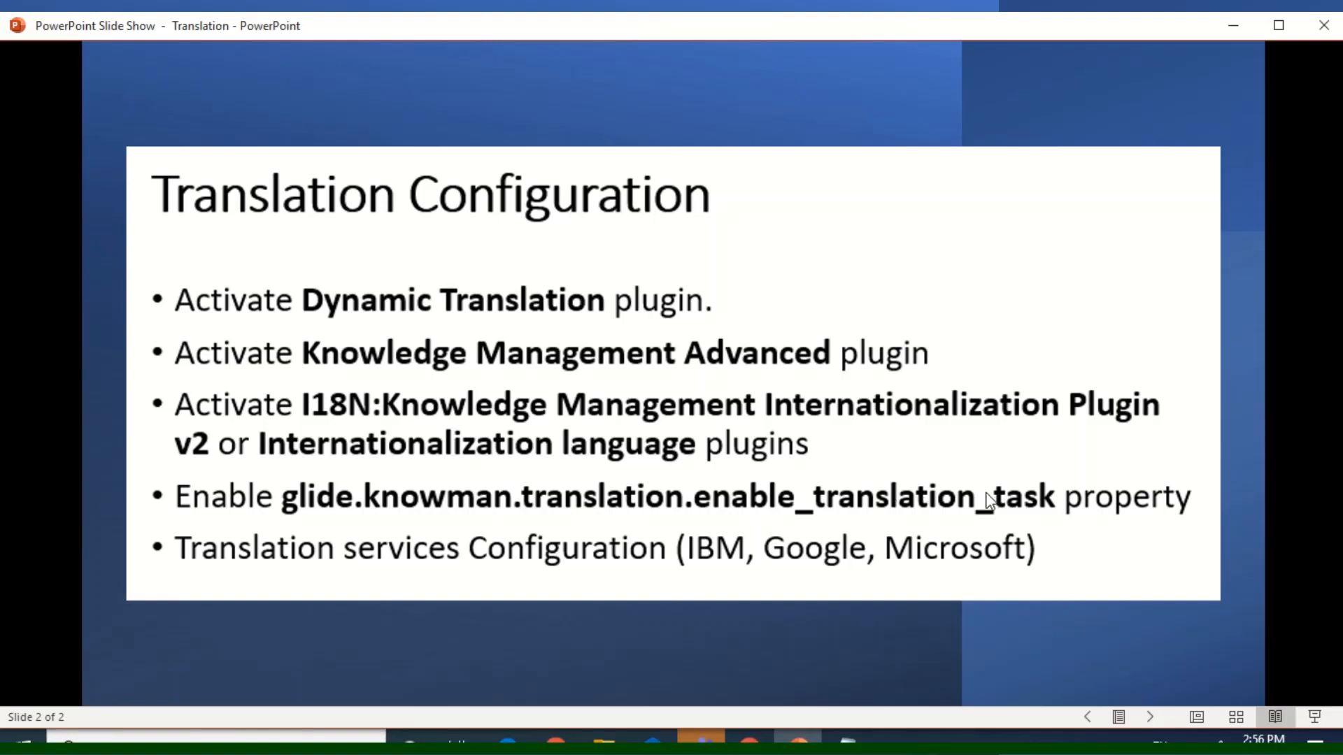
pyautogui.moveTo(786, 501)
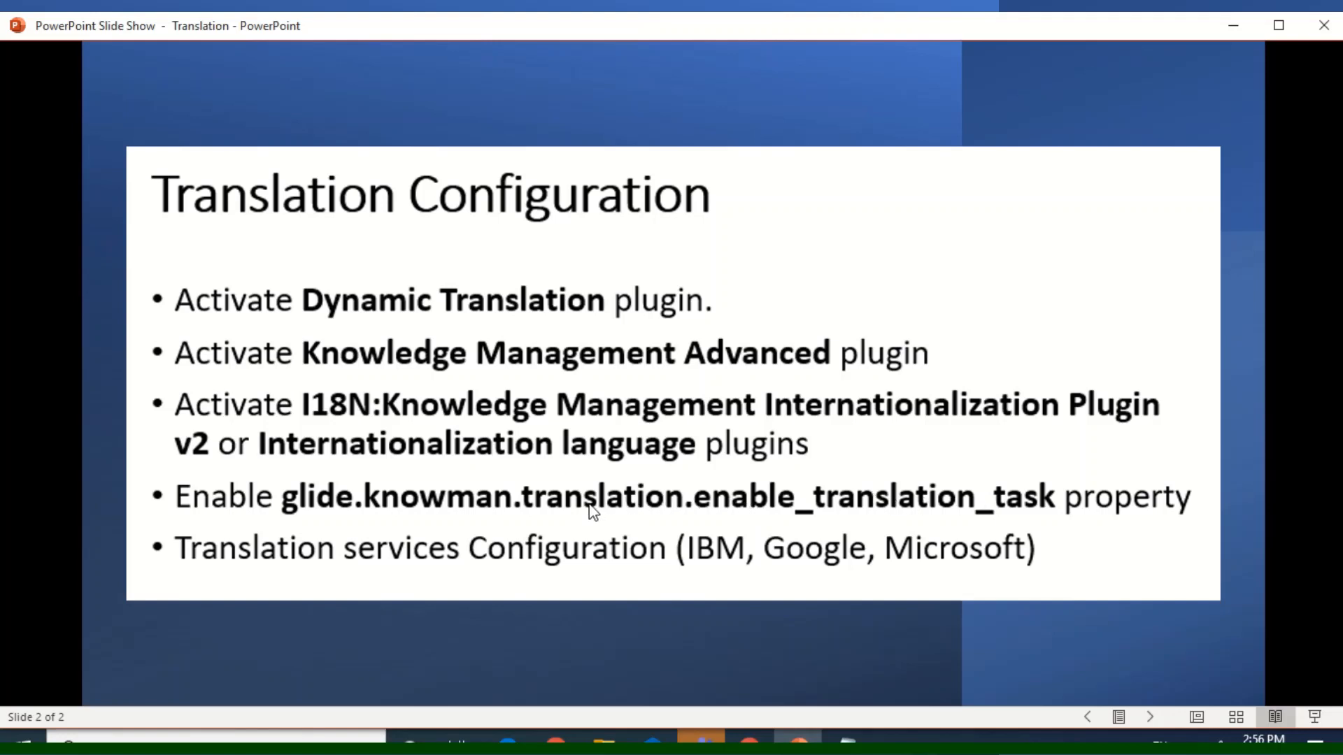
pyautogui.moveTo(336, 552)
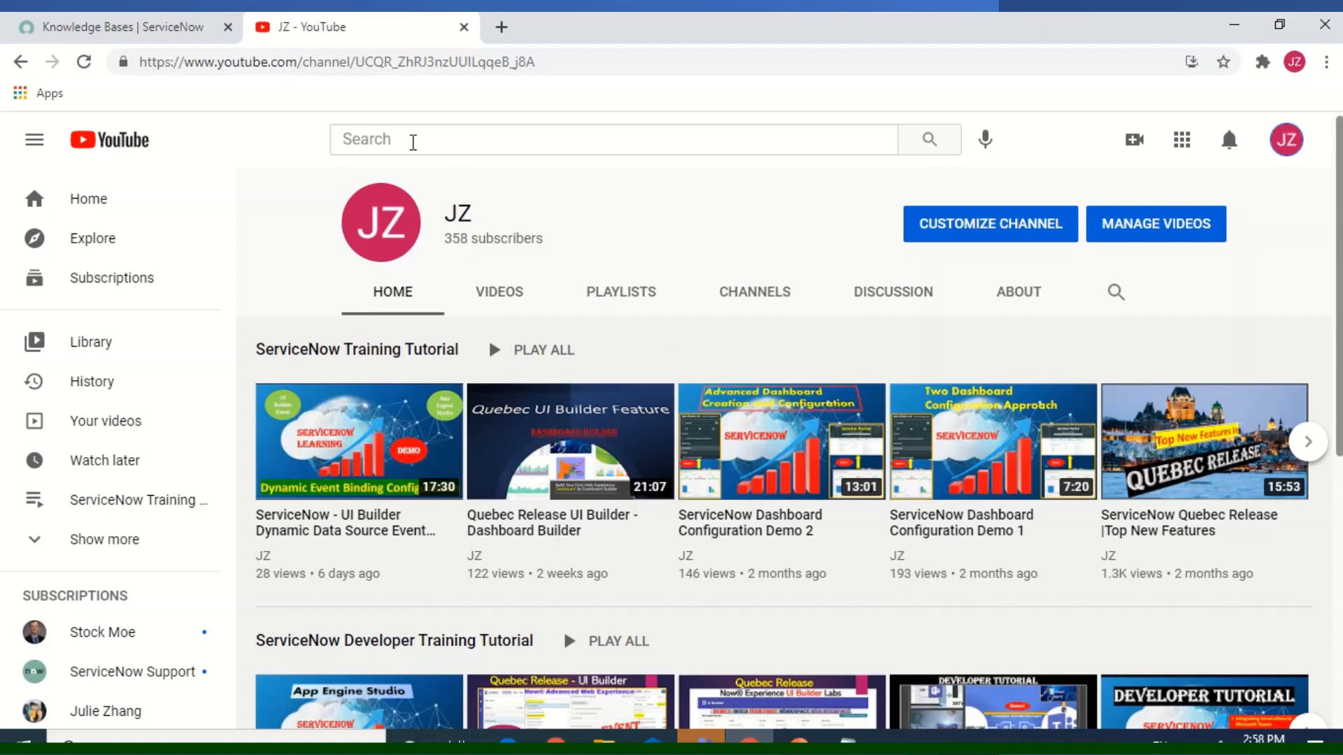
pyautogui.moveTo(120, 26)
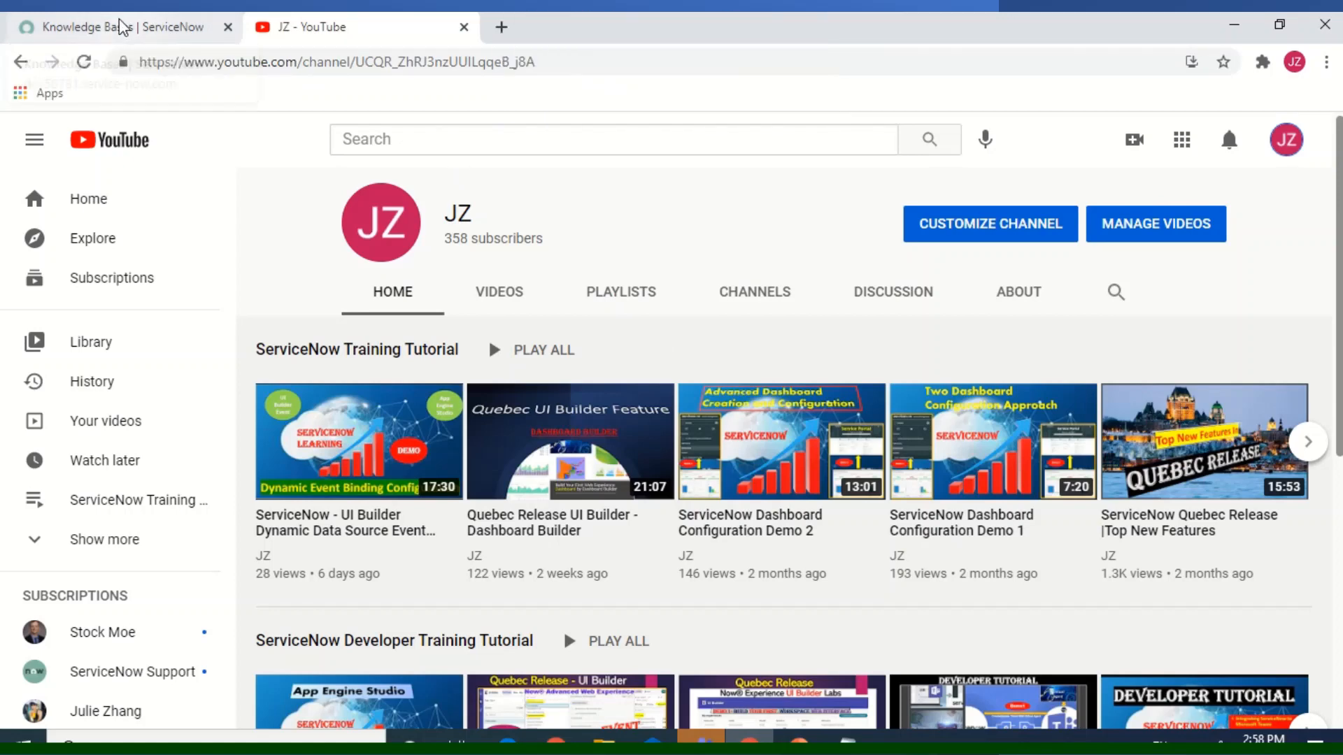
# Step: Show the Knowledge Bases list with its six active entries, including HR and IT
pyautogui.click(120, 26)
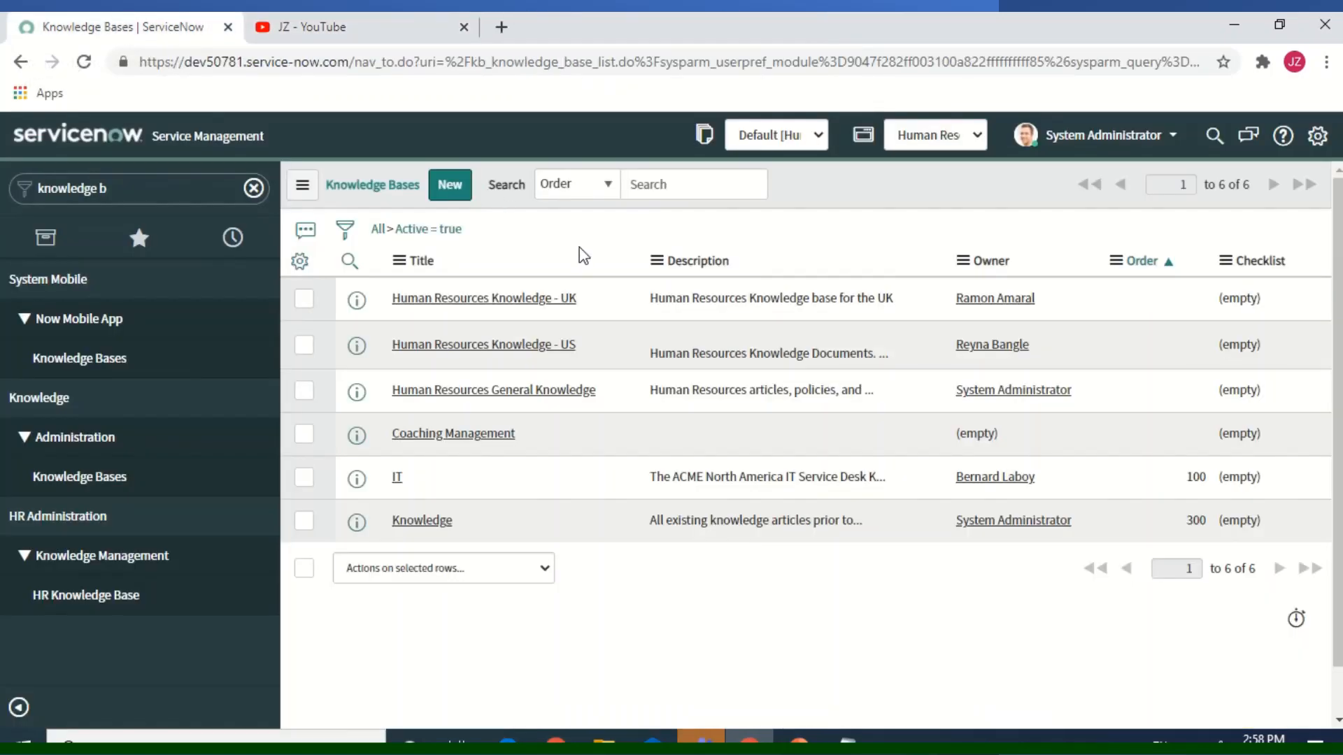
pyautogui.moveTo(183, 237)
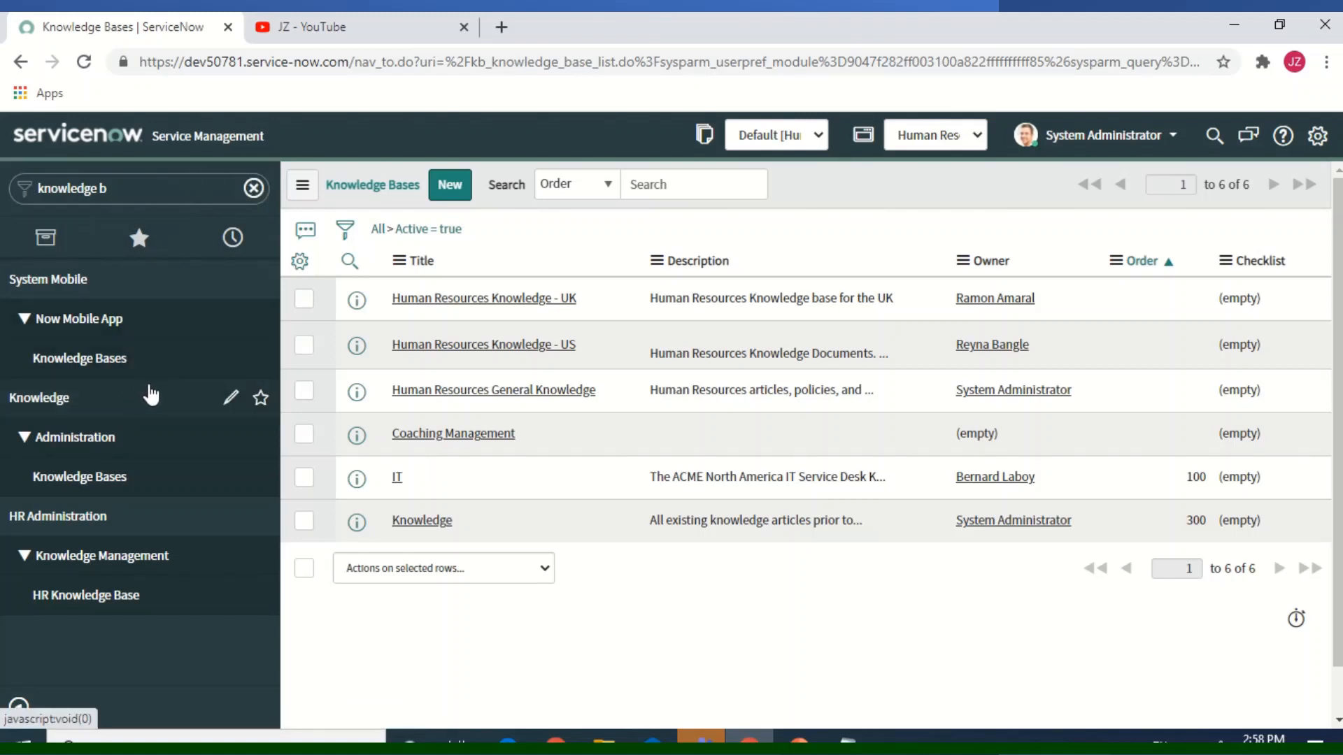
pyautogui.moveTo(79, 477)
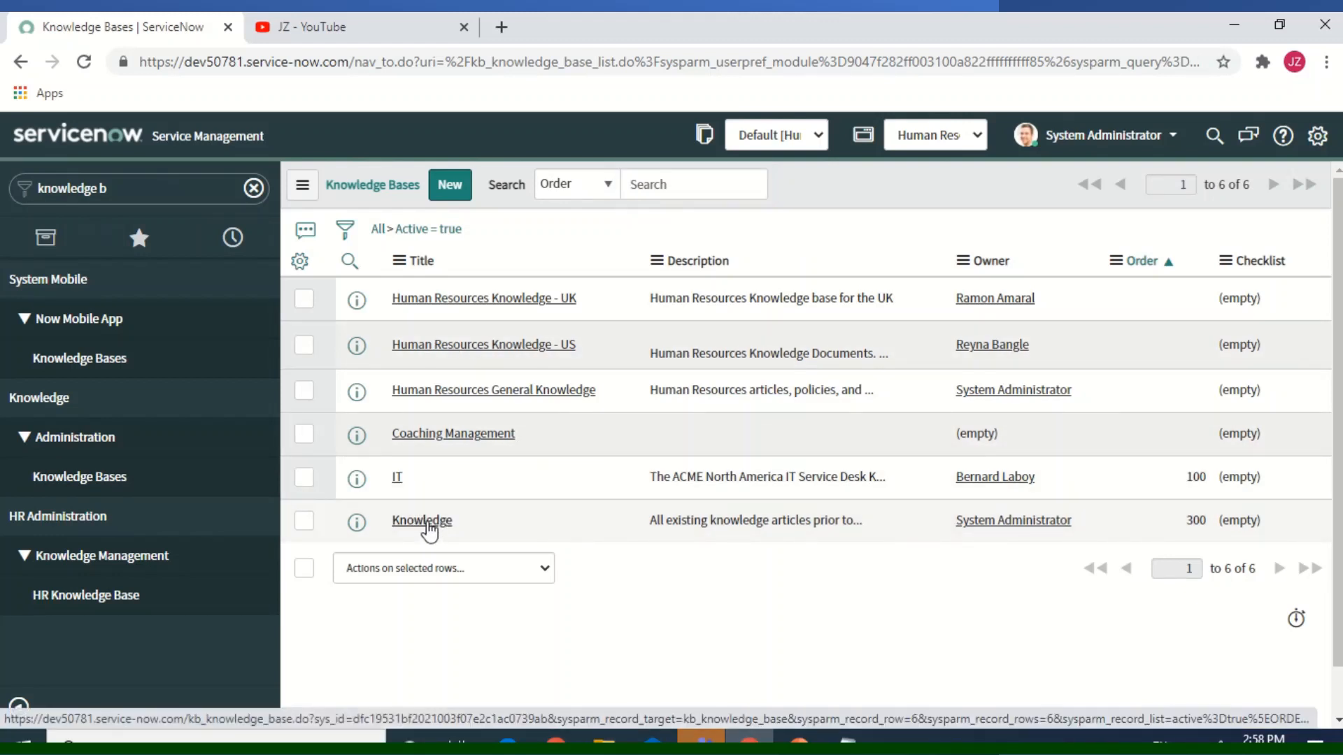
# Step: Open the Knowledge base record and expand Languages to show German and English
pyautogui.click(421, 520)
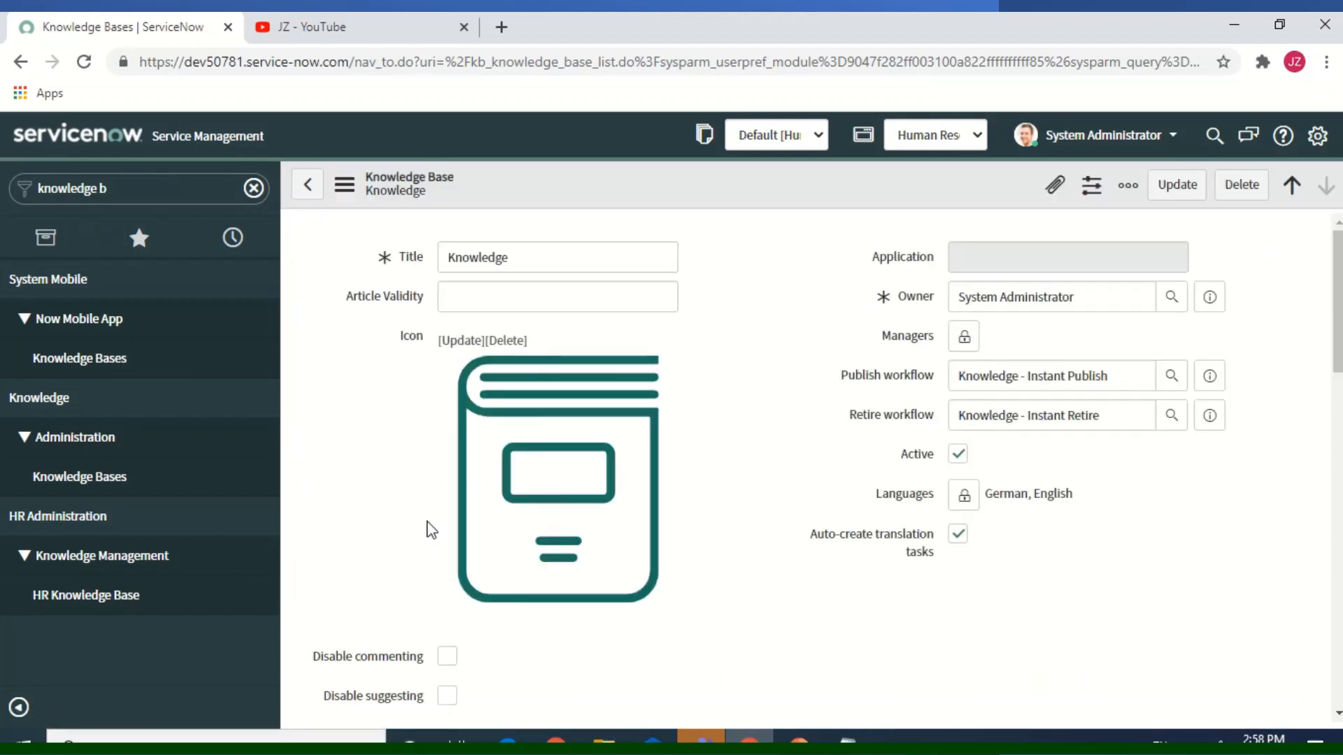
pyautogui.click(557, 256)
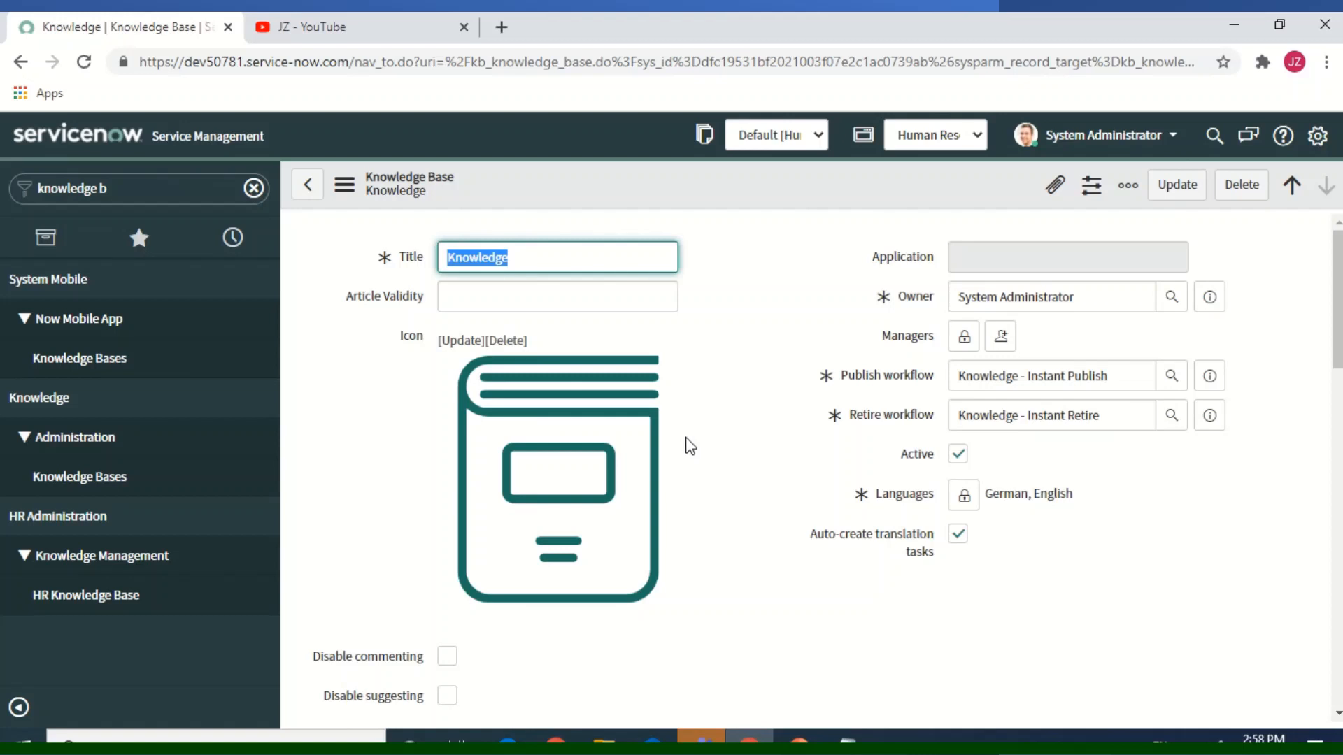
pyautogui.moveTo(931, 521)
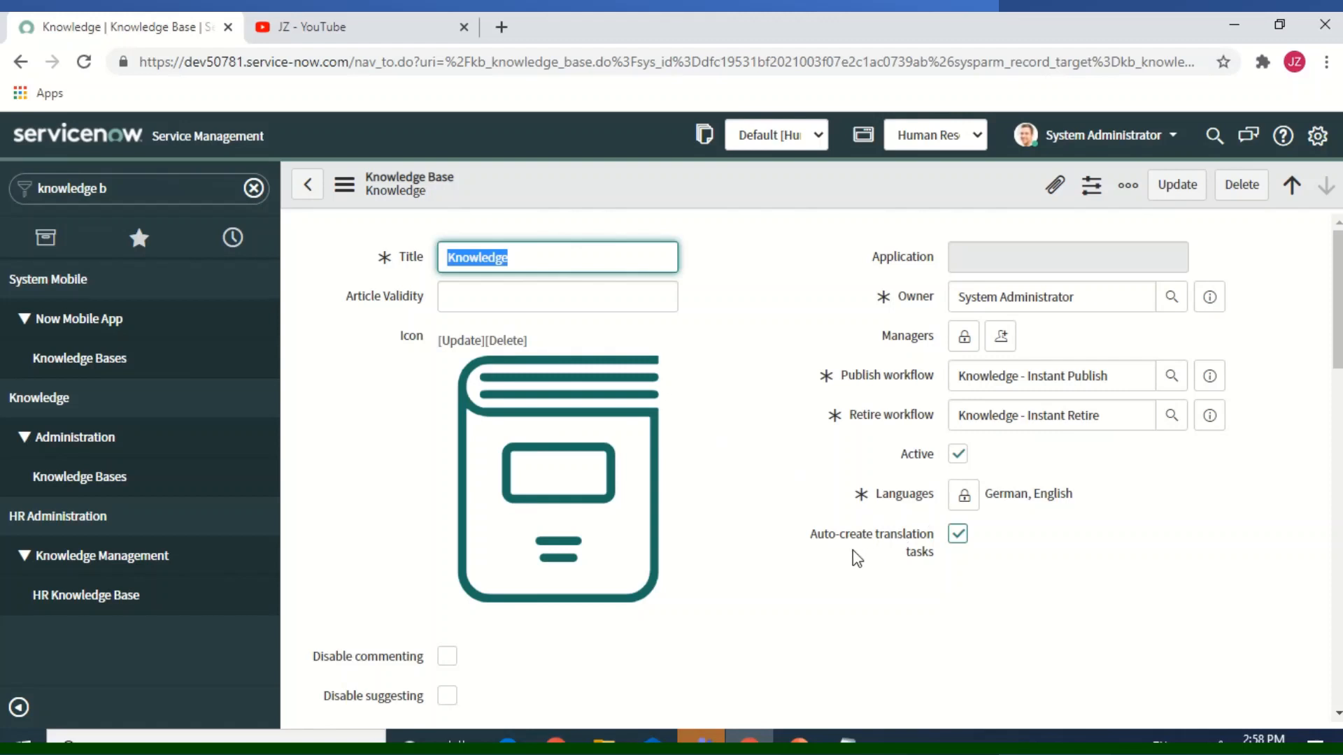
pyautogui.moveTo(917, 558)
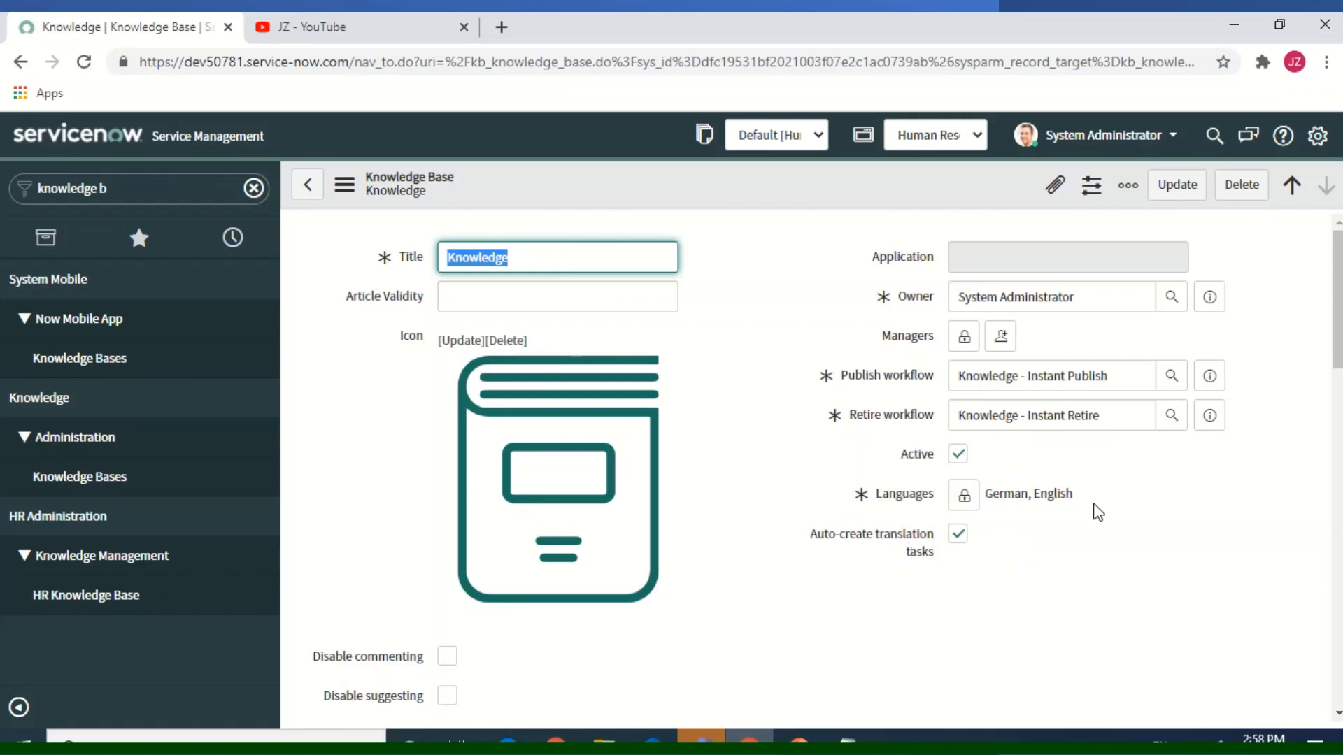
pyautogui.moveTo(821, 191)
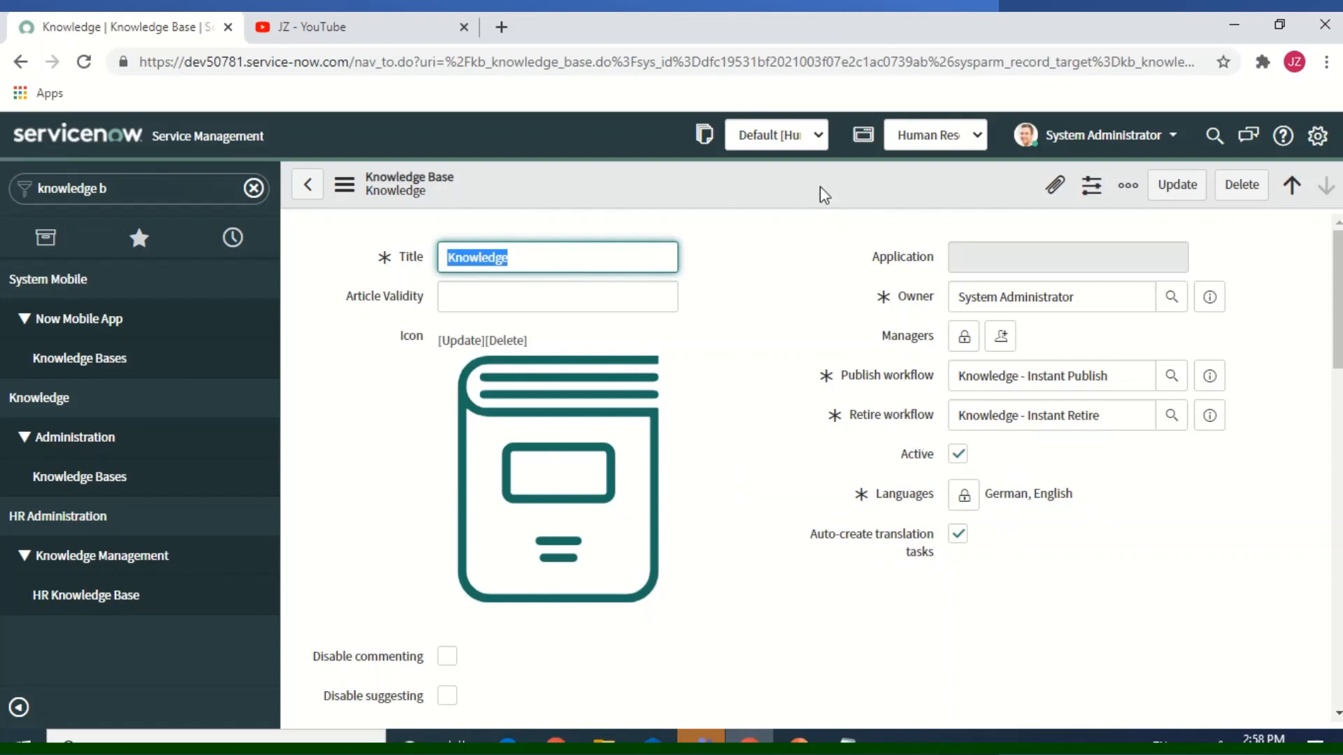
pyautogui.rightClick(820, 192)
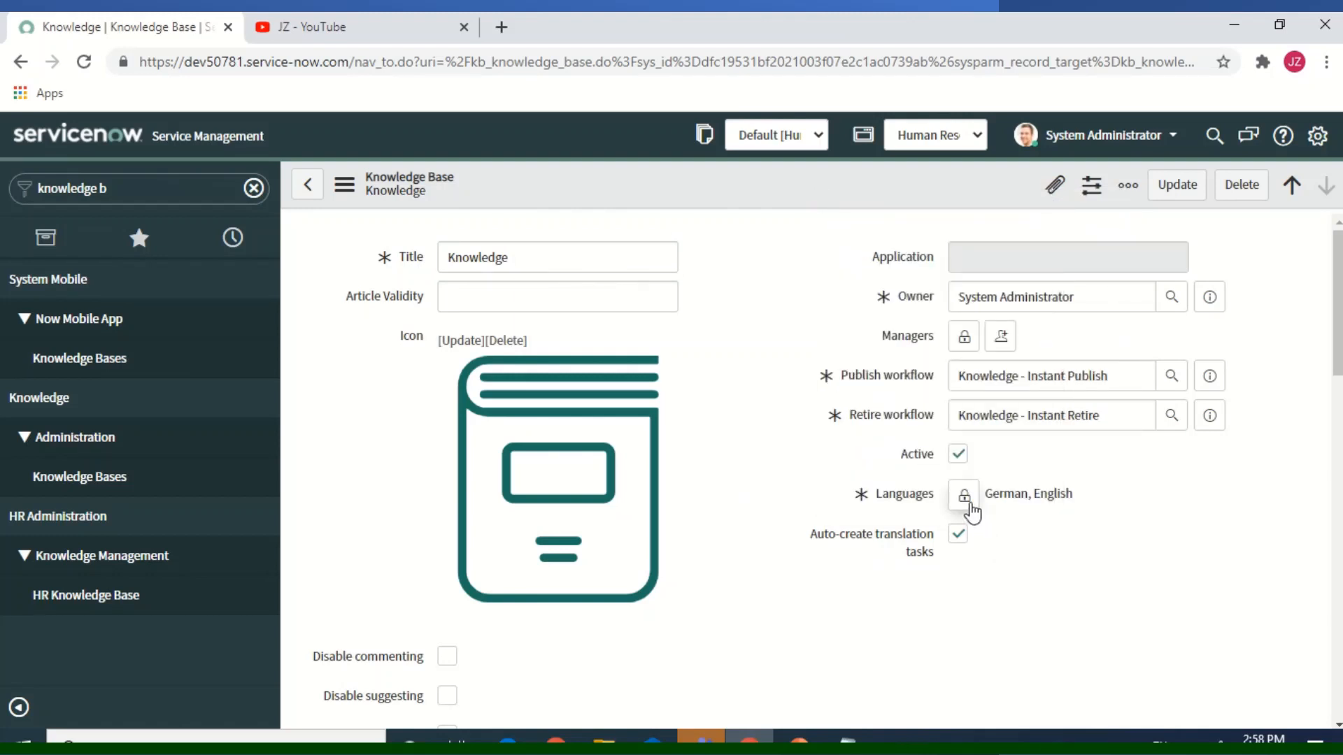
pyautogui.click(962, 495)
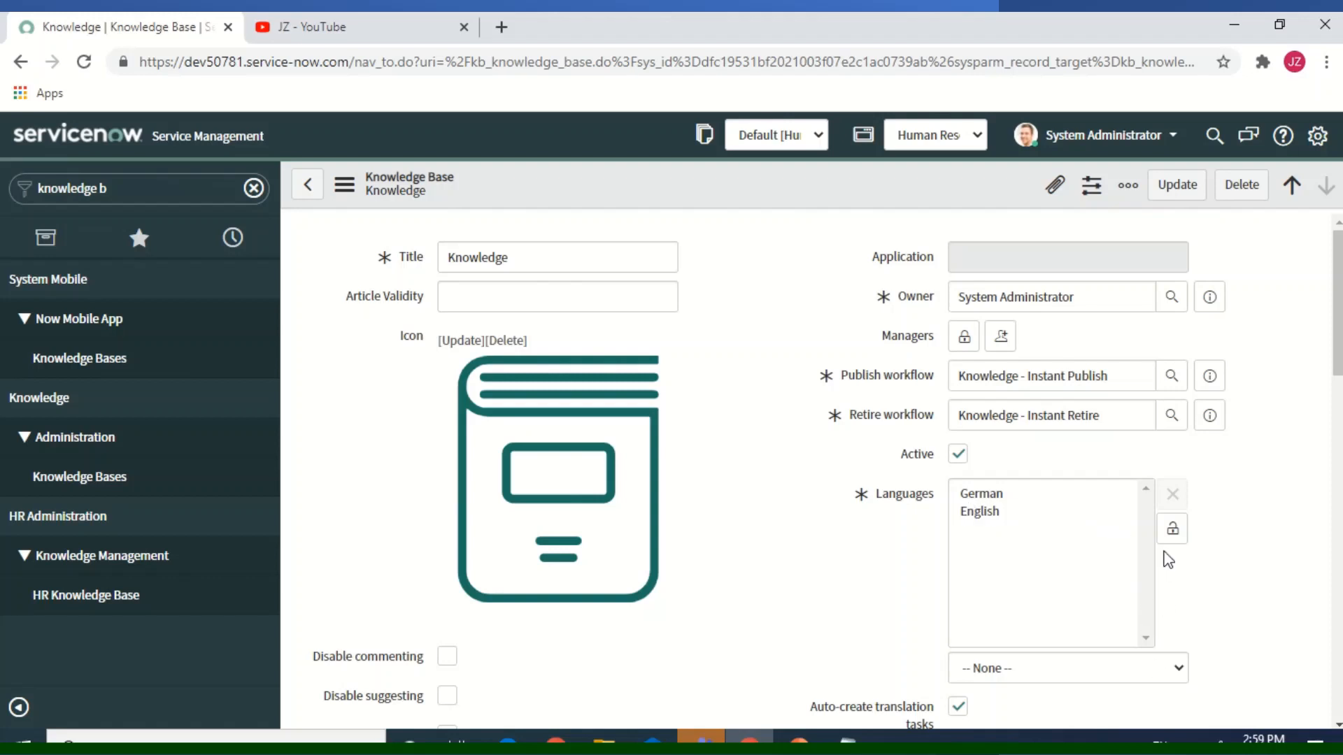
pyautogui.moveTo(1002, 512)
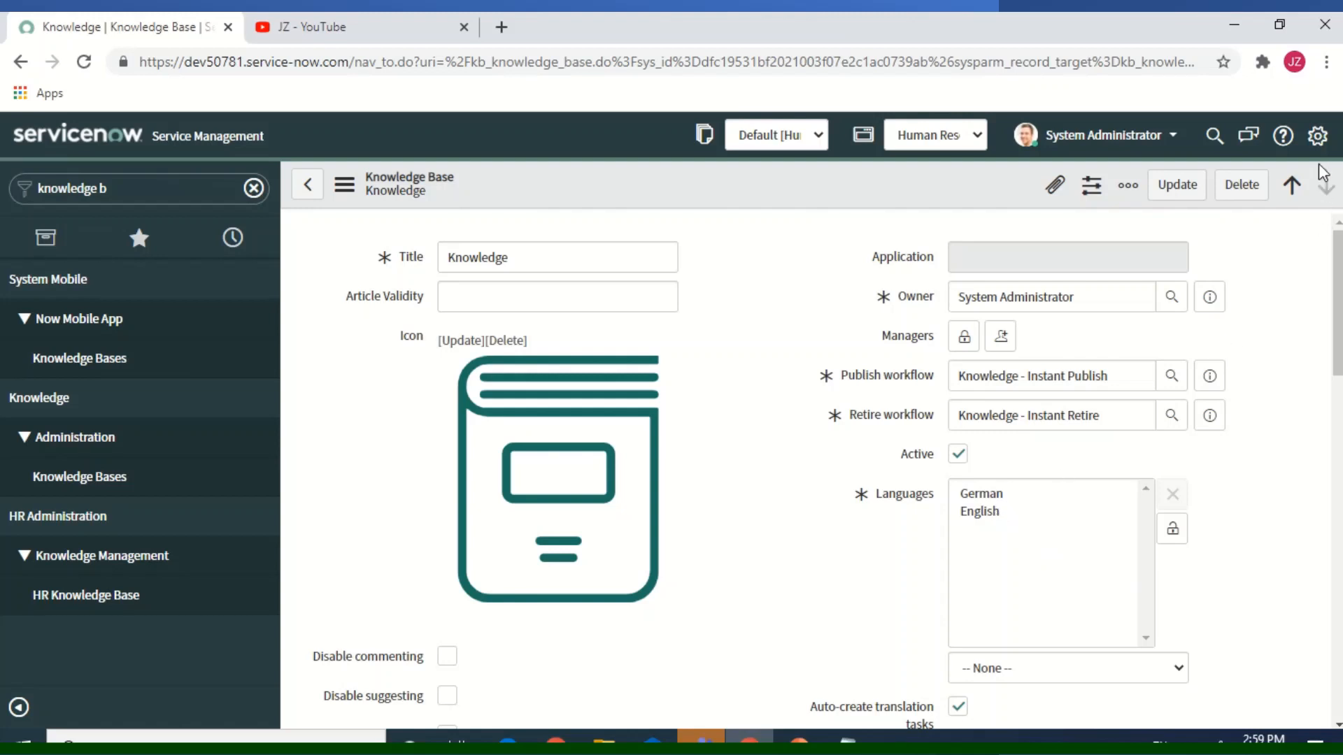
pyautogui.click(1317, 135)
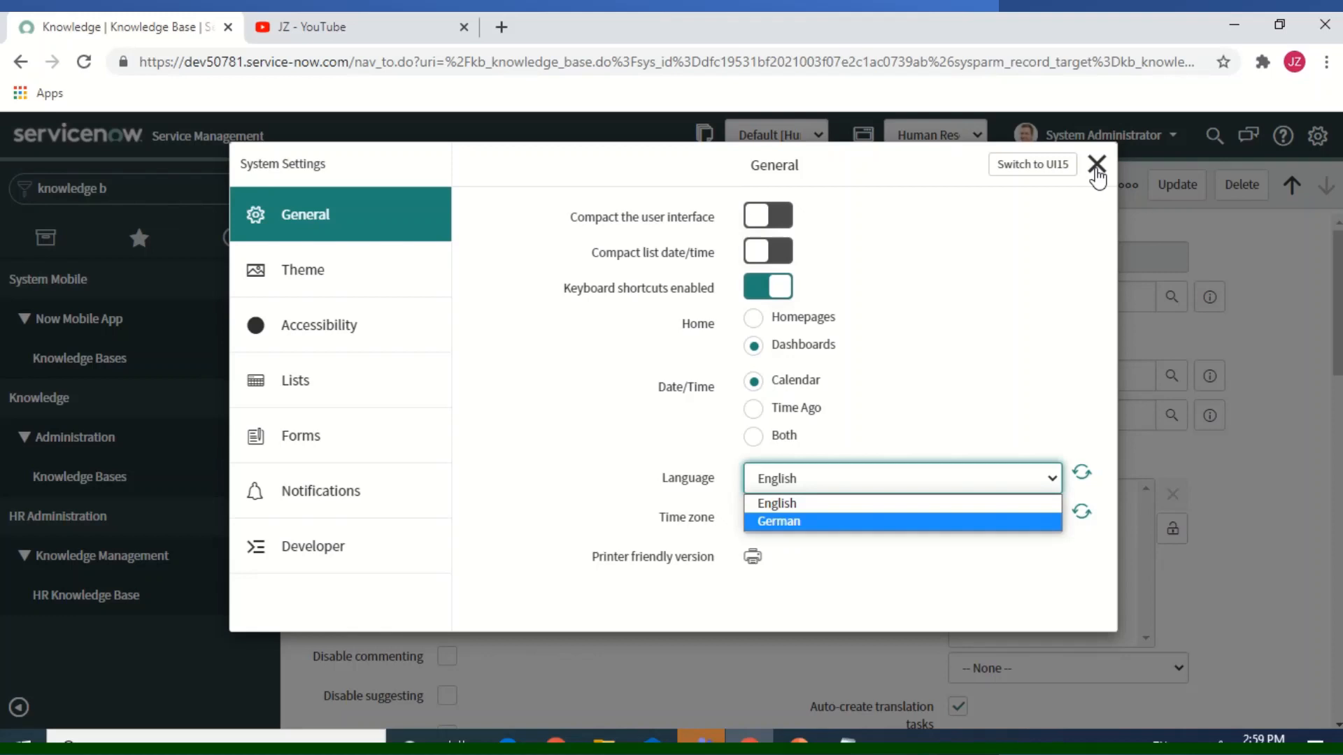
pyautogui.click(1098, 164)
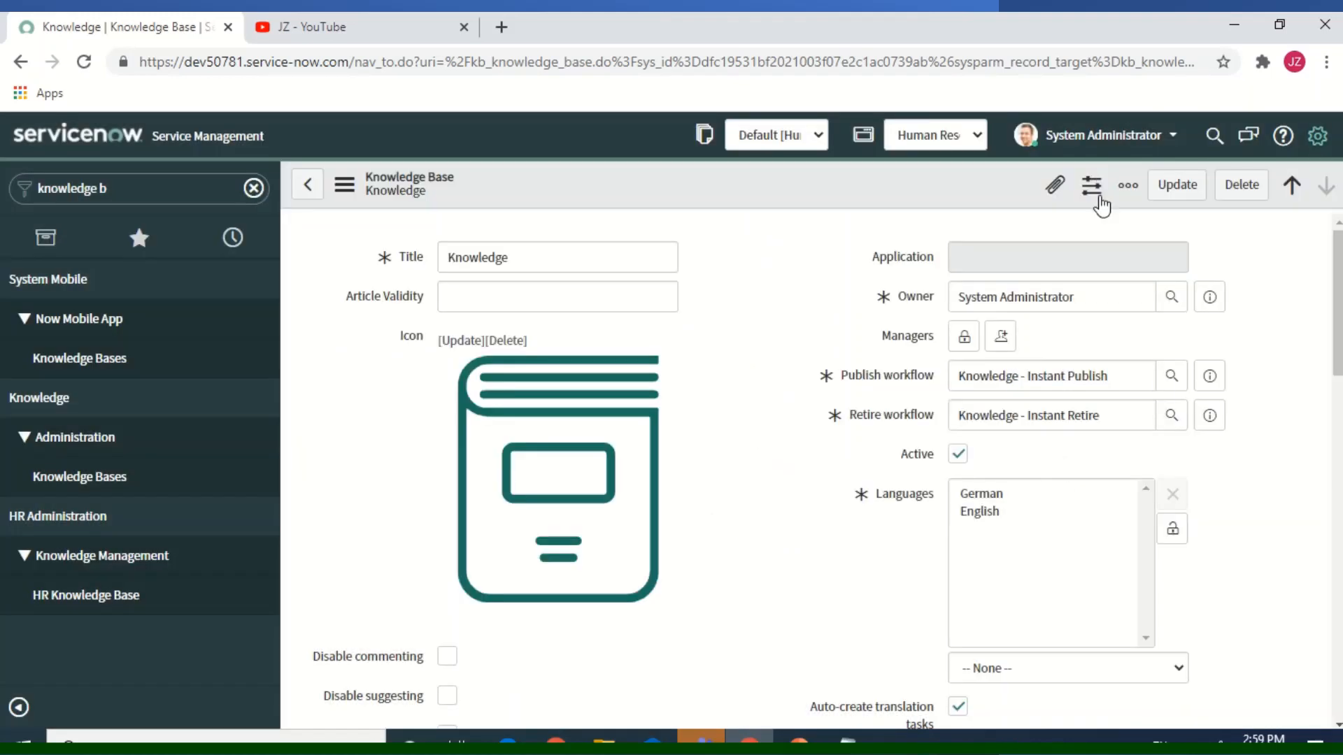
pyautogui.moveTo(1317, 135)
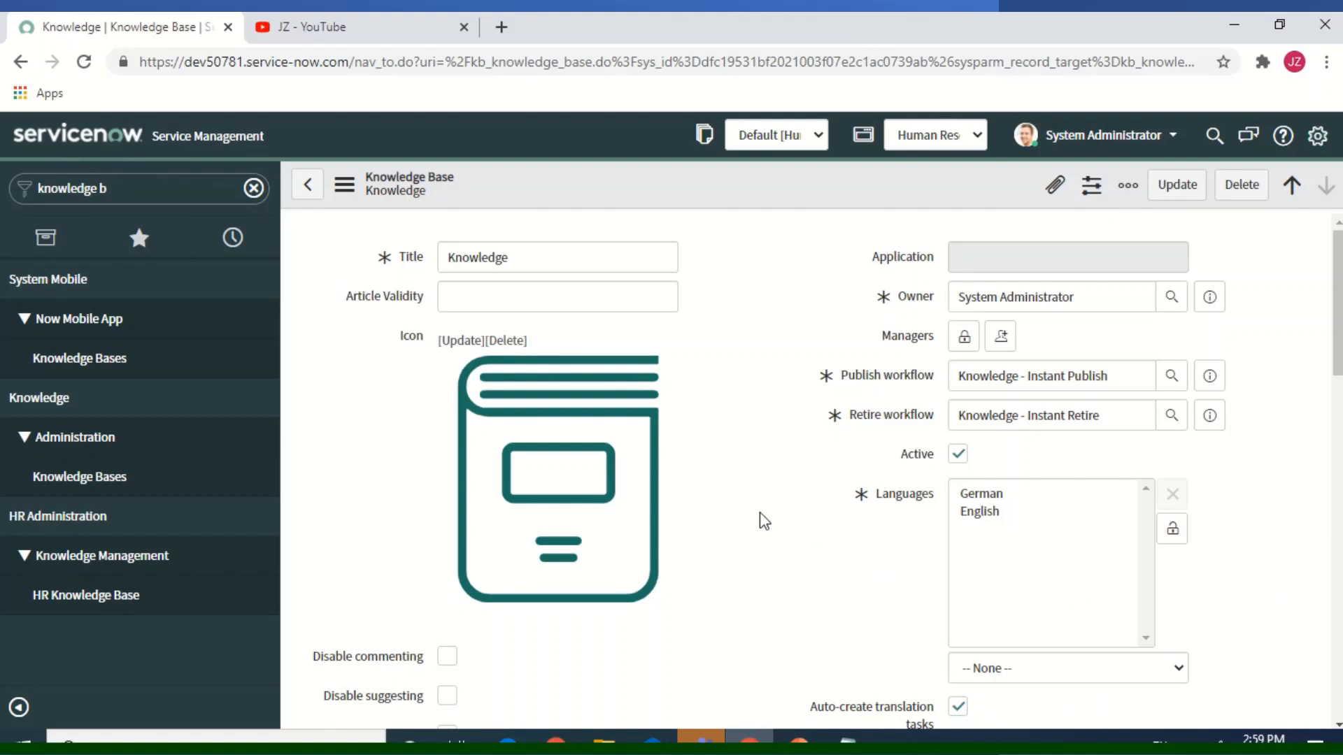
# Step: Create a new English article from the Knowledge base's article related list
pyautogui.scroll(-3)
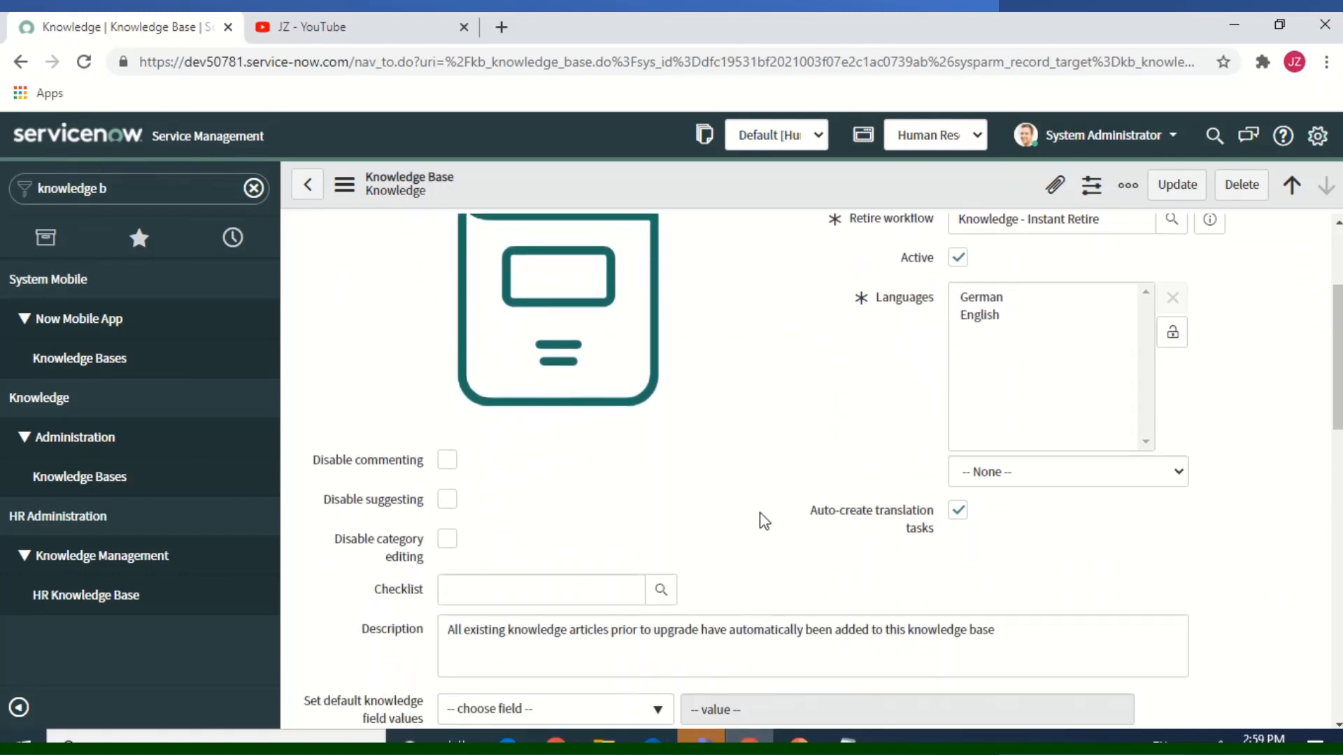
pyautogui.scroll(-3)
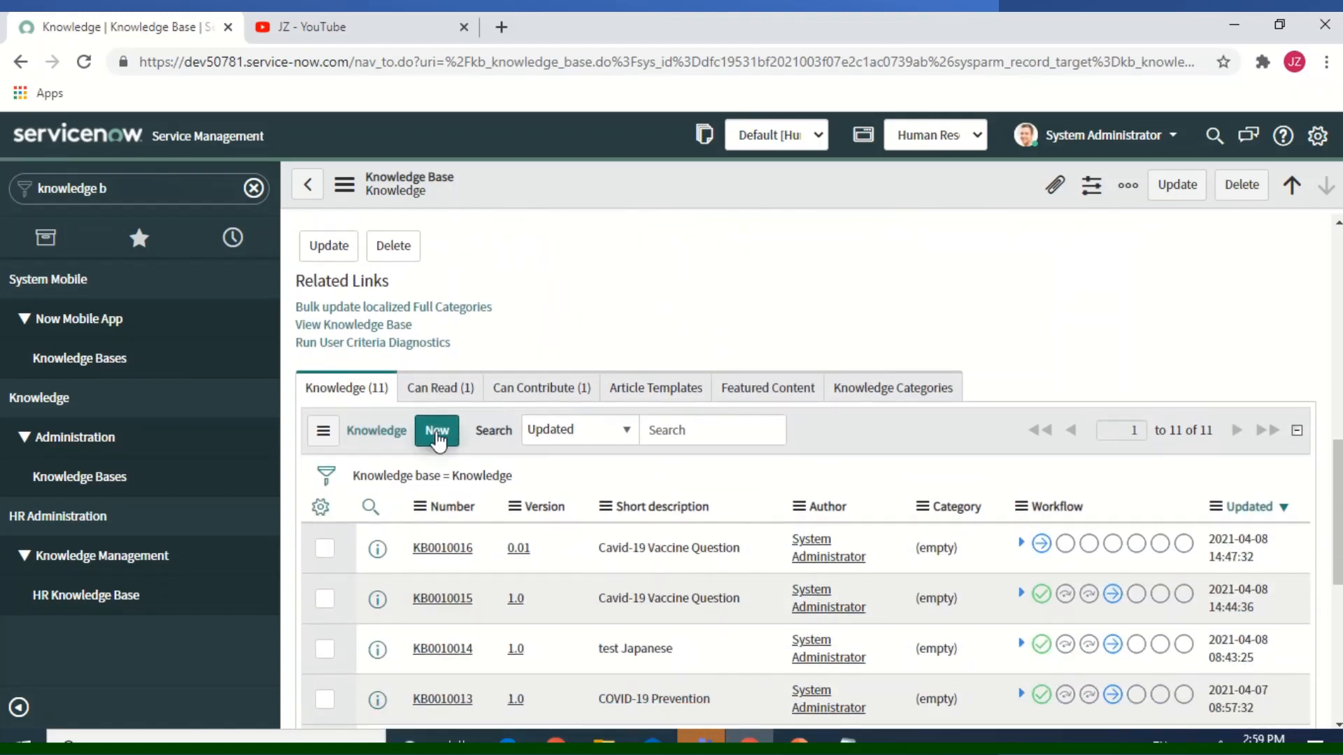
pyautogui.click(436, 430)
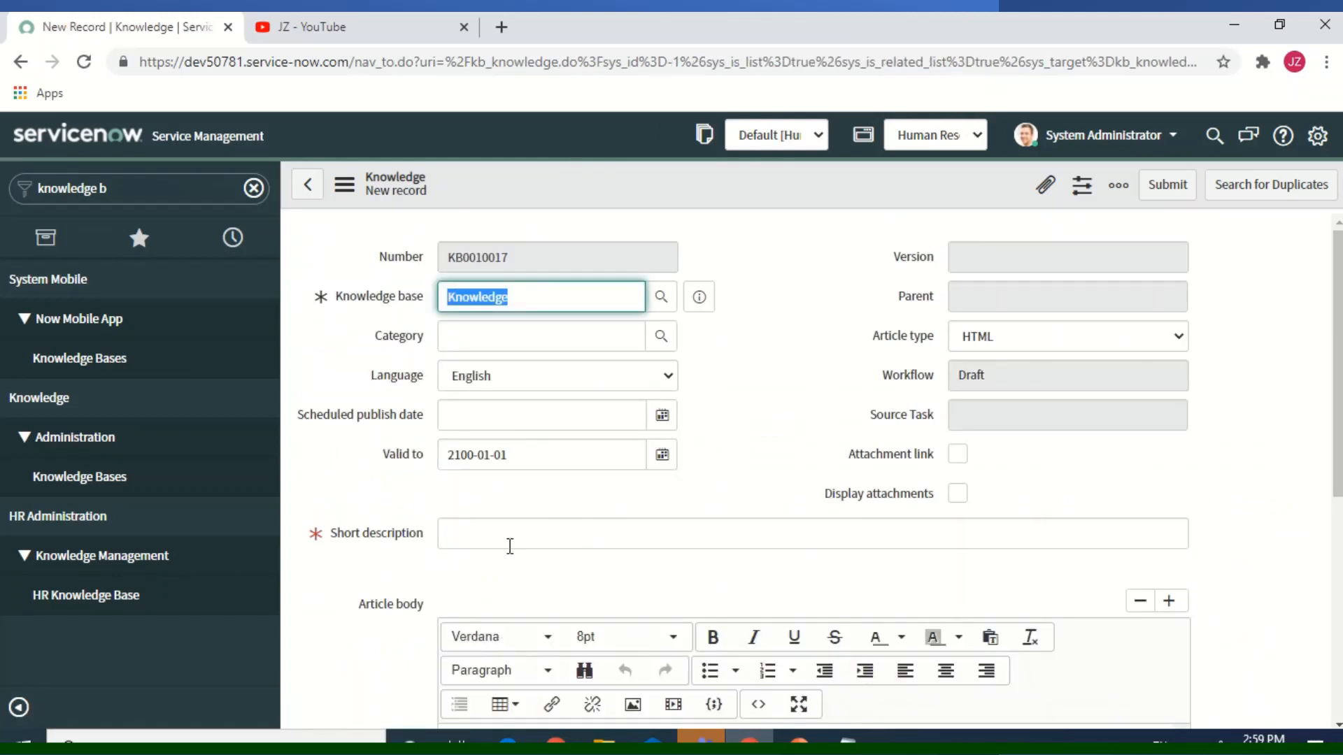
# Step: Enter short description 'Covid-19 Vaccine Question' and save article KB0010017 as draft 0.01
pyautogui.click(812, 533)
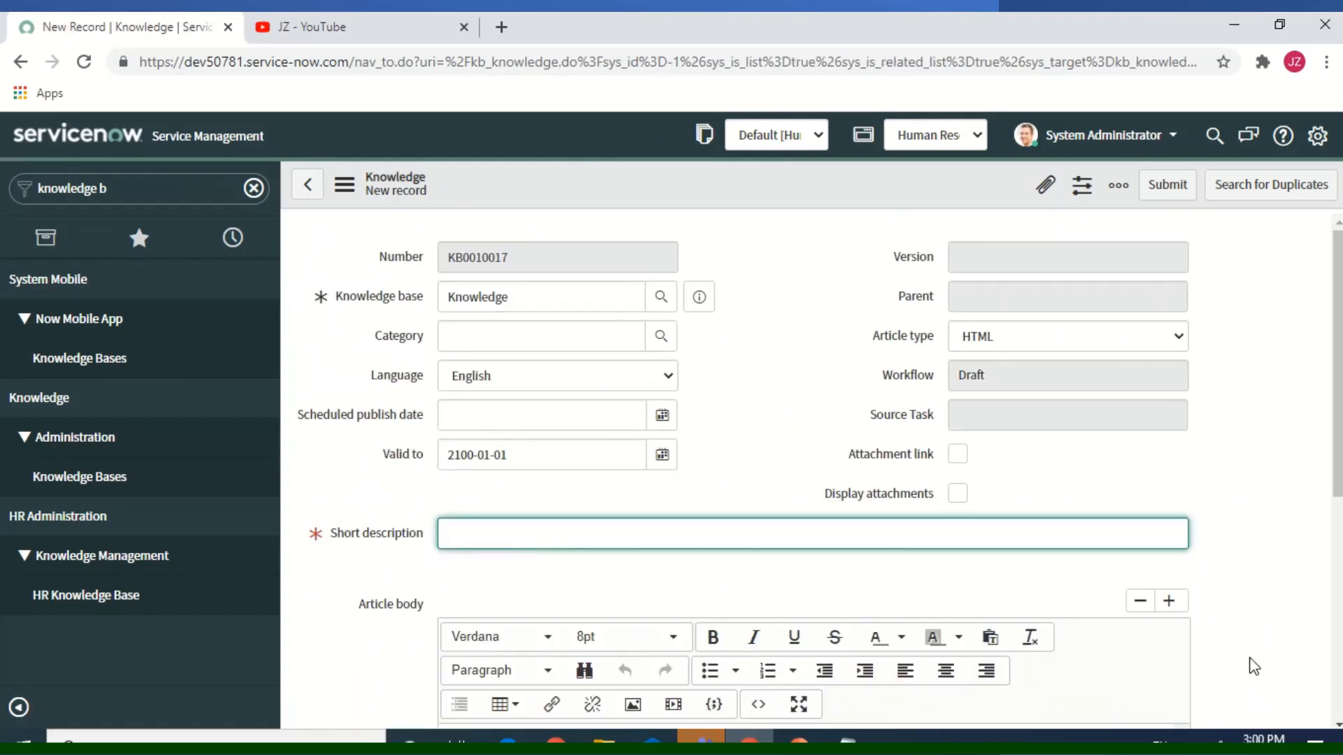
pyautogui.scroll(-3)
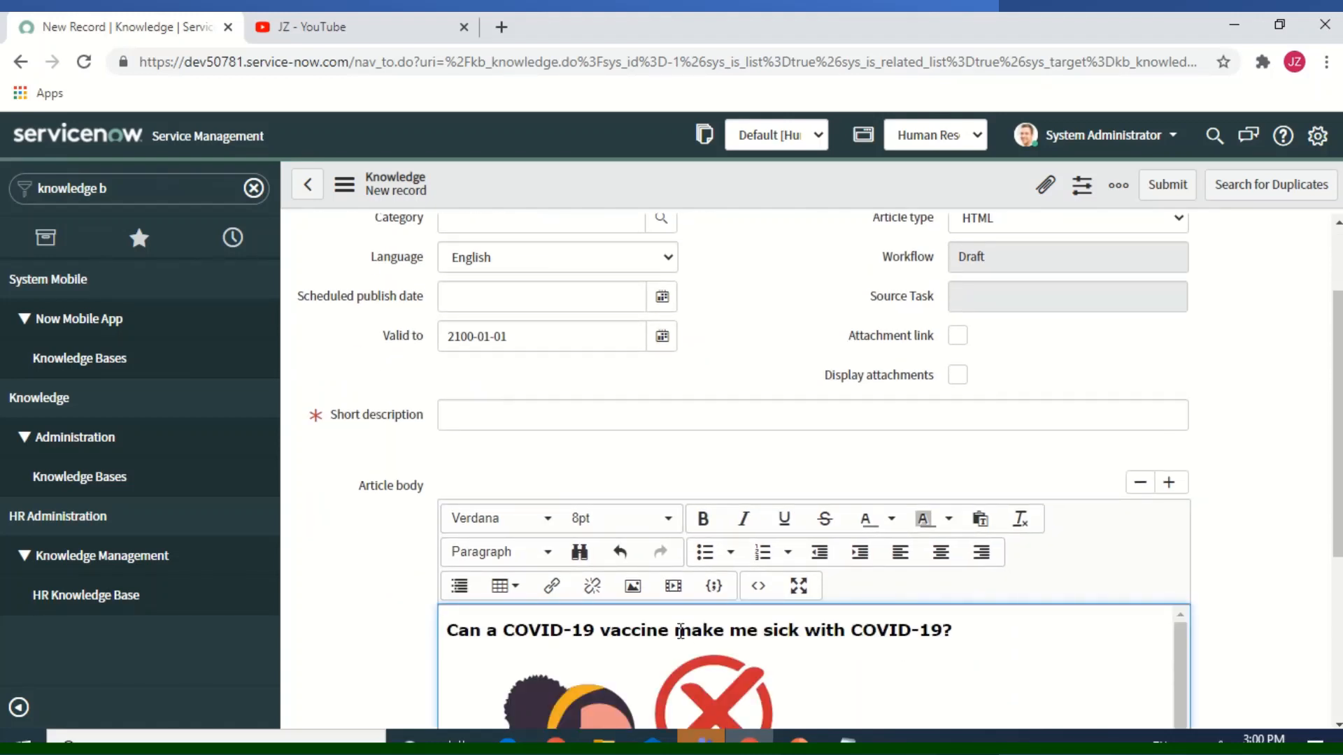
pyautogui.click(811, 414)
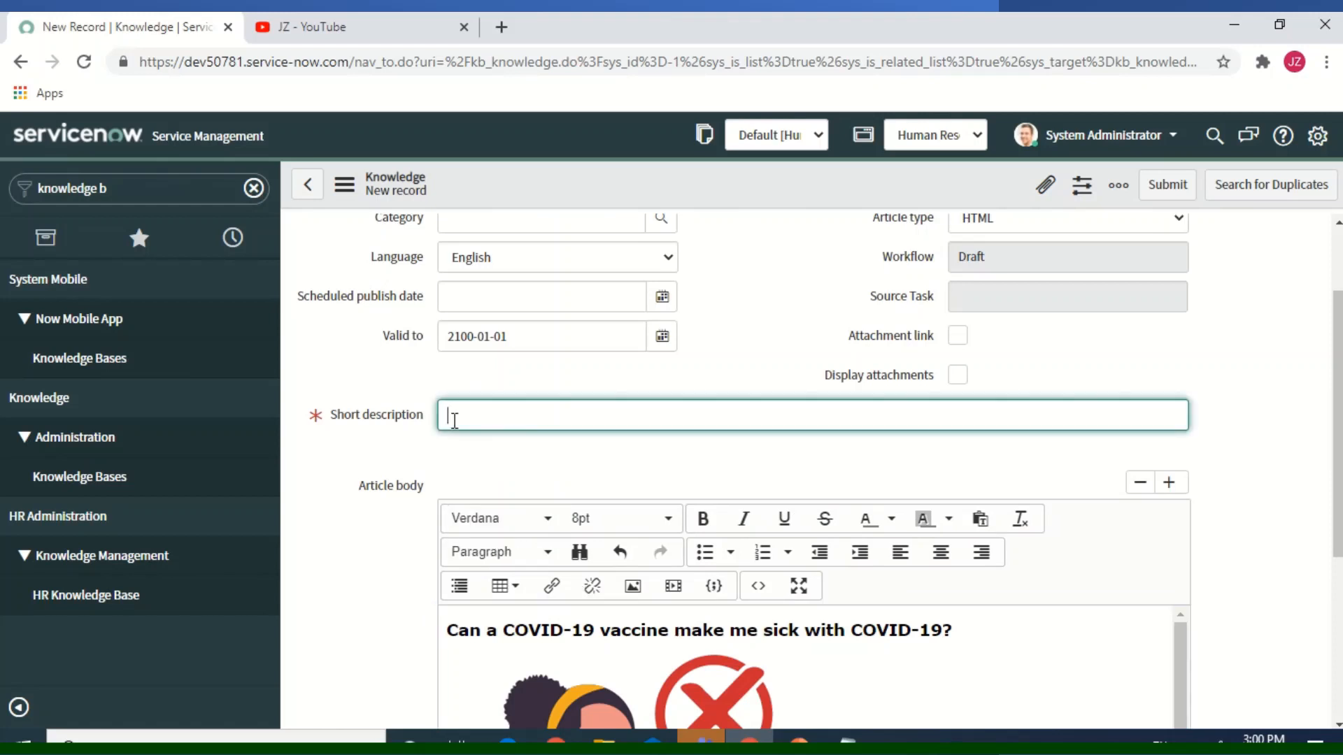
pyautogui.write('Ca')
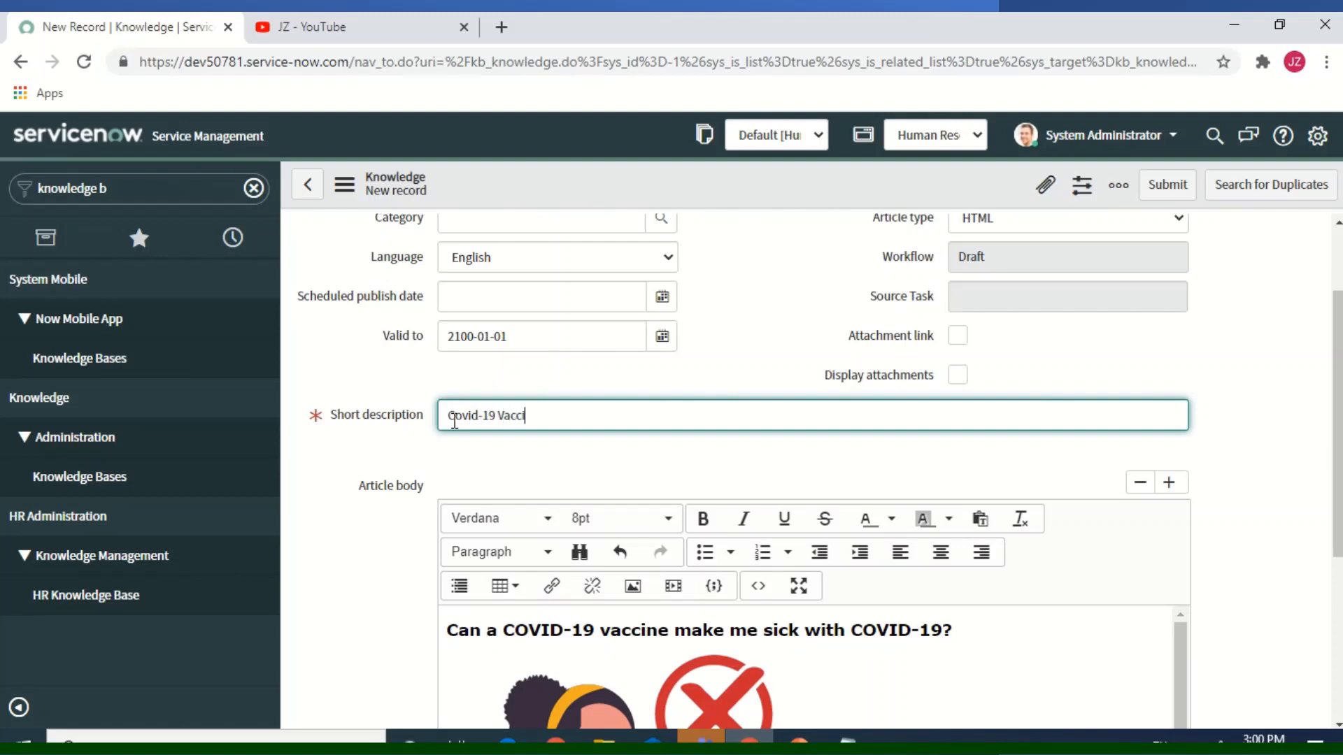
pyautogui.write('ne Quest')
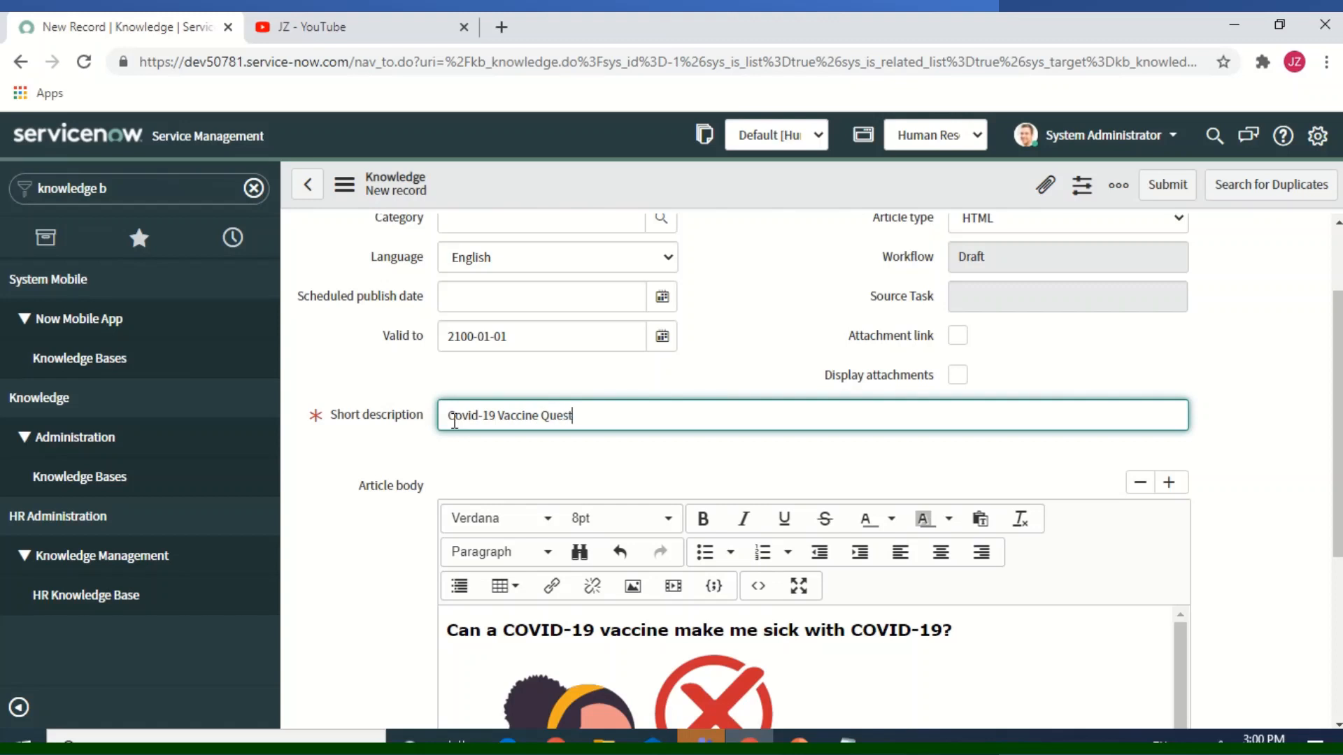
pyautogui.write('ion')
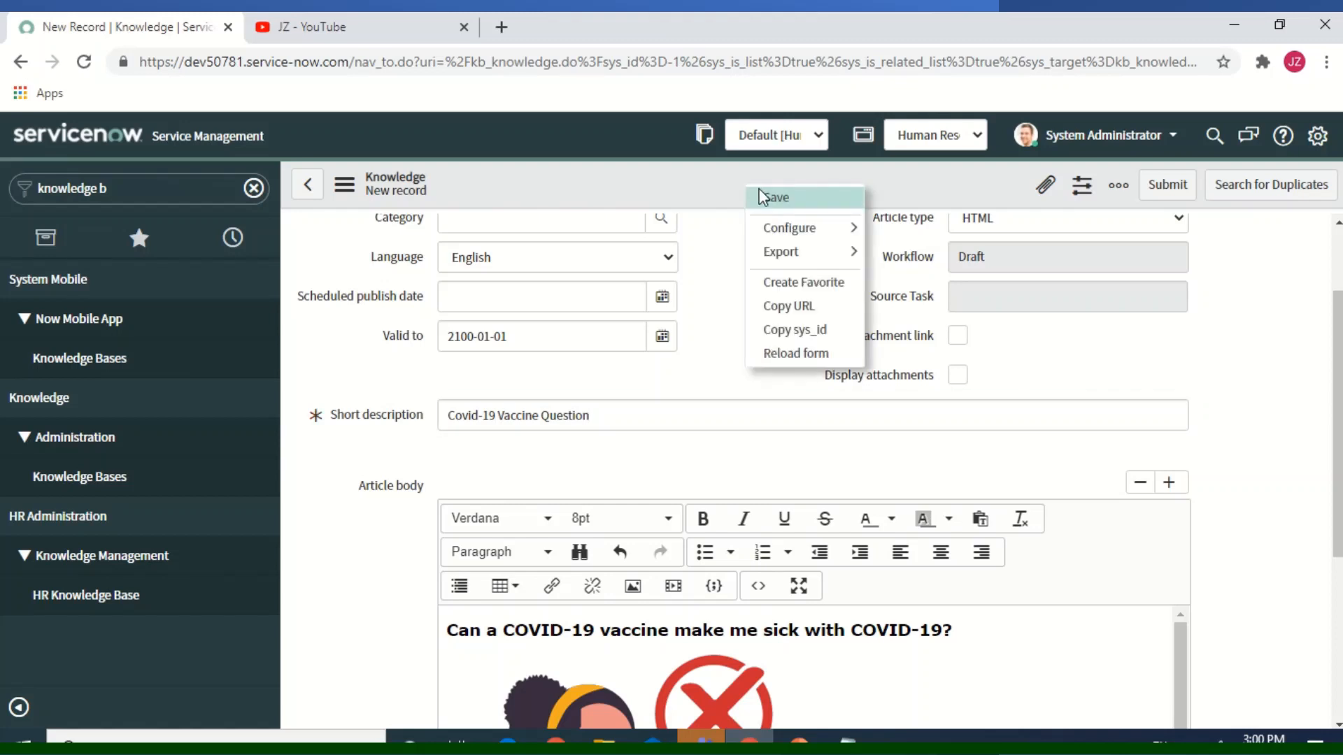
pyautogui.click(771, 197)
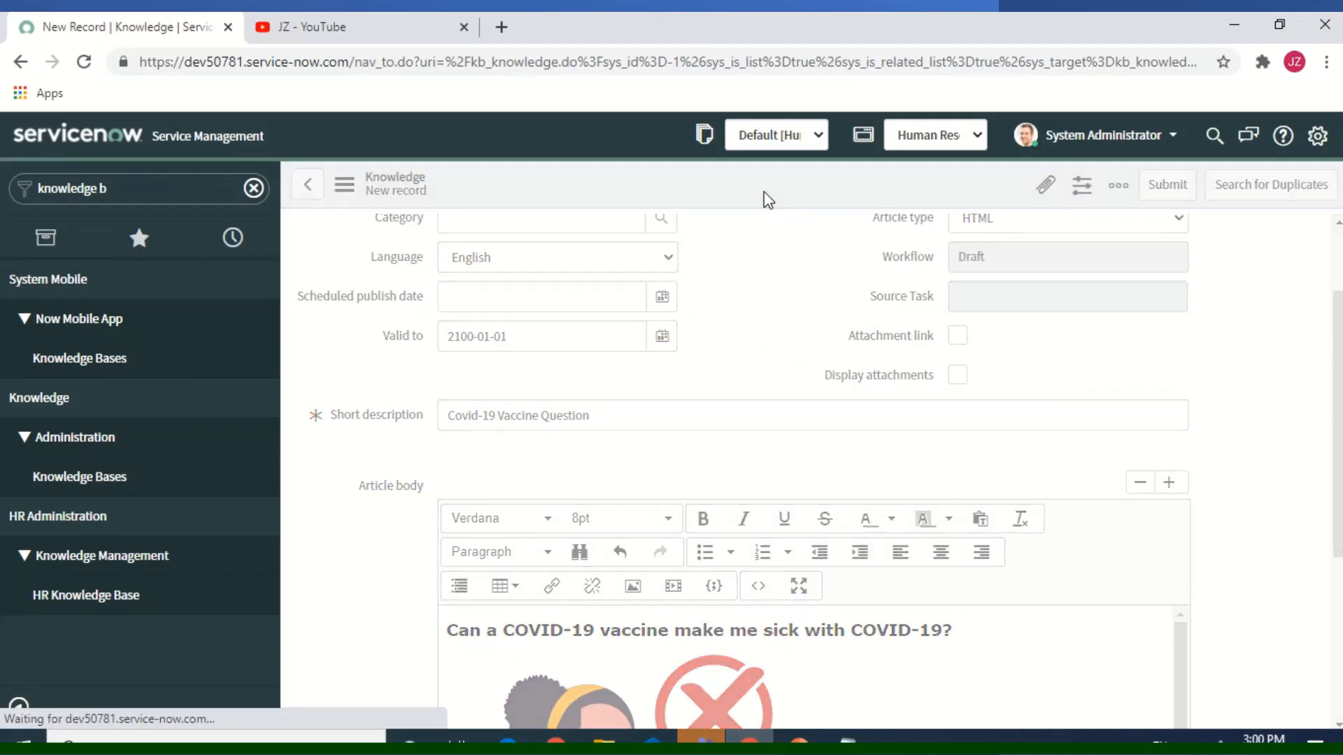
pyautogui.click(1167, 184)
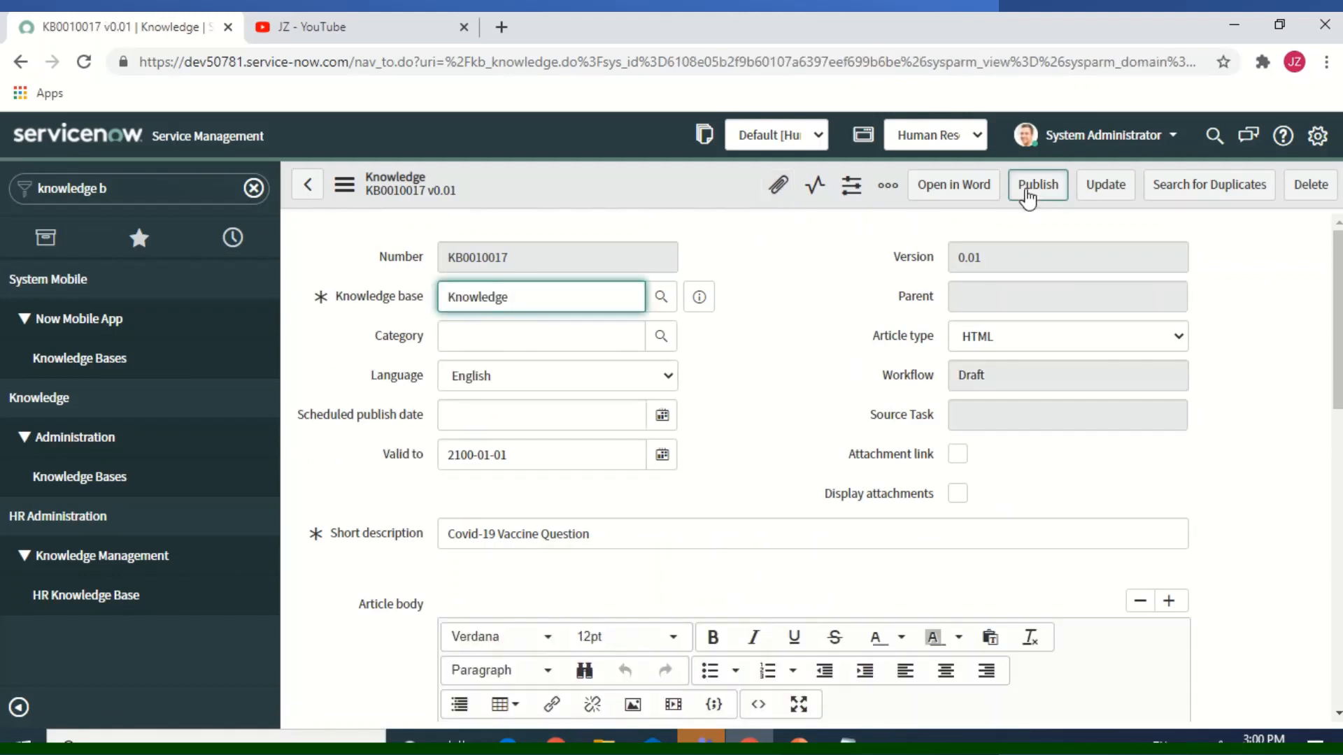
# Step: Publish article KB0010017 as version 1.0, generating its translation tasks
pyautogui.click(1037, 184)
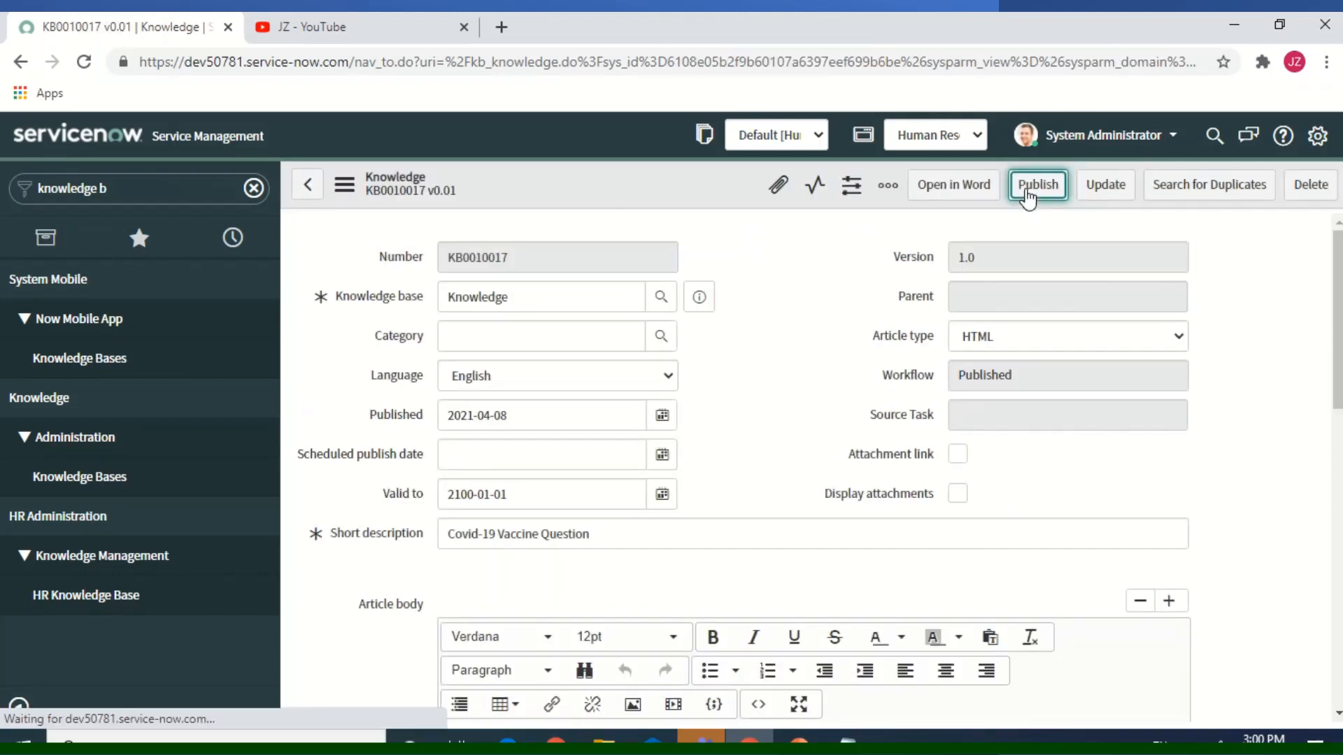
pyautogui.click(1037, 184)
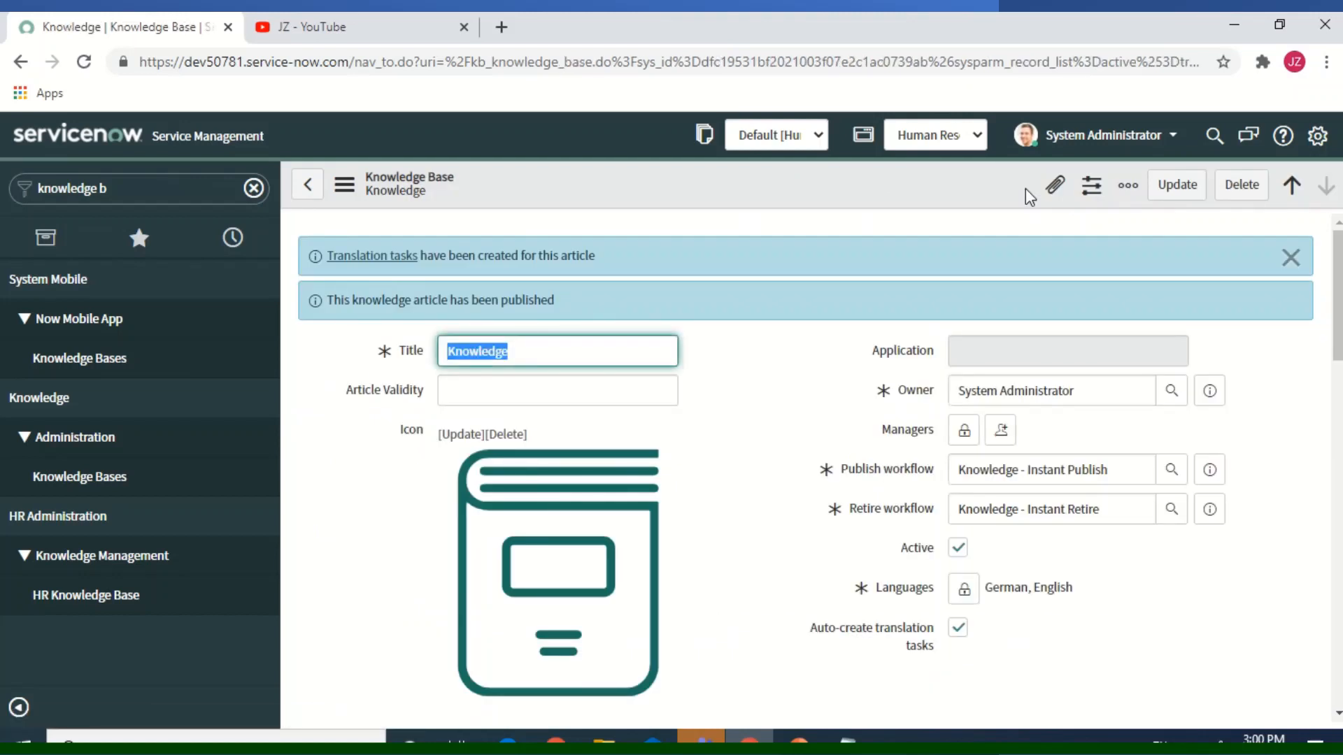
pyautogui.moveTo(741, 286)
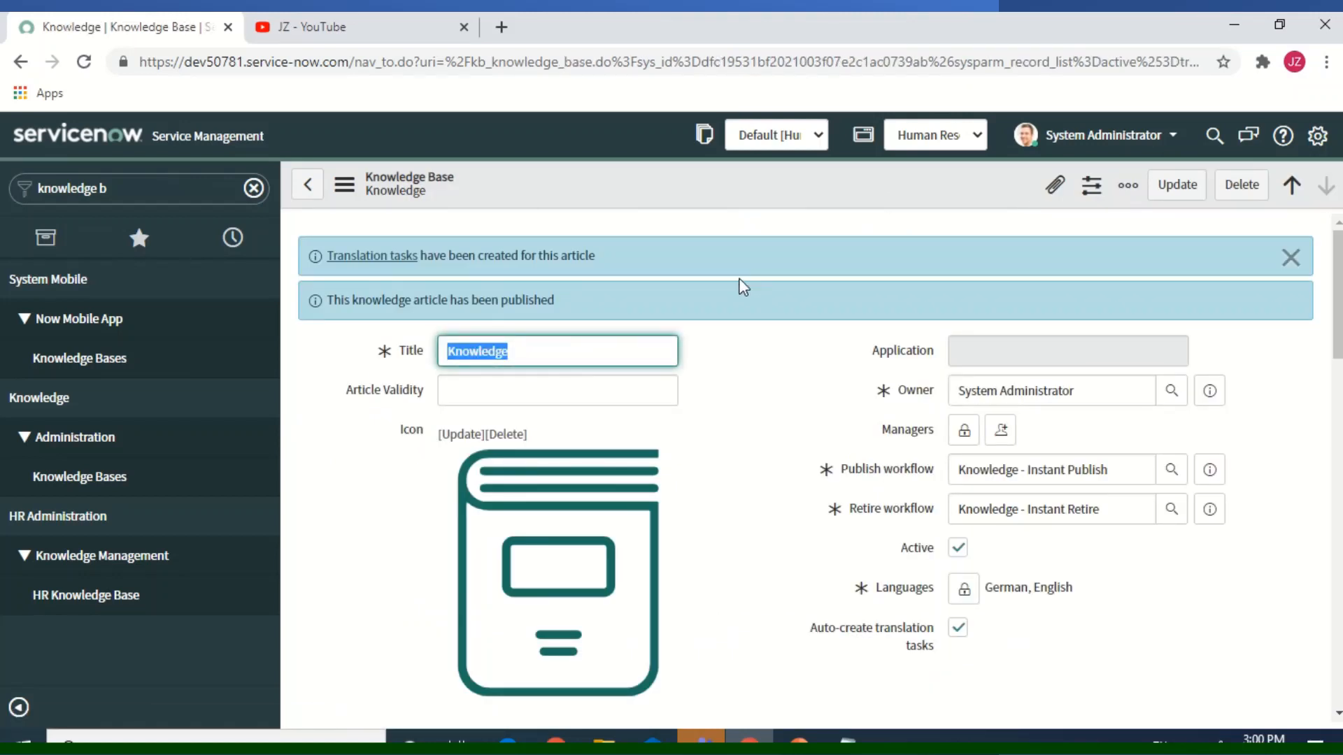
pyautogui.moveTo(372, 255)
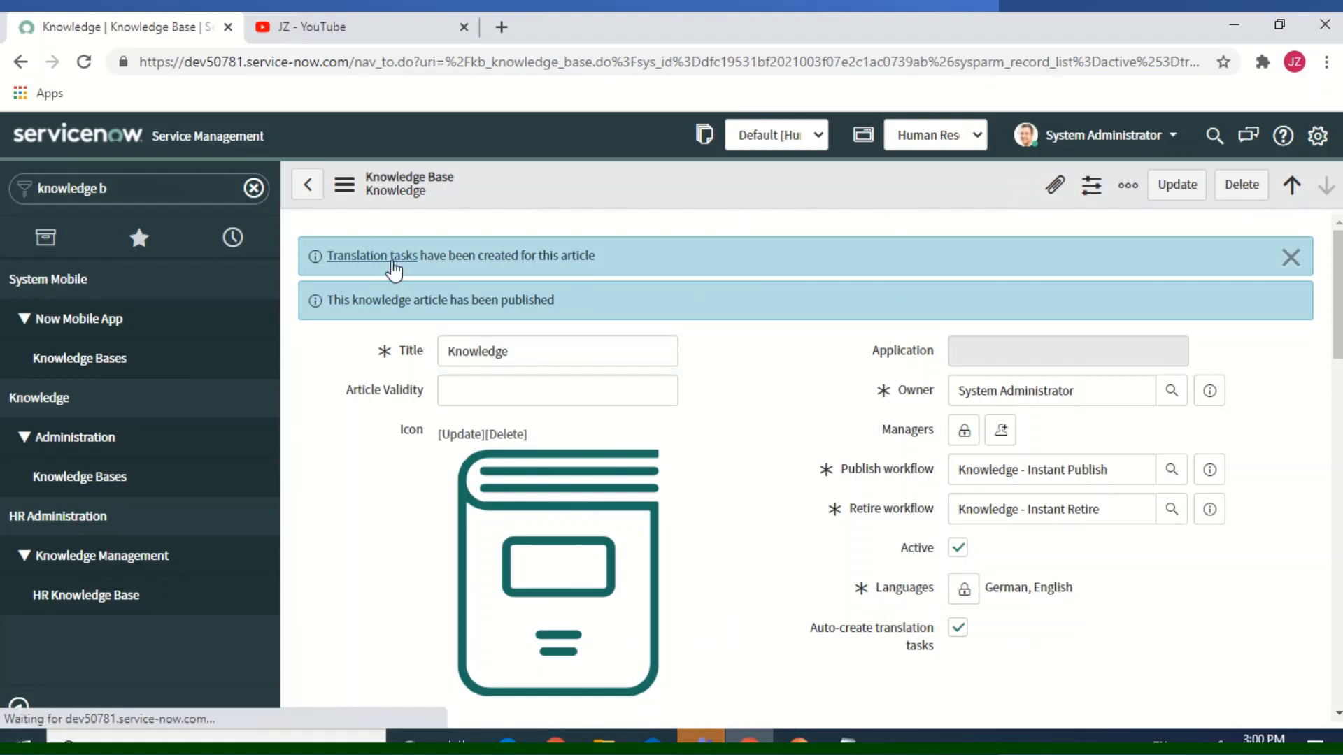
# Step: Open German translation task KTT0001008 from the article's Translation tasks list
pyautogui.click(371, 255)
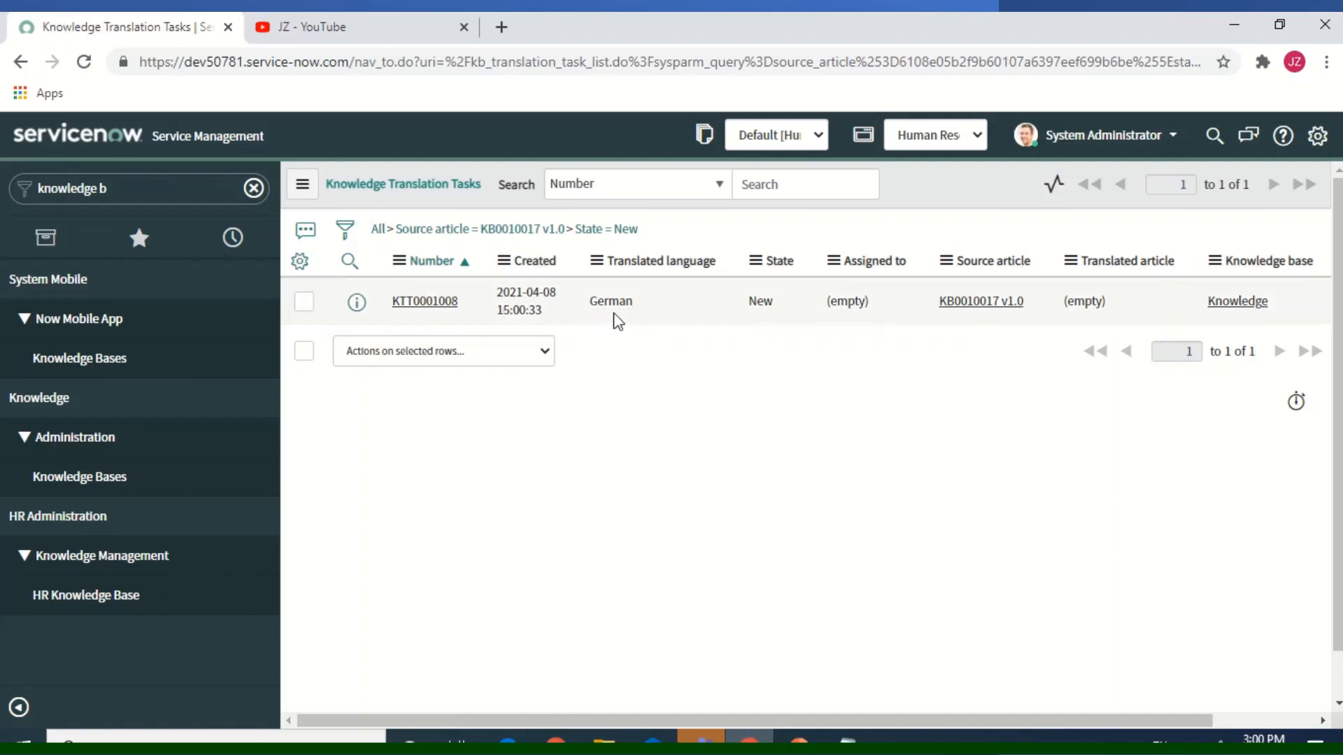
pyautogui.moveTo(663, 287)
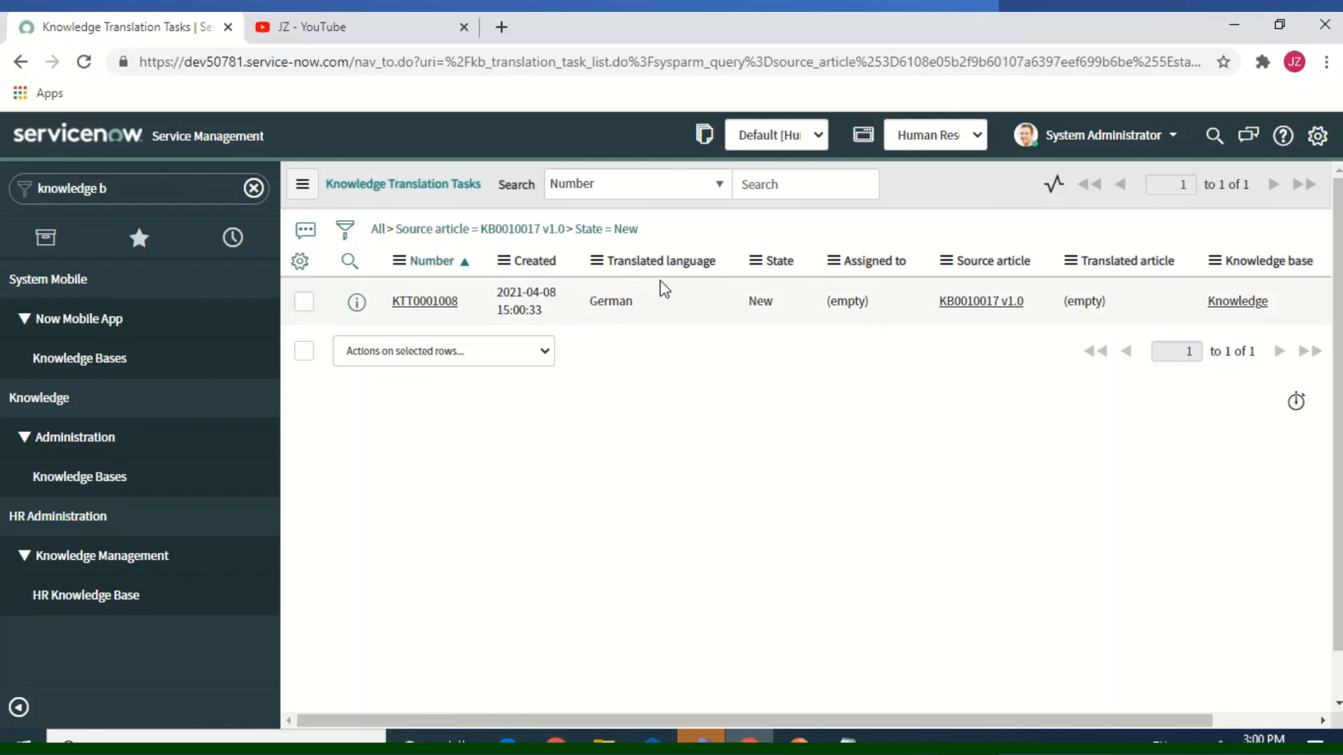
pyautogui.moveTo(630, 309)
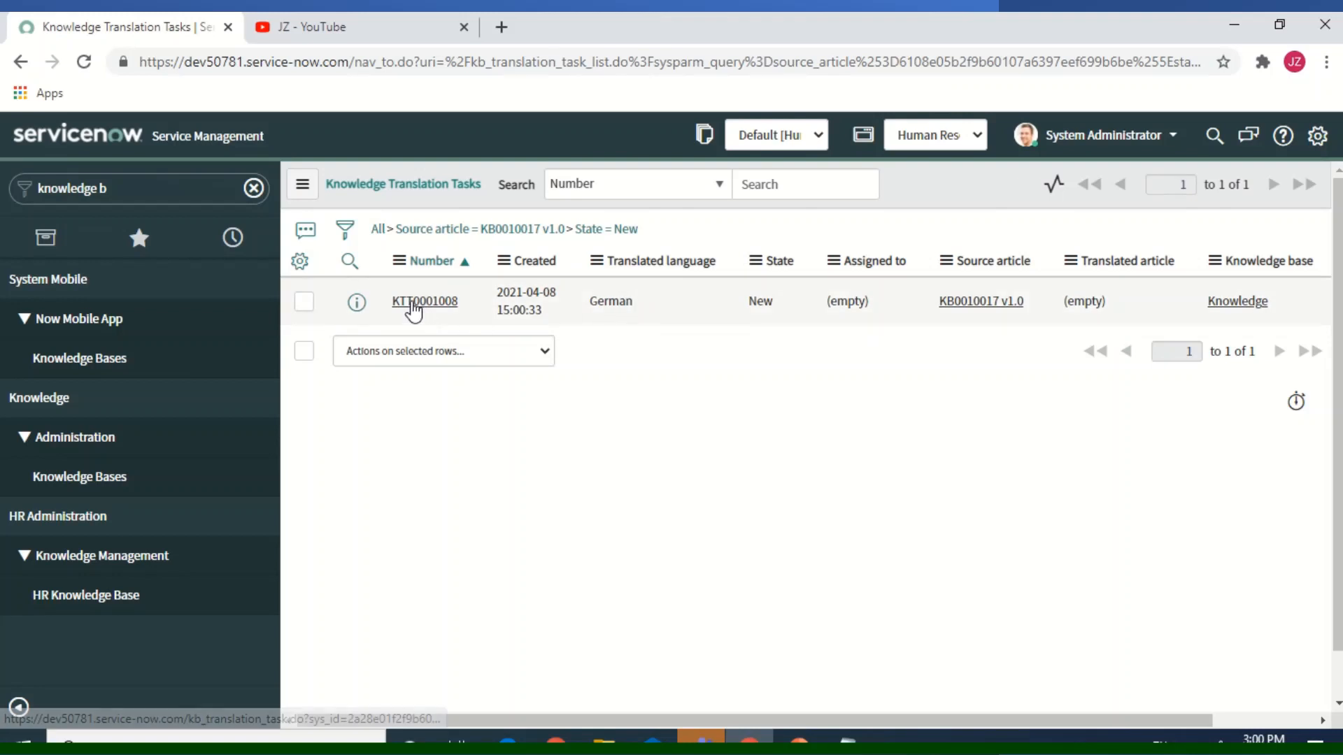
pyautogui.click(424, 301)
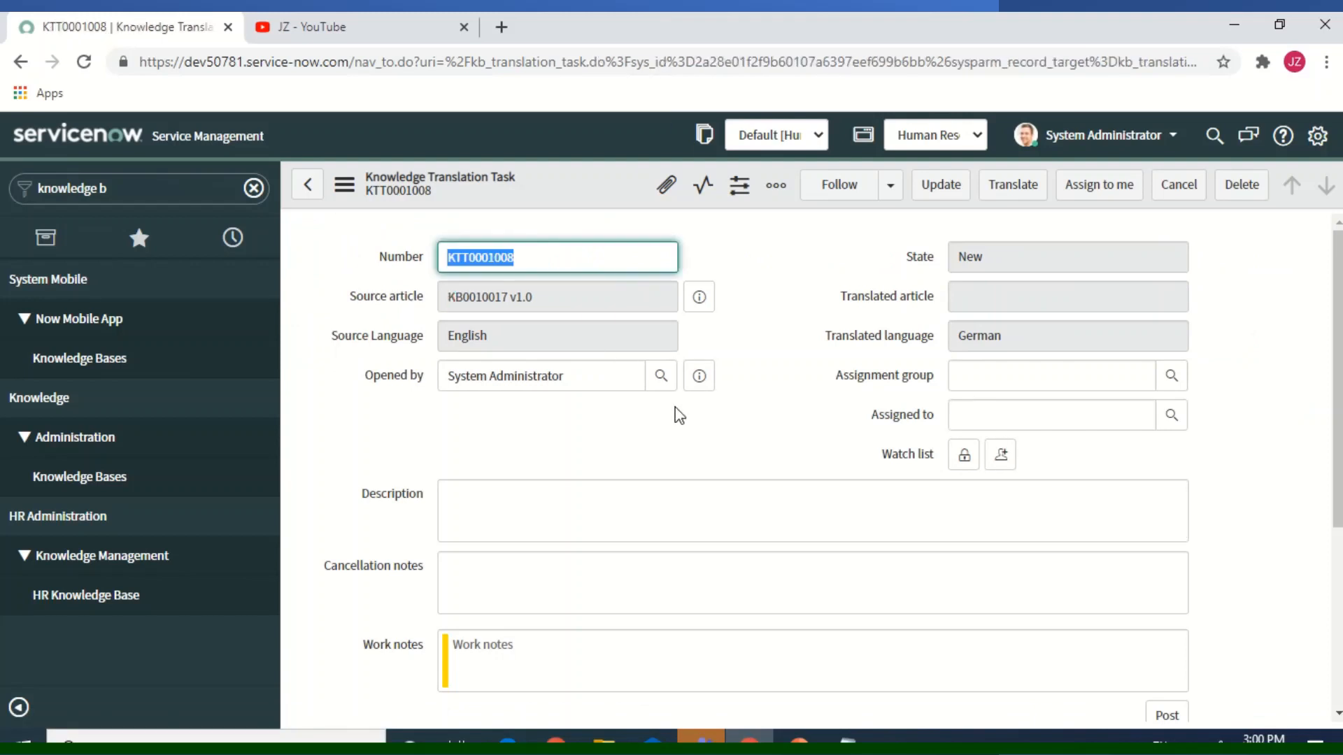
pyautogui.moveTo(1036, 243)
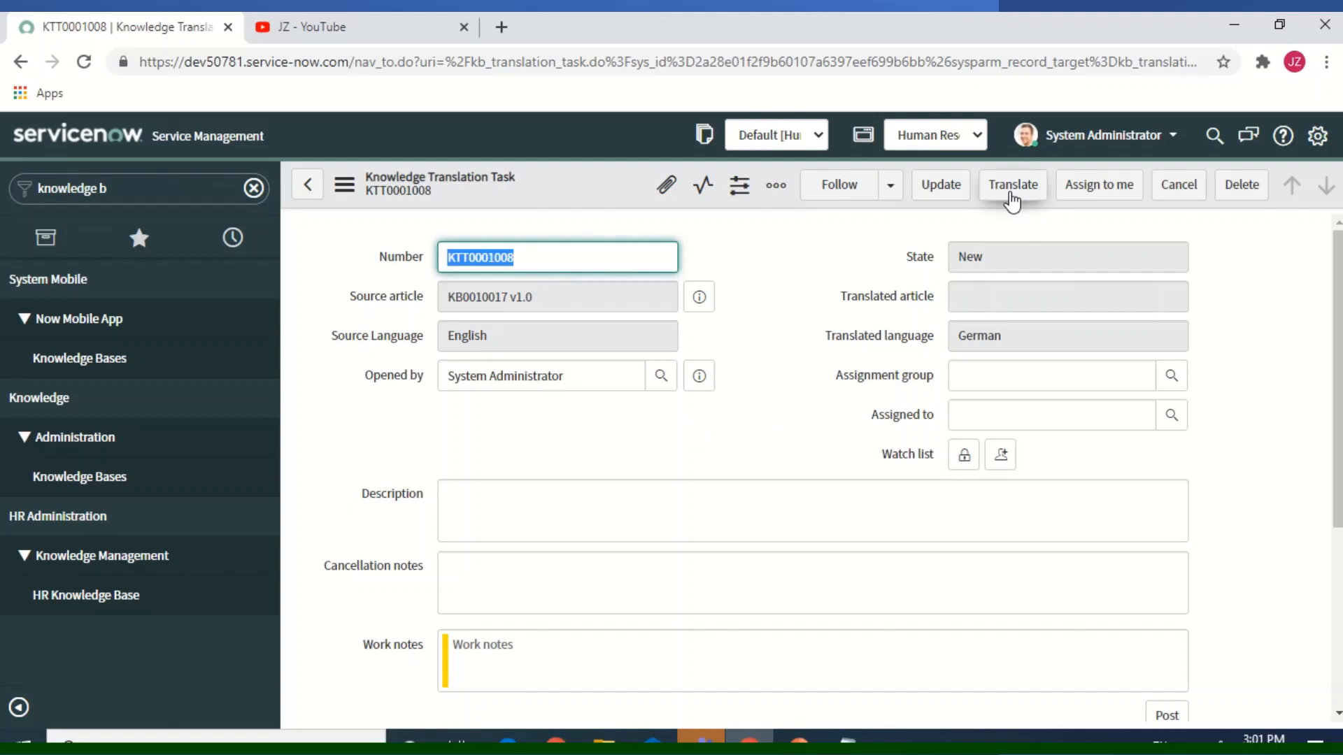
# Step: Launch the Create Article Translation page for KB0010017, English source beside German target
pyautogui.click(1012, 184)
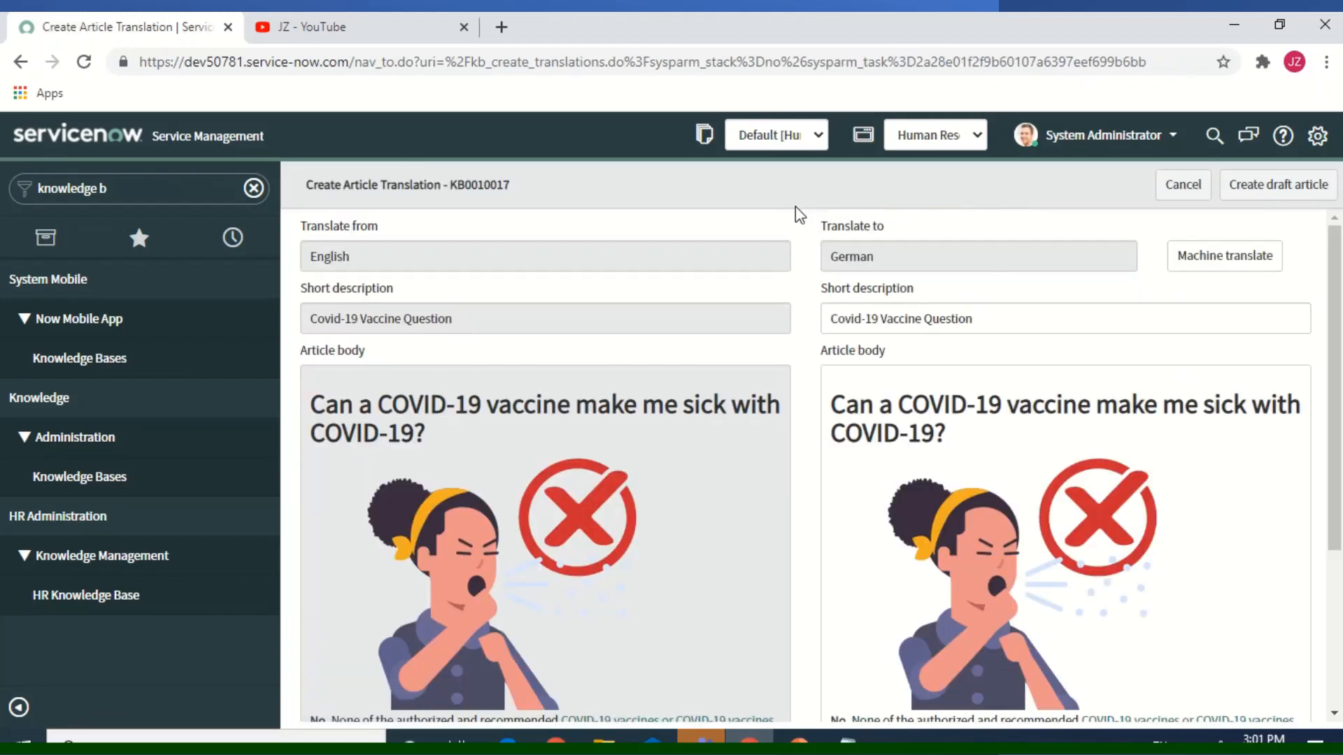
pyautogui.moveTo(751, 351)
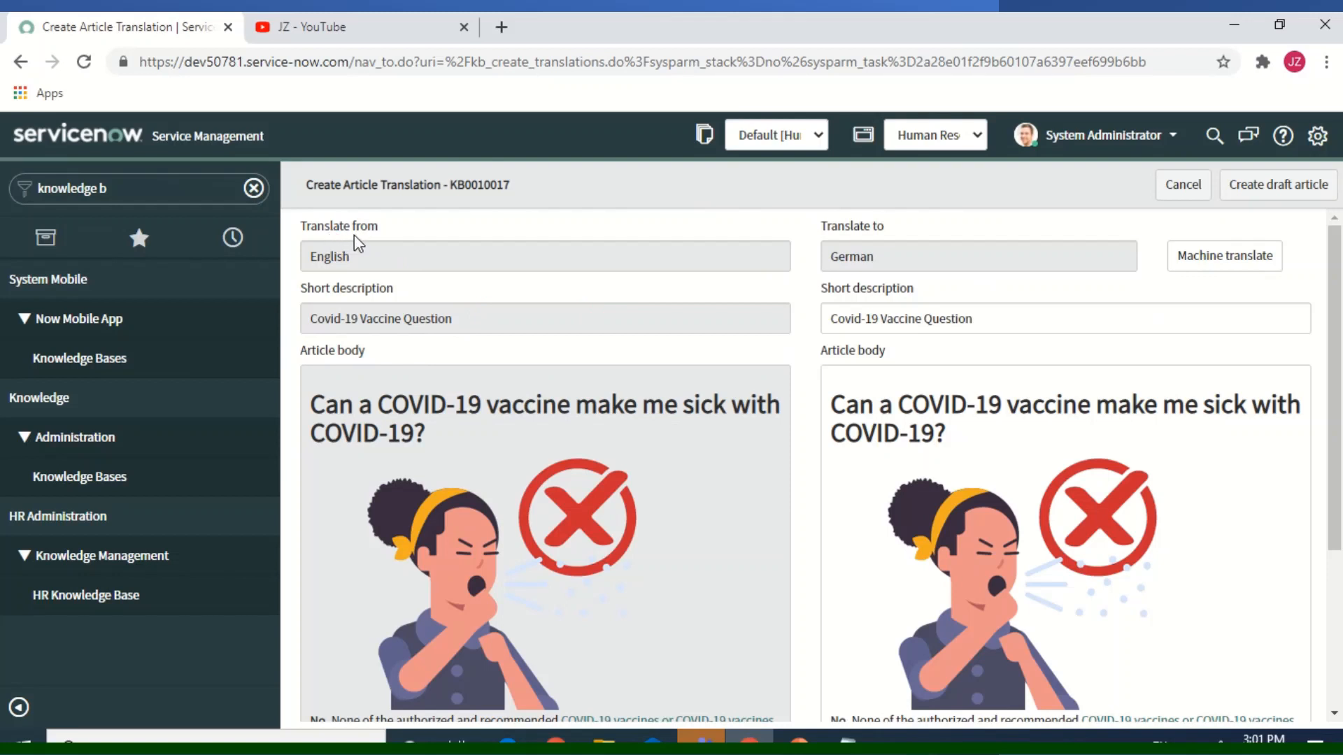
pyautogui.moveTo(811, 253)
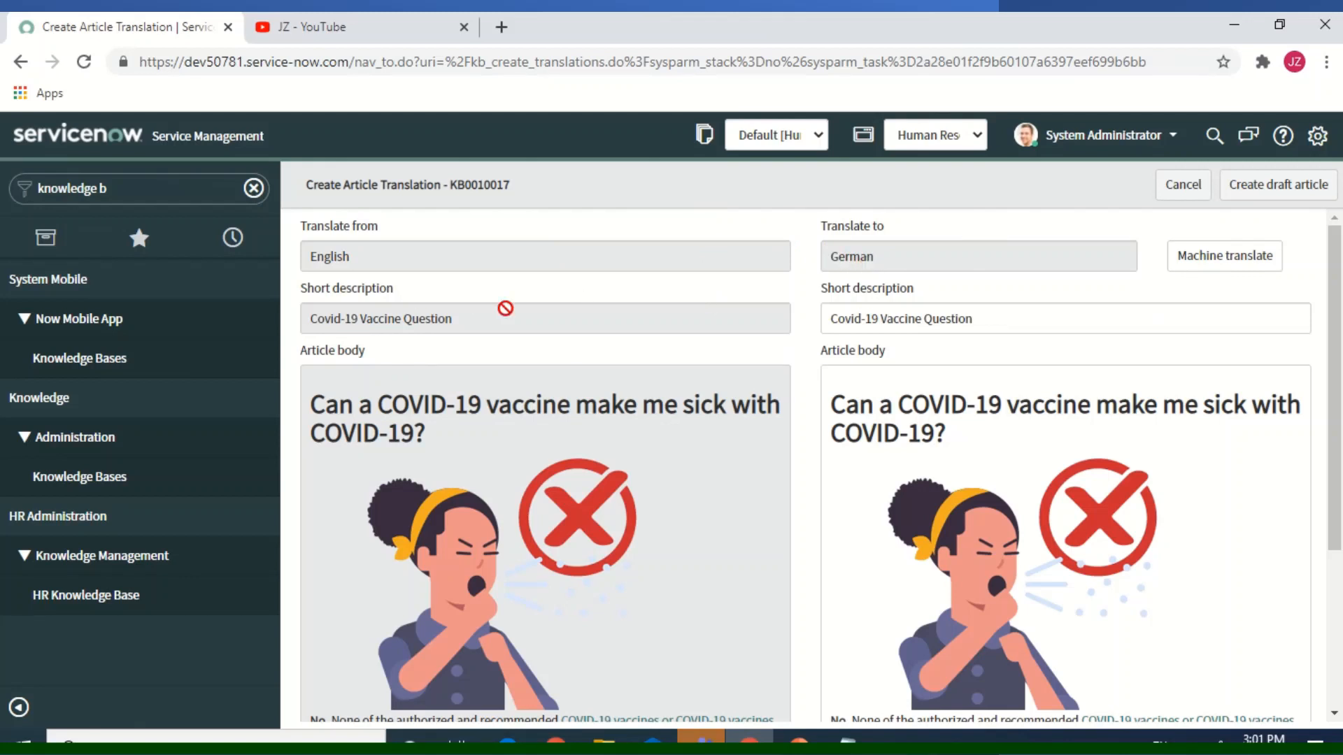
pyautogui.moveTo(383, 370)
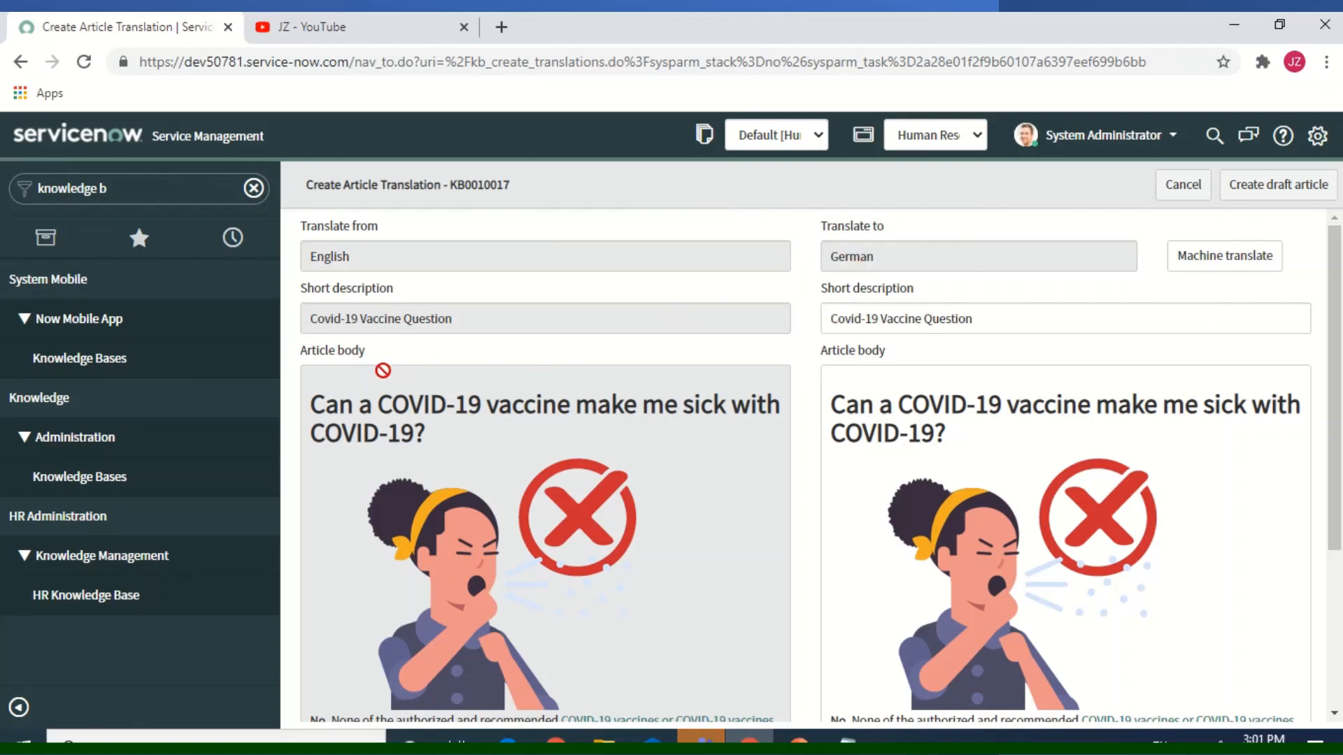
pyautogui.moveTo(1019, 495)
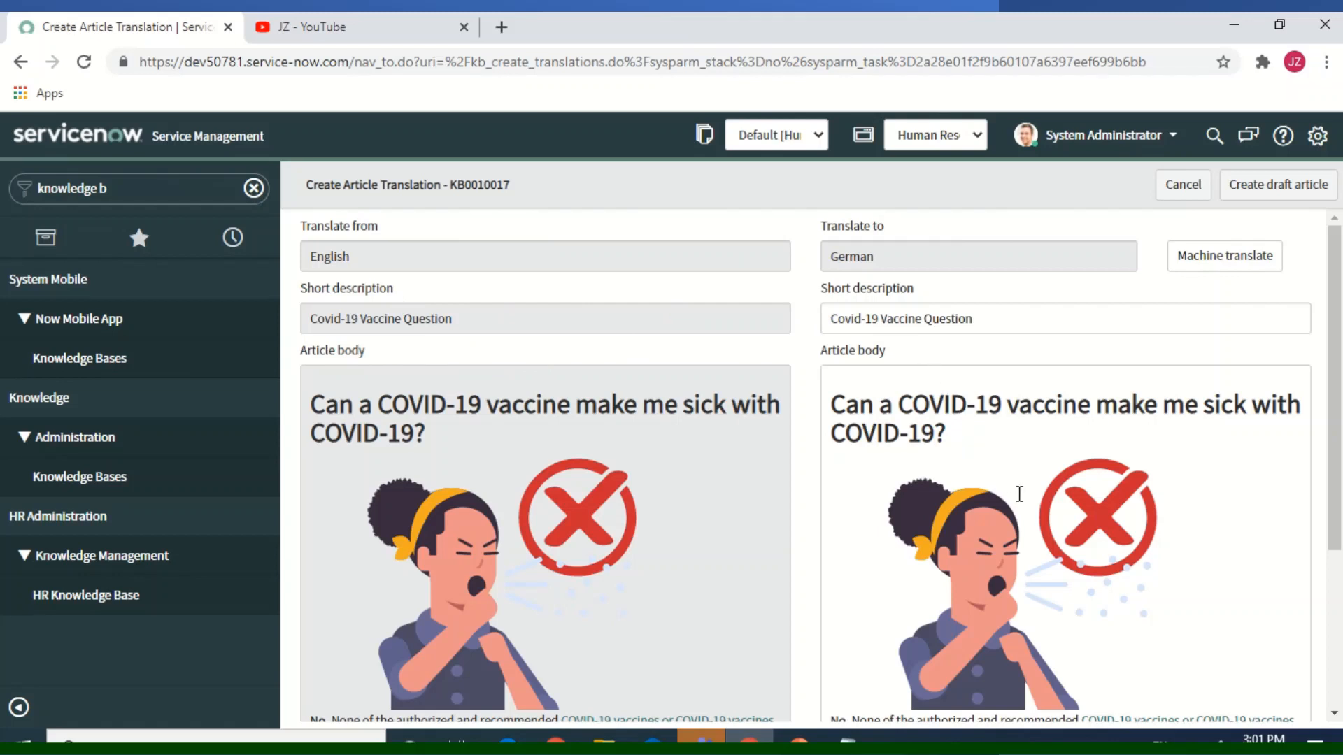
pyautogui.moveTo(1208, 528)
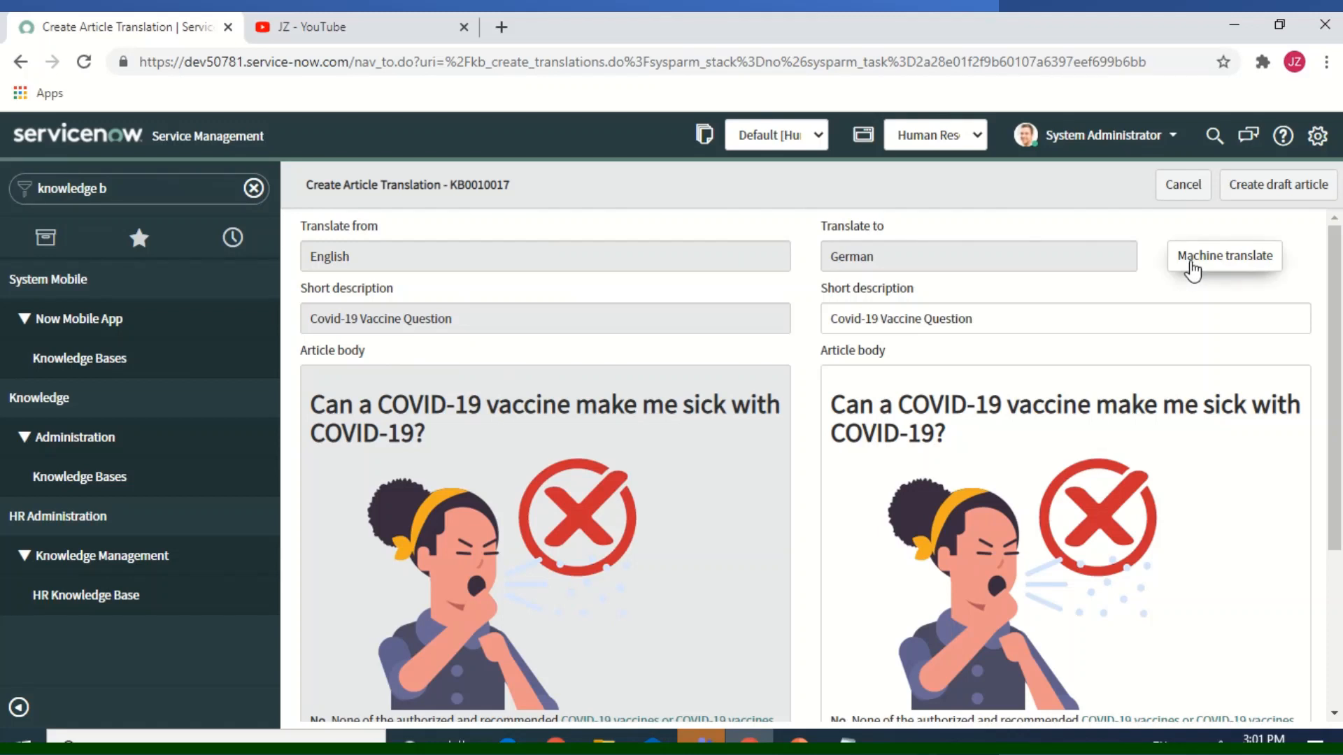
# Step: Machine-translate into German, accept overwrite, and review 'Covid-19-Impfstoff-Frage' and the body
pyautogui.click(1224, 255)
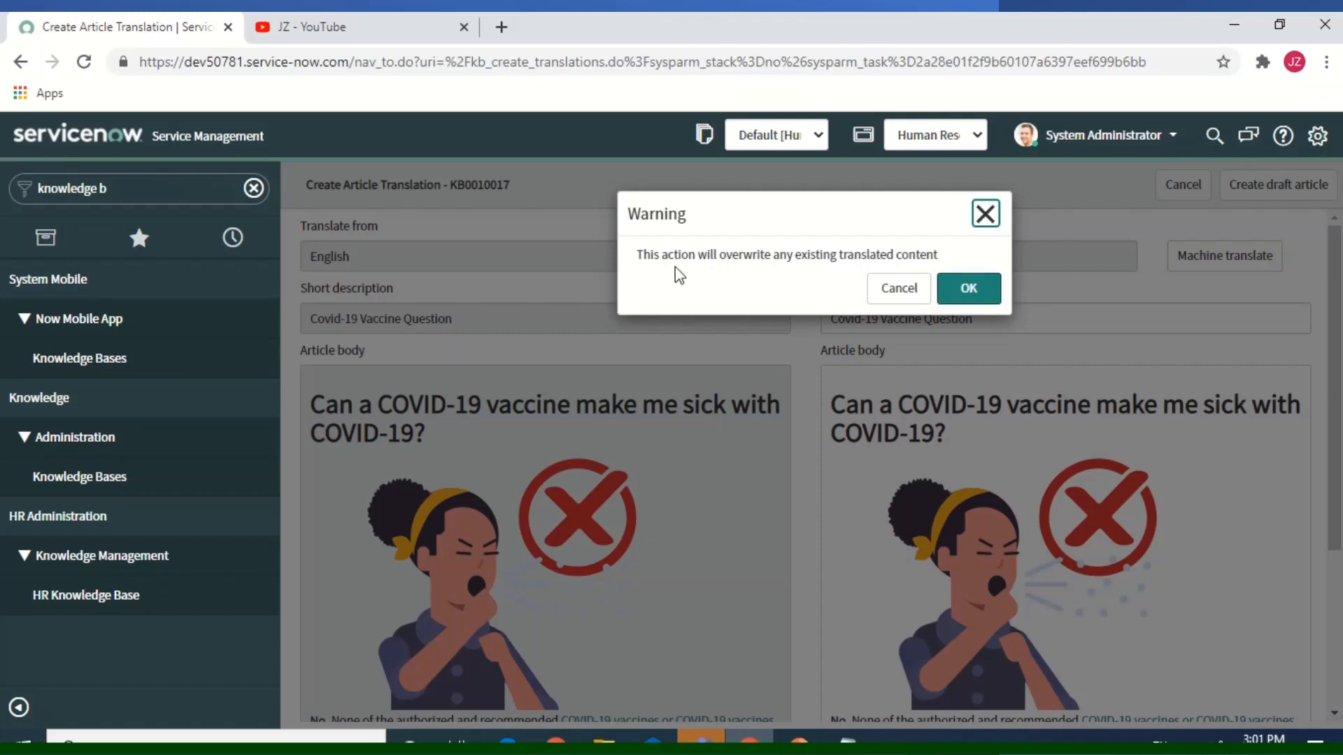
pyautogui.moveTo(784, 260)
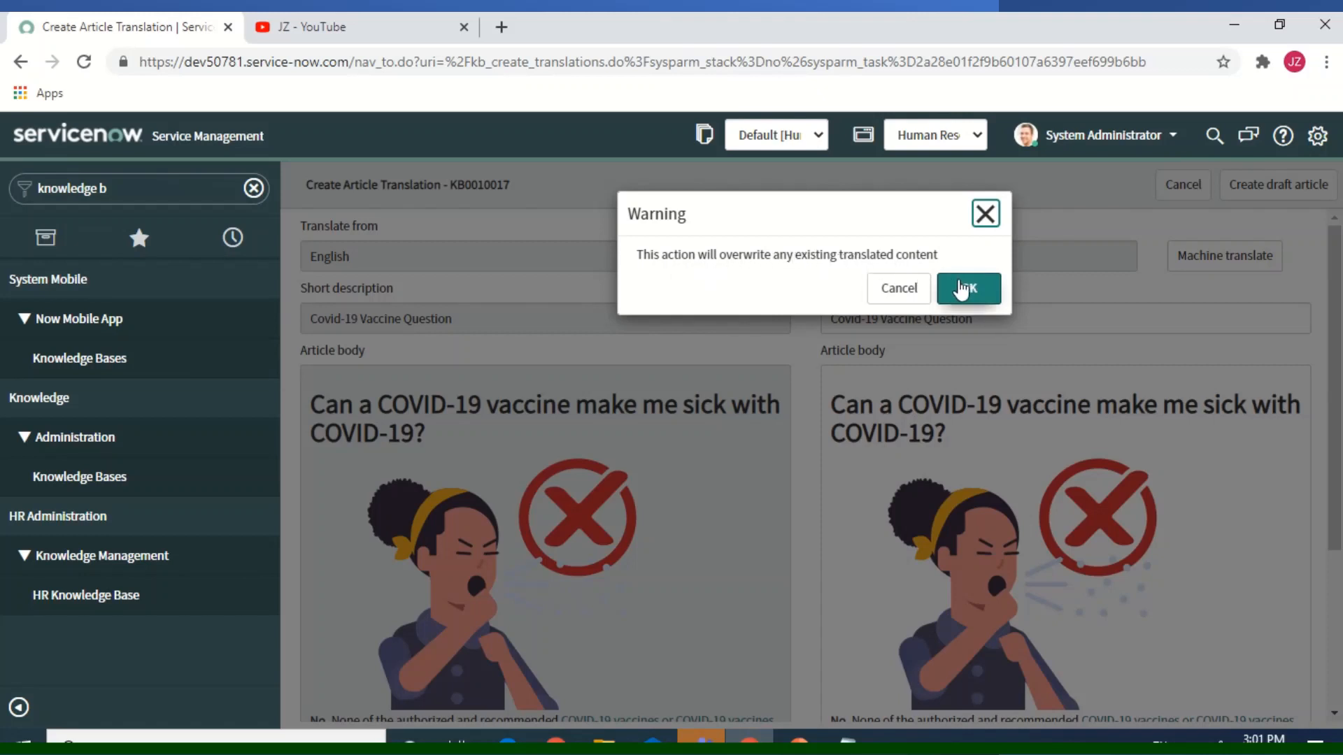
pyautogui.click(967, 288)
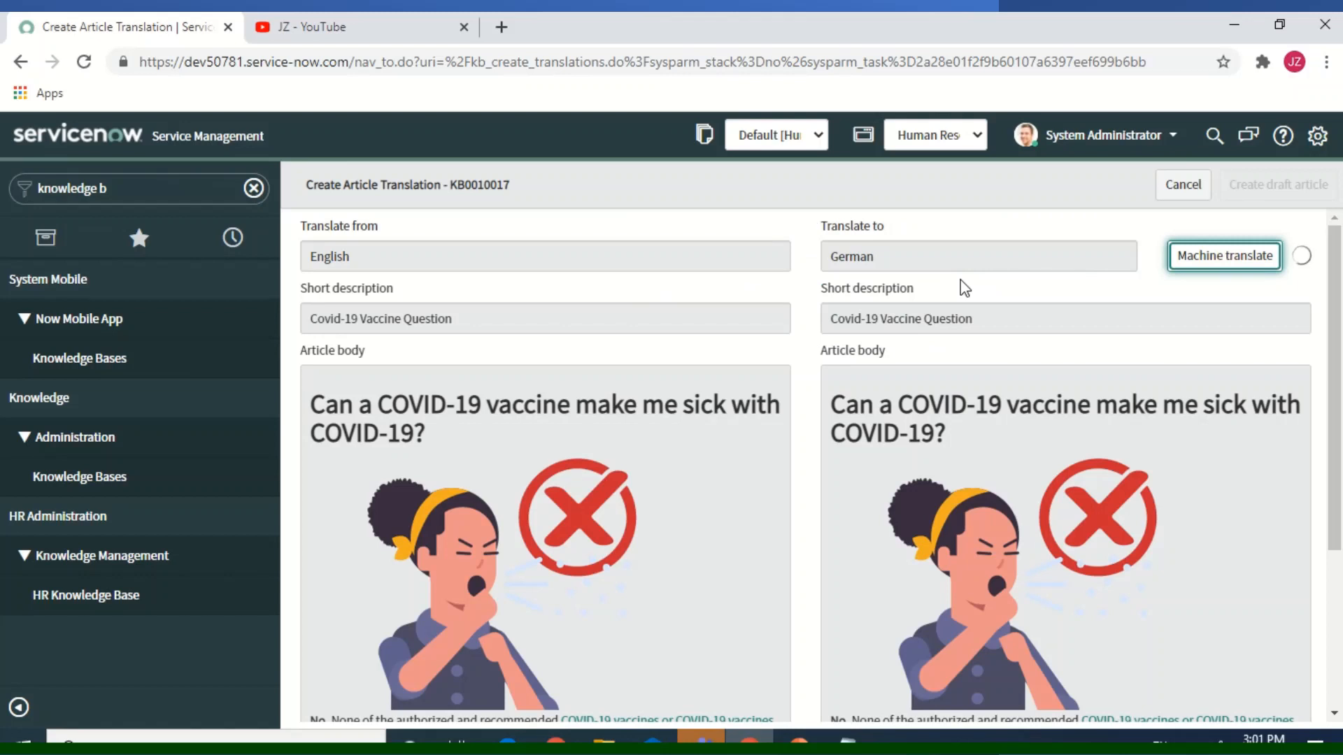
pyautogui.click(1223, 256)
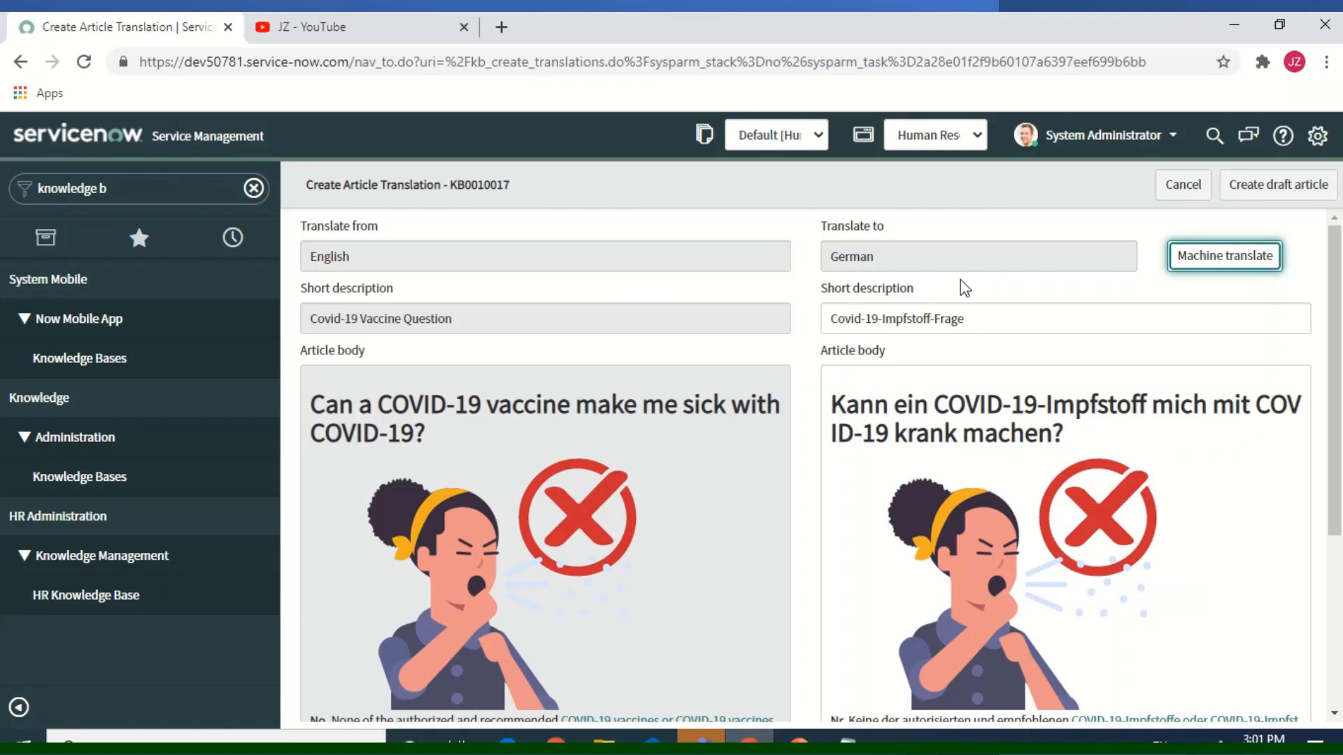
pyautogui.moveTo(901, 344)
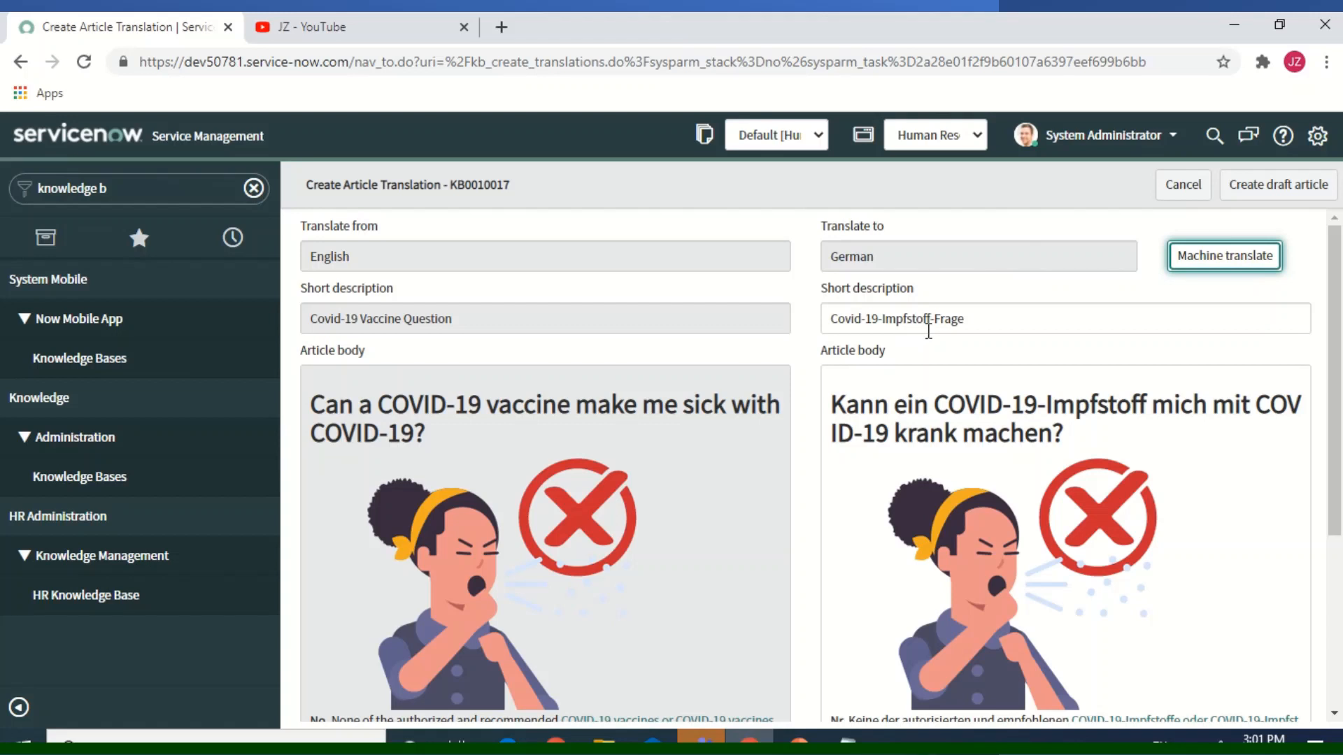
pyautogui.doubleClick(906, 319)
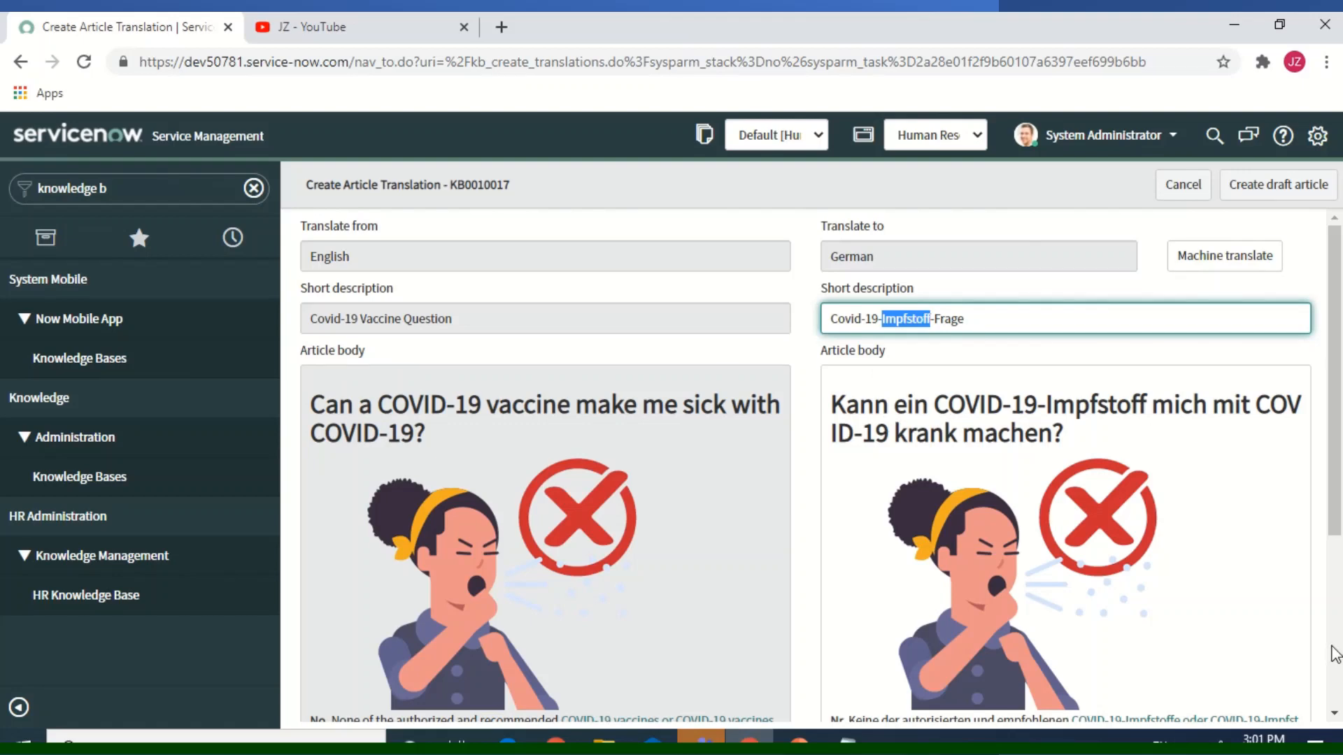
pyautogui.scroll(-3)
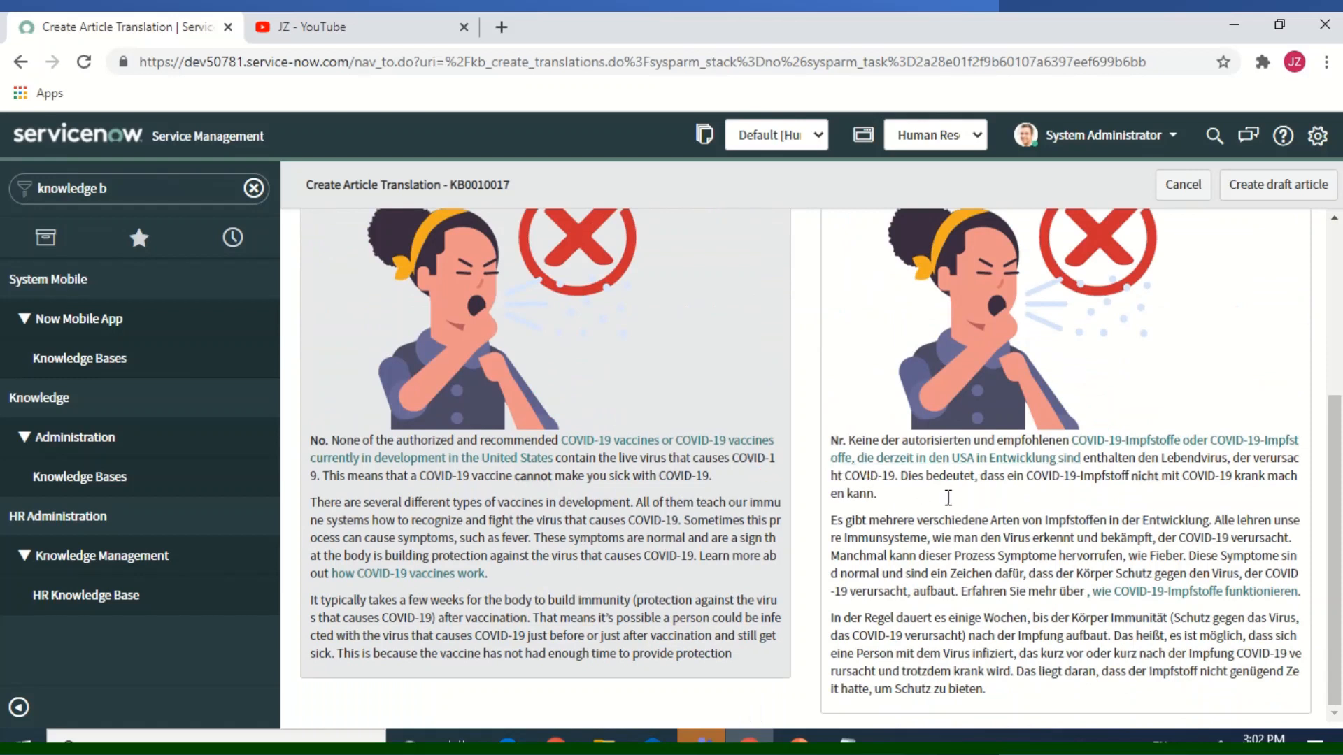
pyautogui.moveTo(1221, 279)
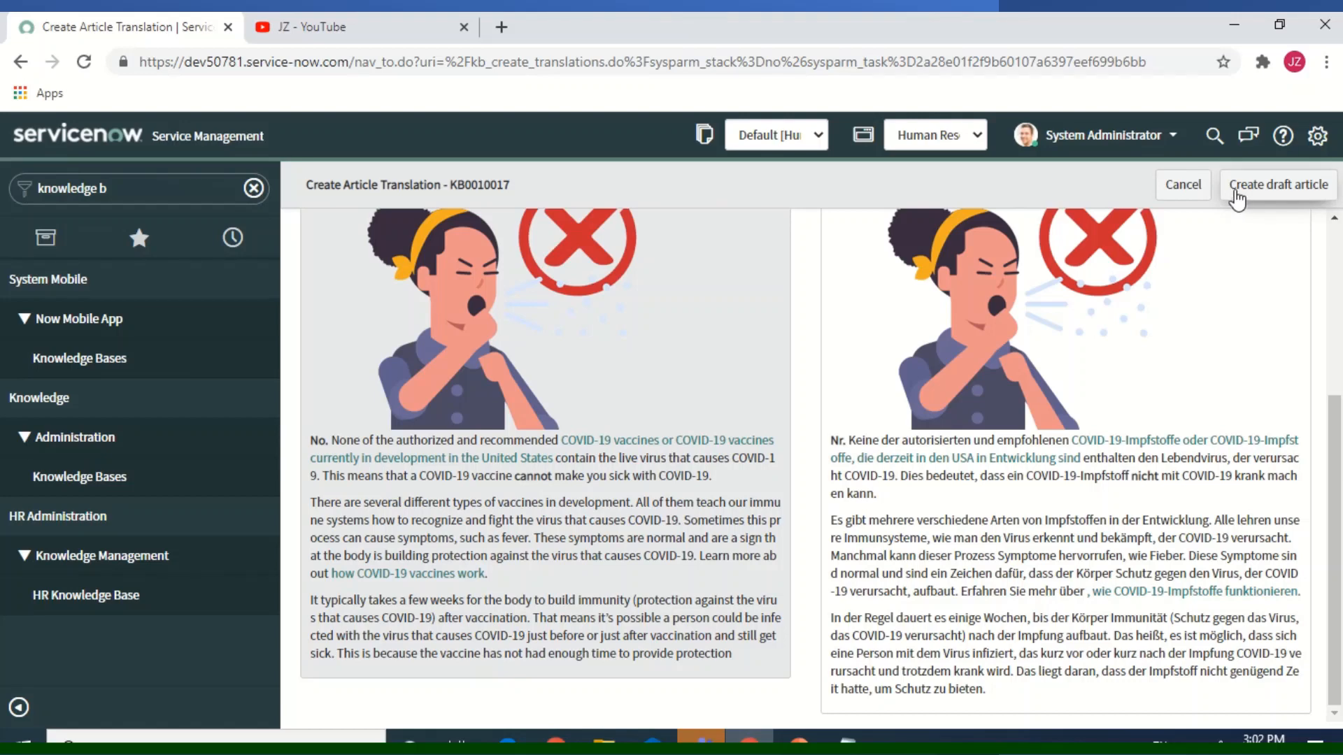
# Step: Create German draft KB0010018 v0.01 and scroll through its translated body
pyautogui.click(1278, 184)
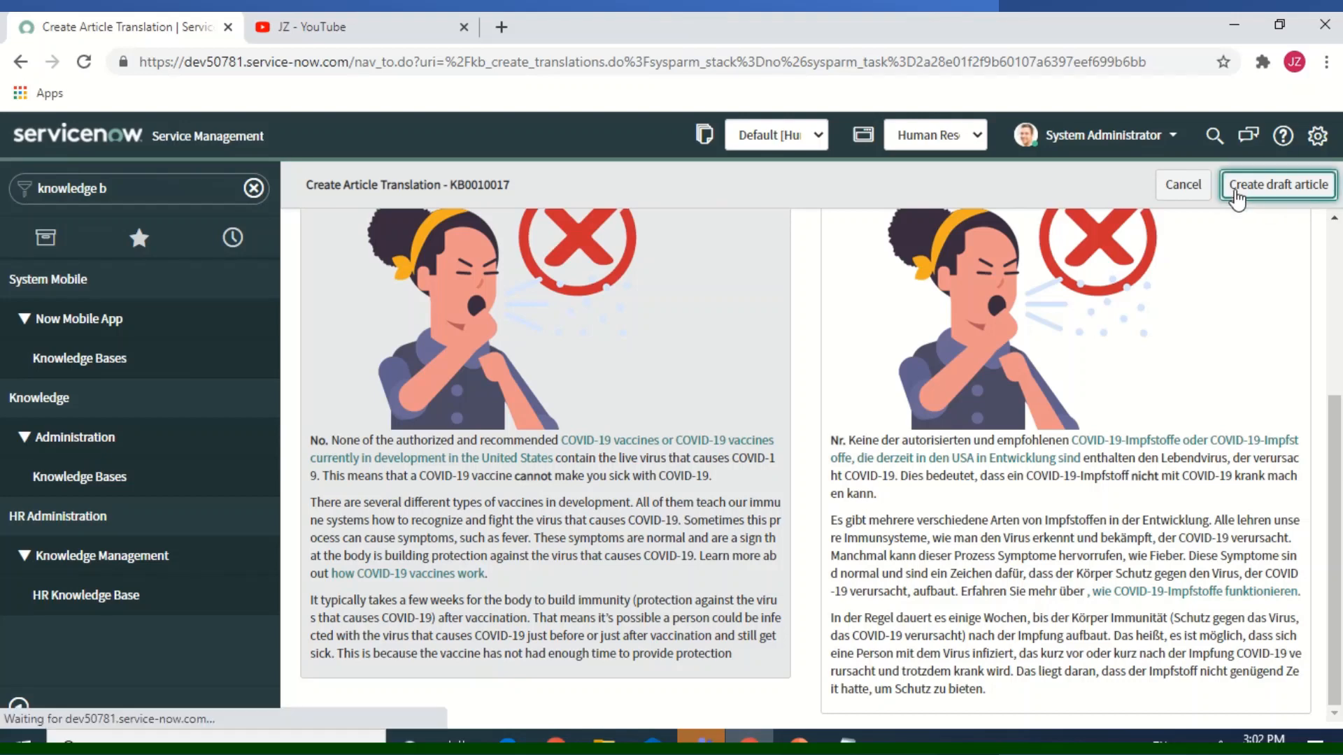
pyautogui.click(1276, 184)
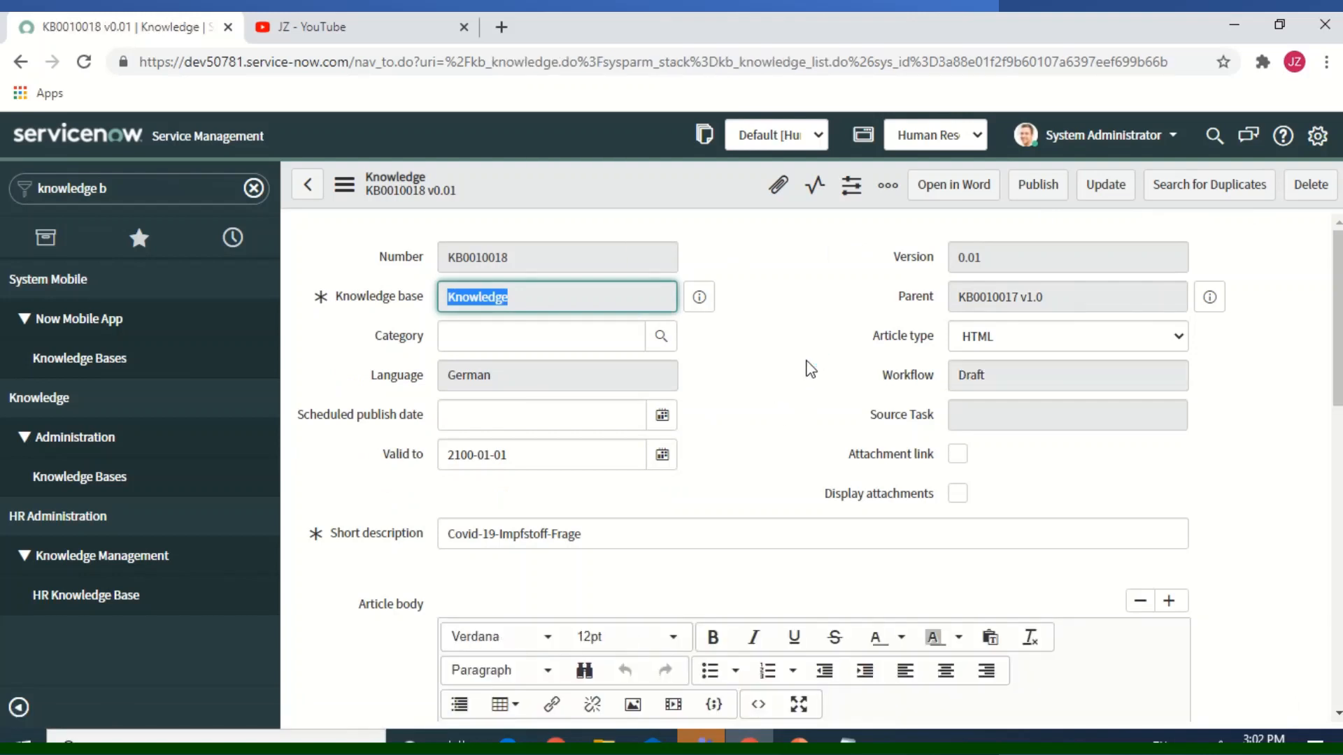
pyautogui.moveTo(839, 362)
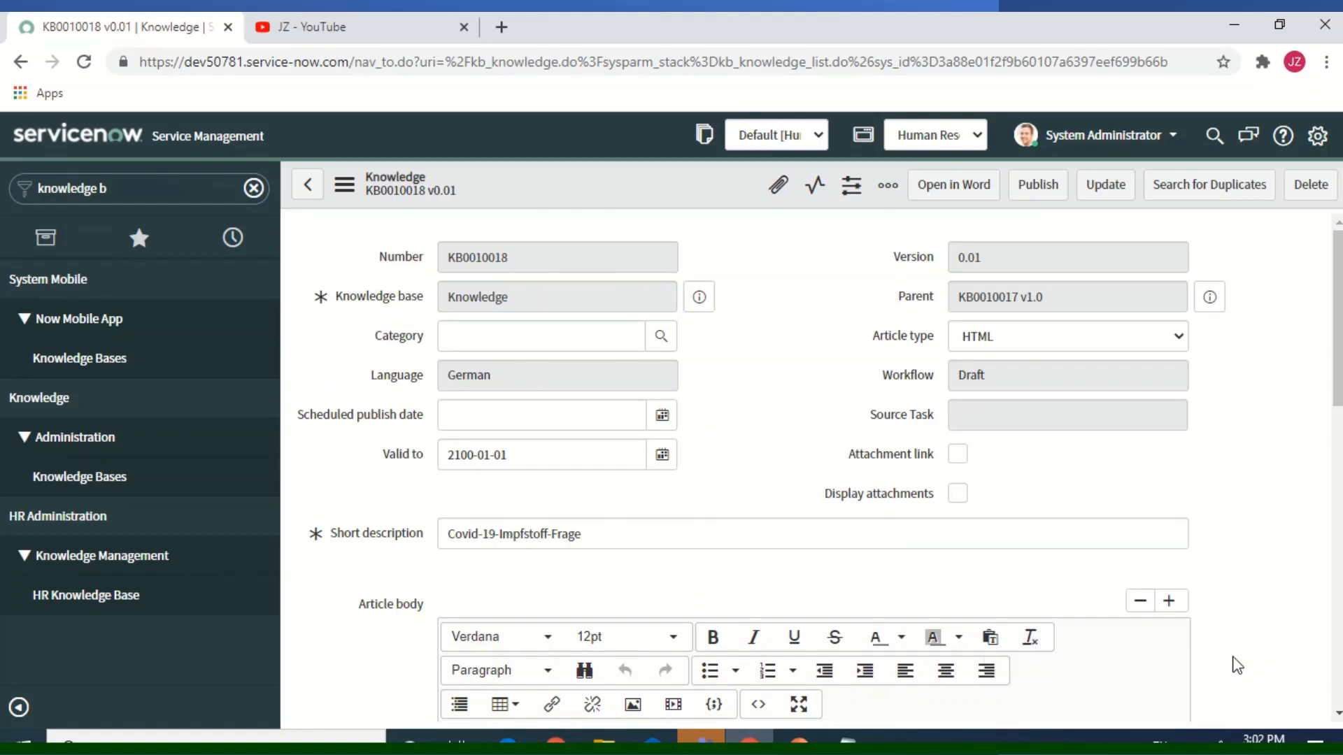
pyautogui.scroll(-3)
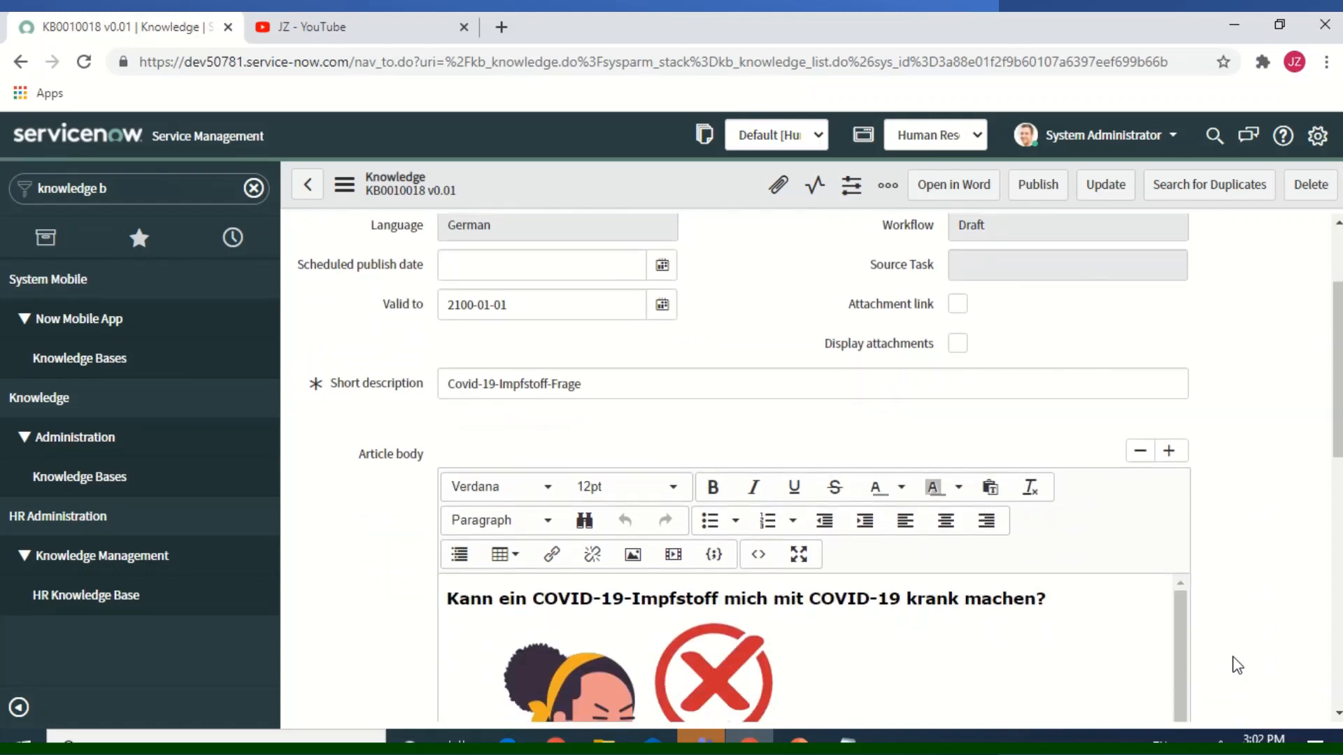
pyautogui.scroll(-3)
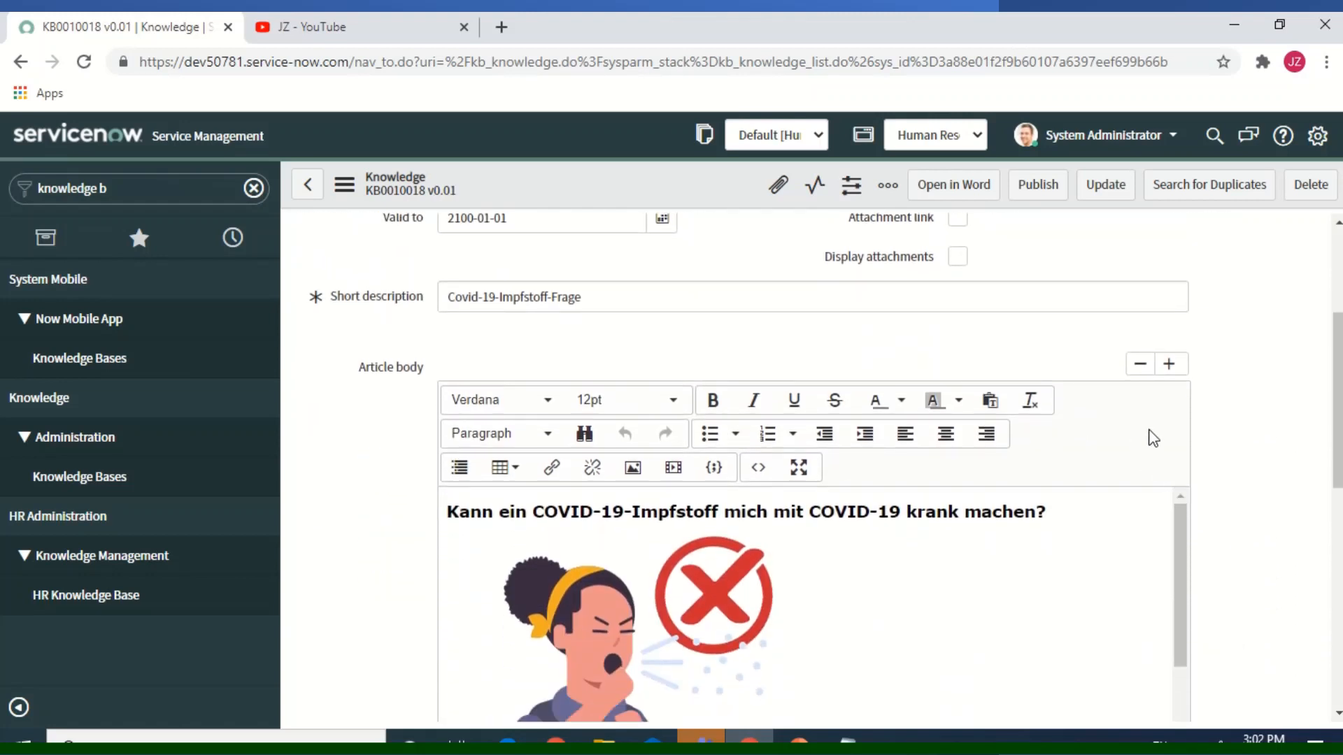
pyautogui.moveTo(1208, 184)
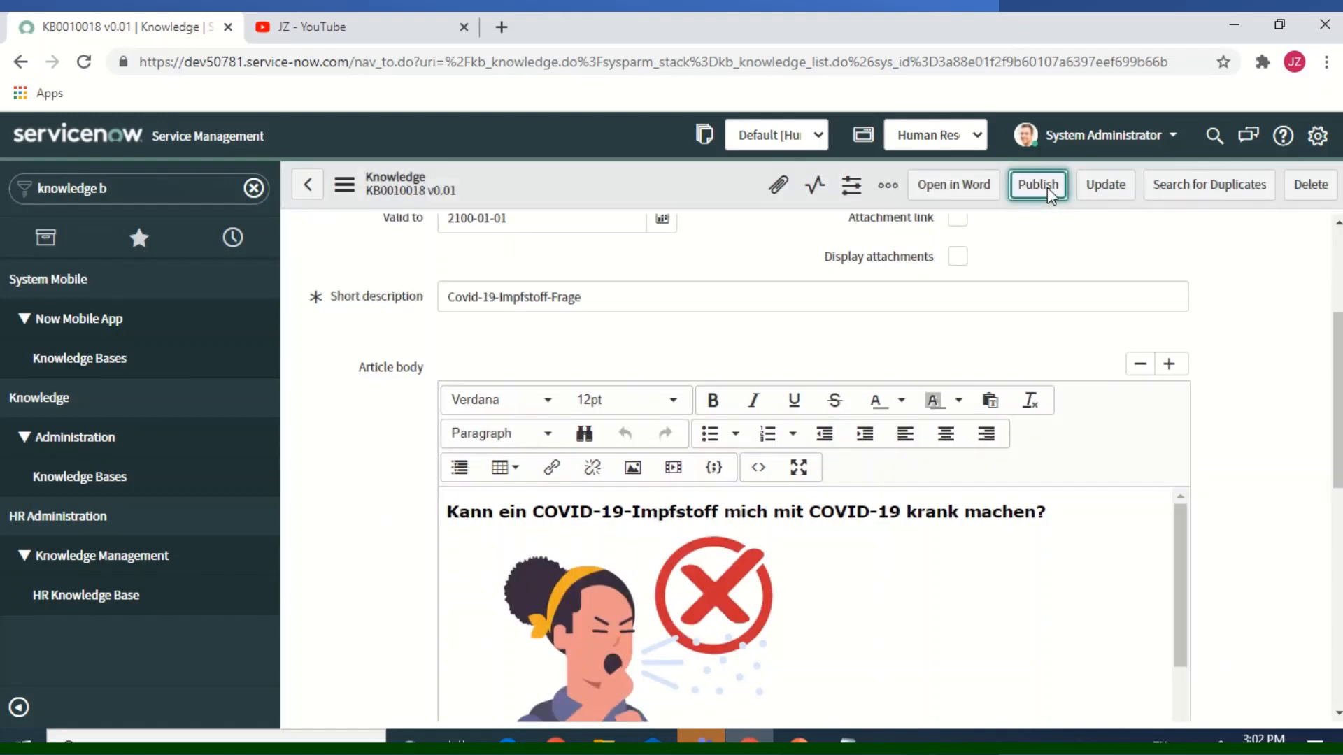
# Step: Publish German draft KB0010018 'Covid-19-Impfstoff-Frage' as version 1.0
pyautogui.click(1037, 184)
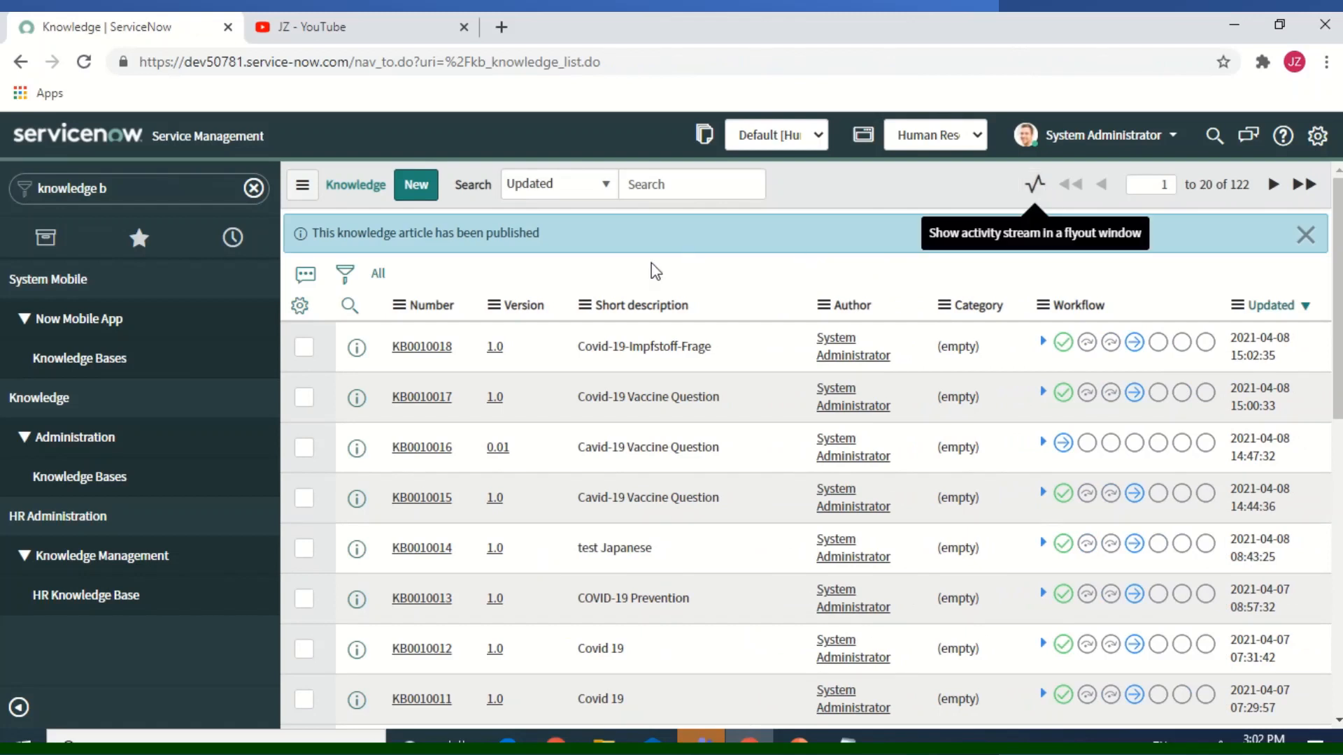
pyautogui.moveTo(516, 255)
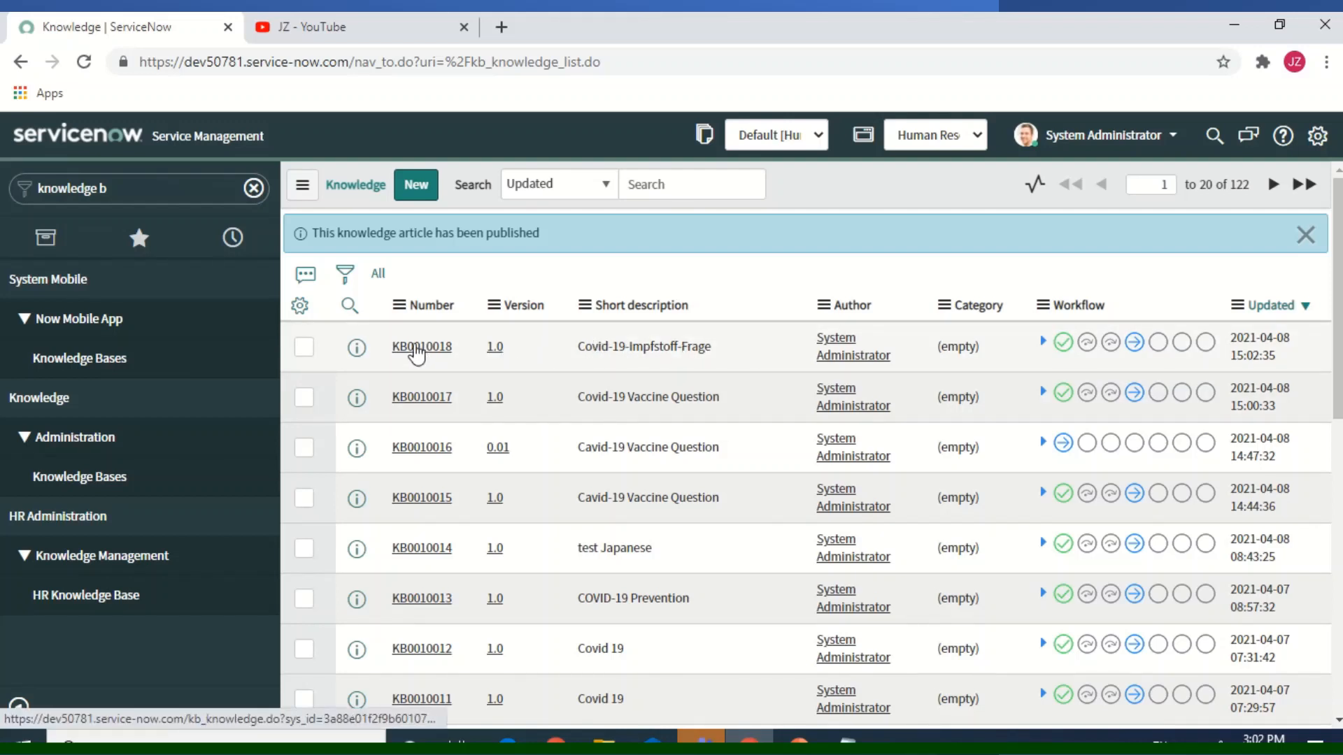
# Step: Open the published German article KB0010018 from the Knowledge list
pyautogui.click(421, 347)
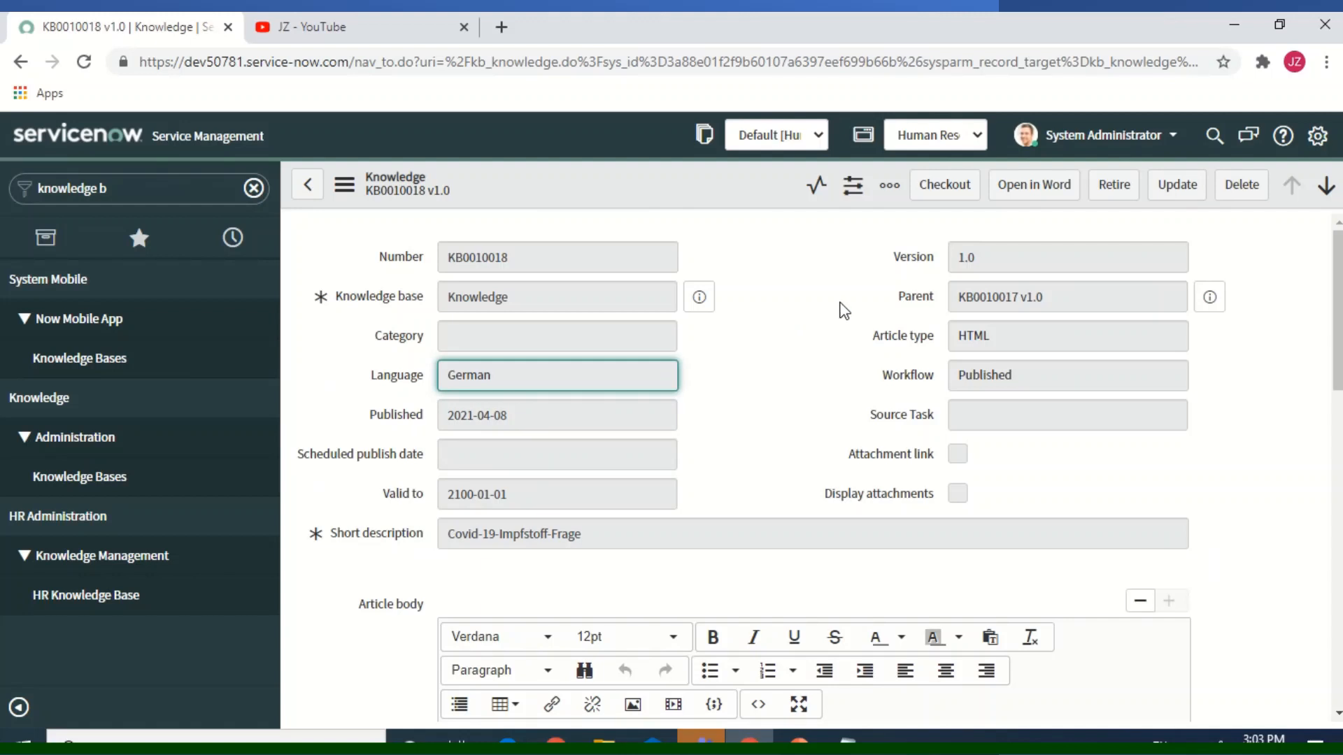
pyautogui.moveTo(1202, 316)
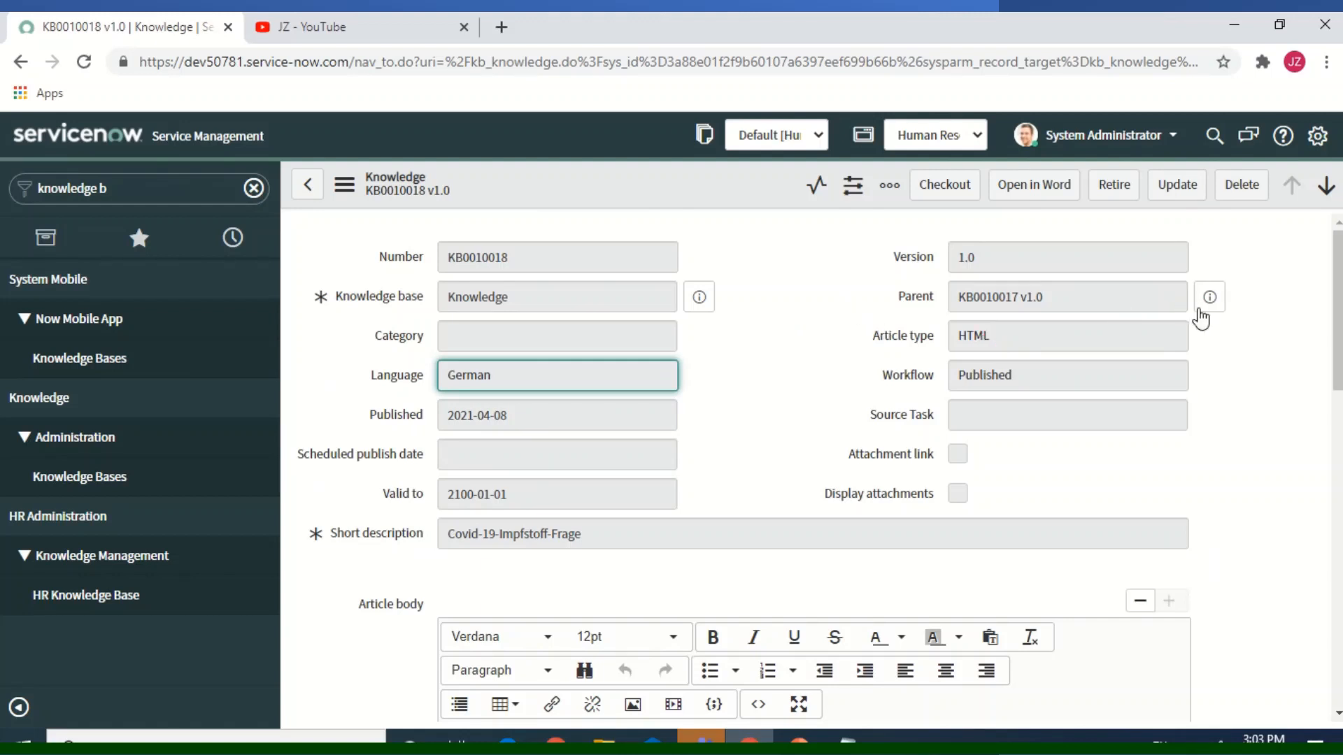
pyautogui.moveTo(1306, 205)
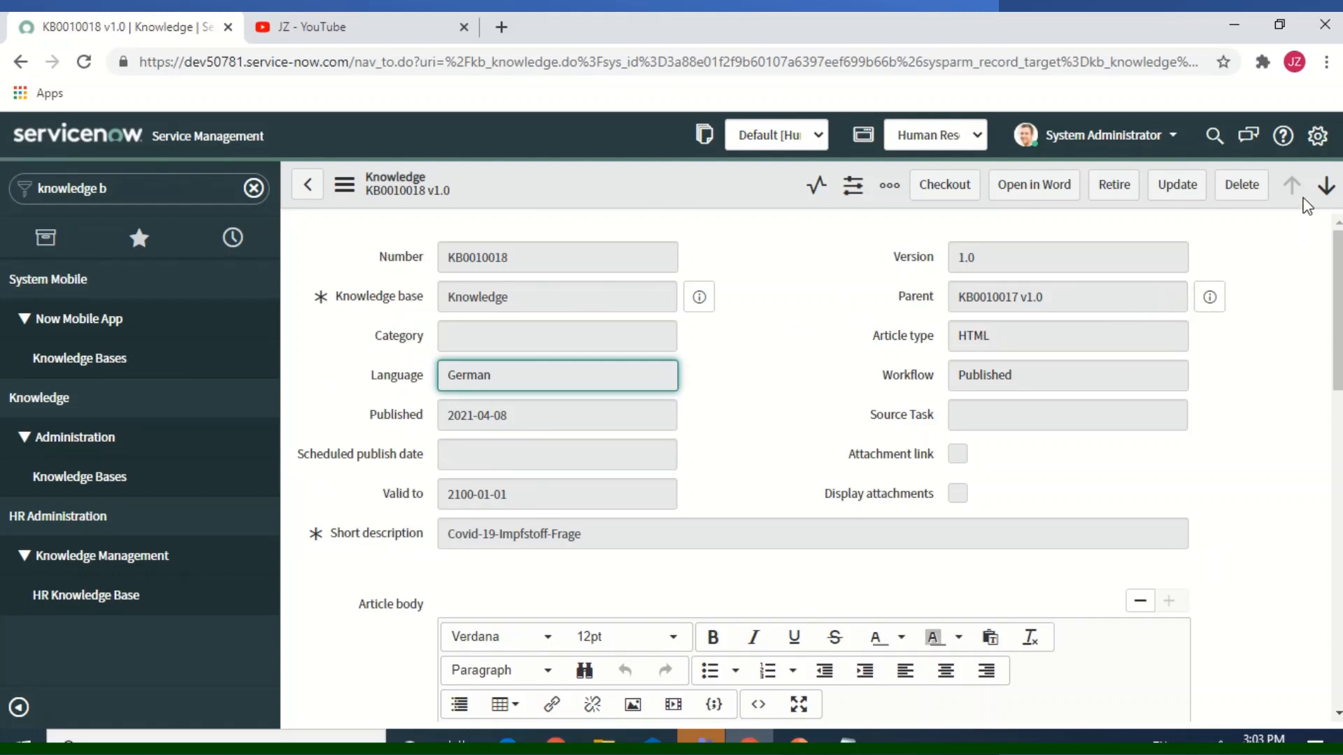
pyautogui.moveTo(1317, 135)
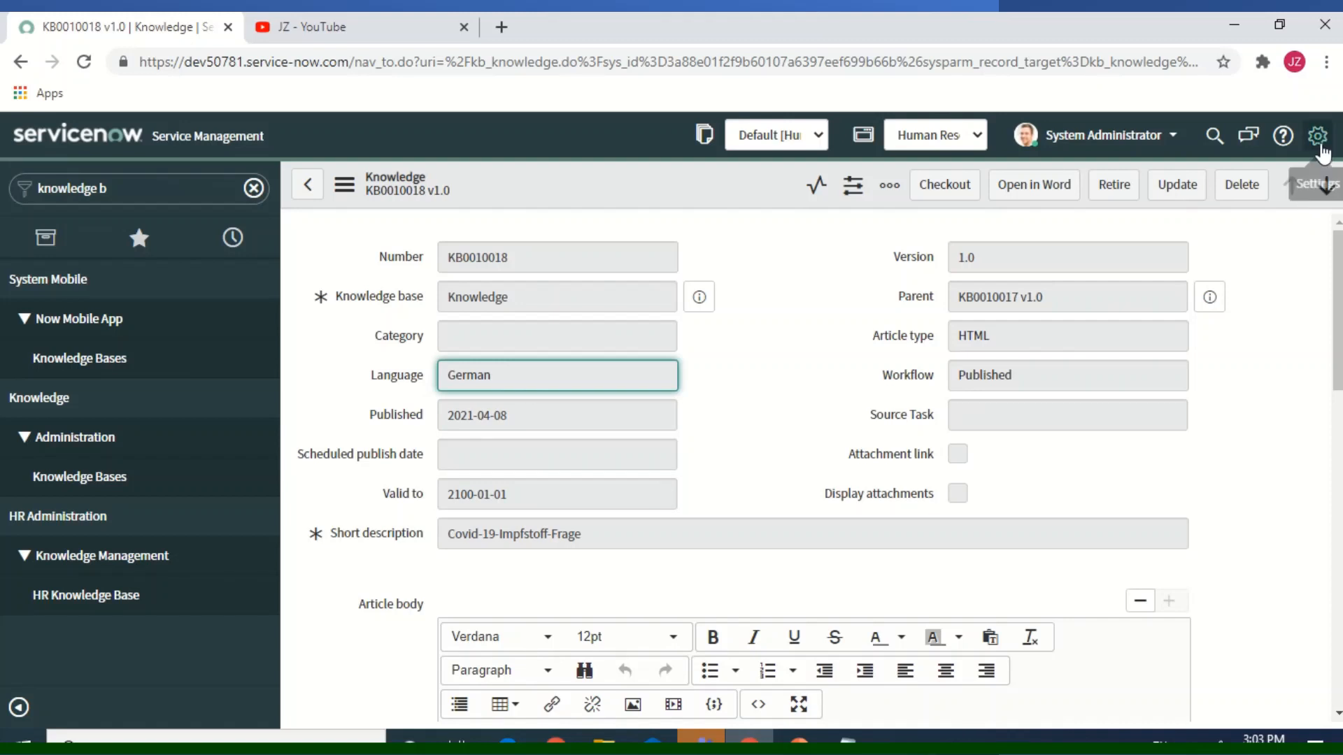
# Step: Change the interface language from English to German in System Settings
pyautogui.click(1317, 135)
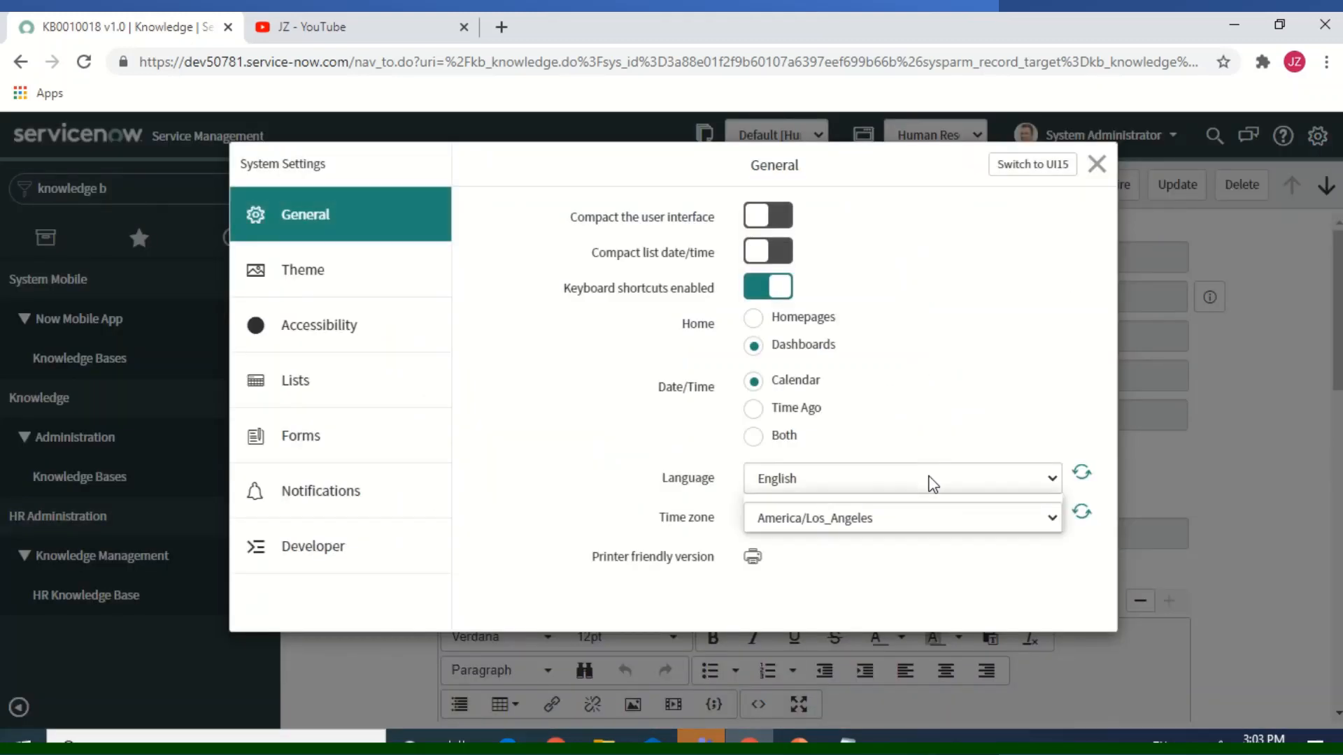
pyautogui.click(899, 477)
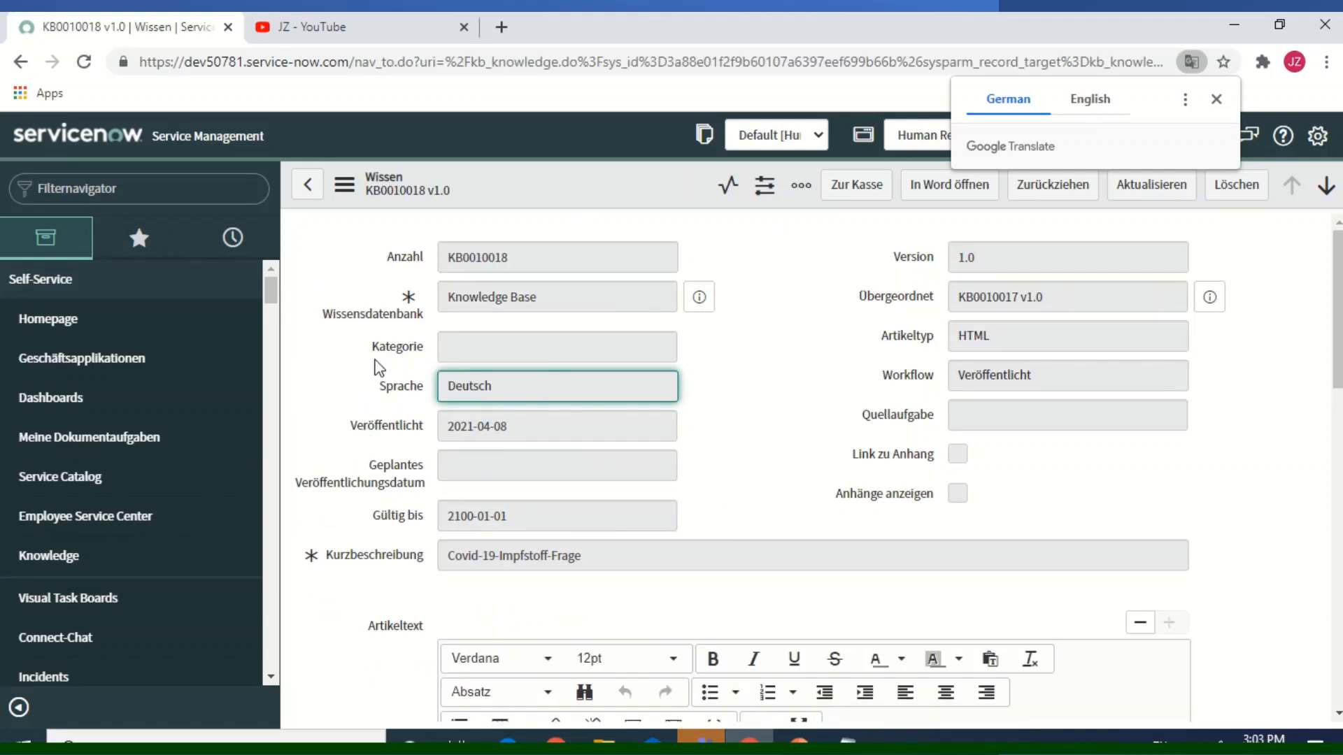
pyautogui.moveTo(896, 439)
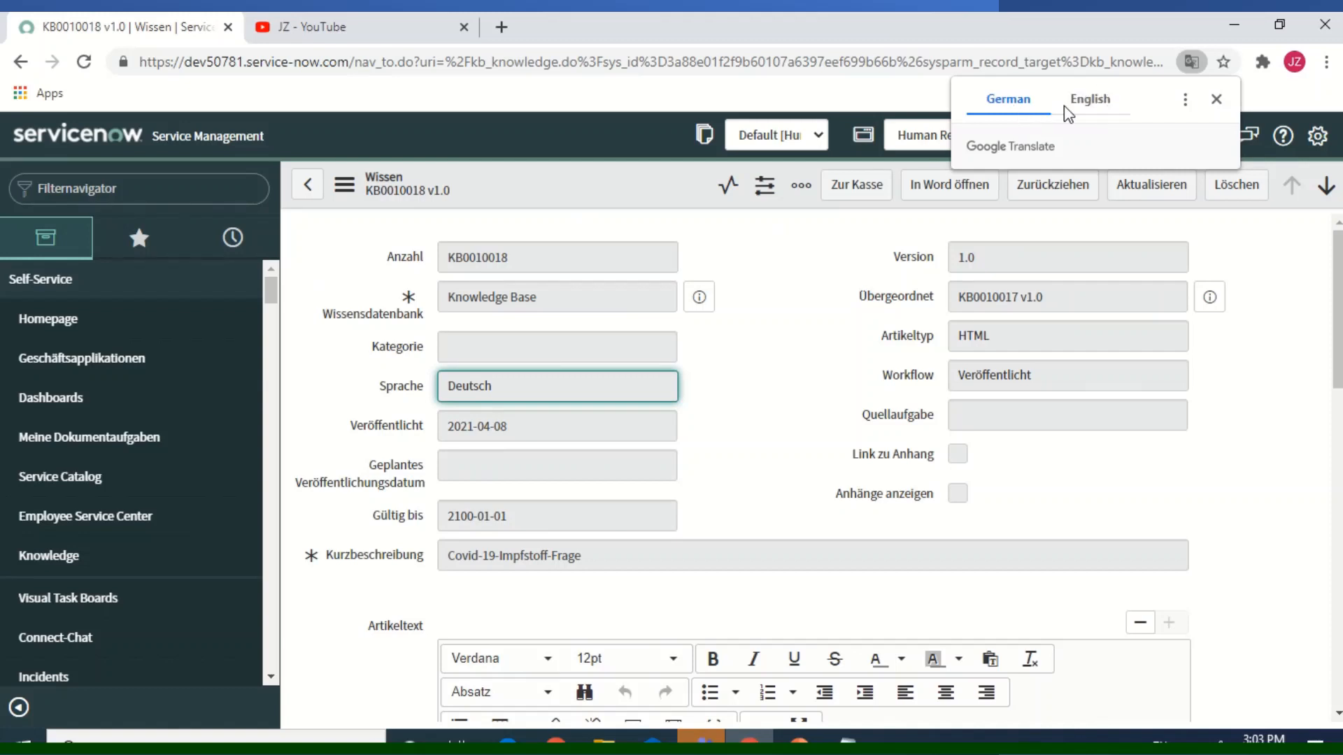
pyautogui.moveTo(1150, 111)
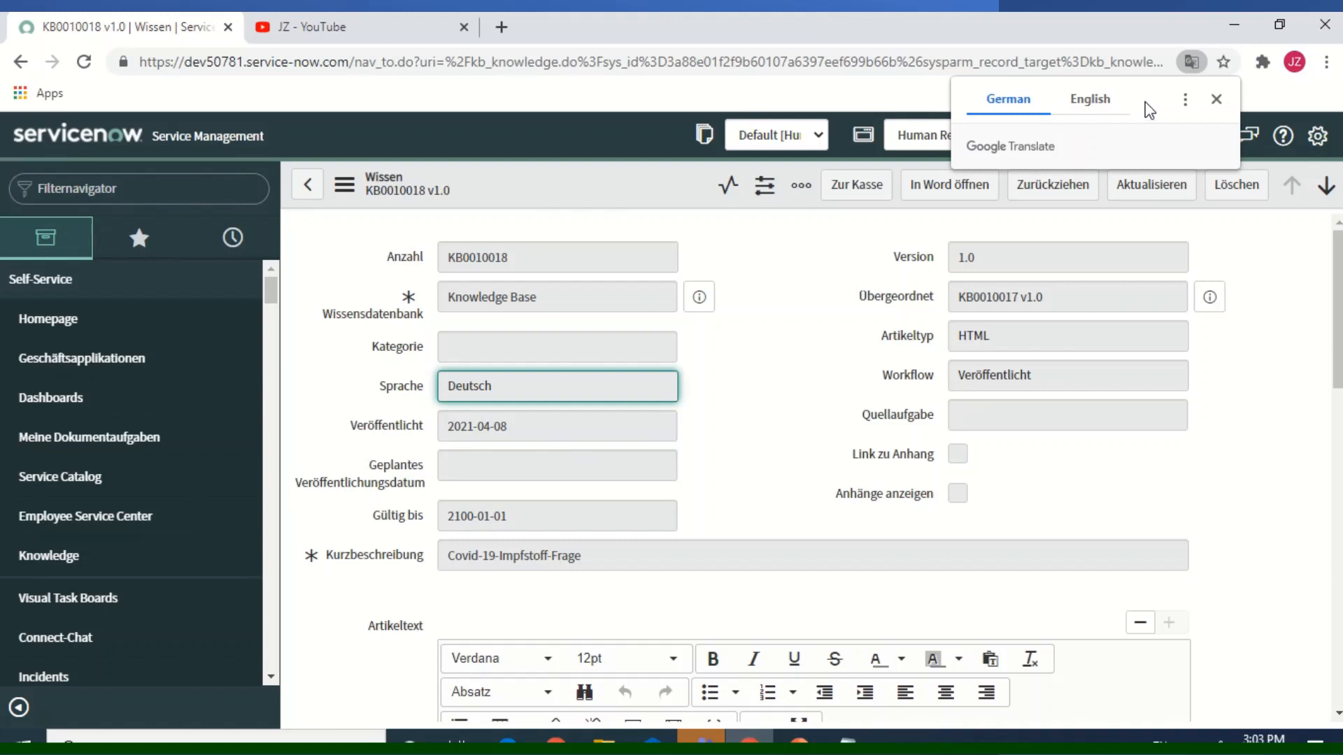
pyautogui.moveTo(854, 275)
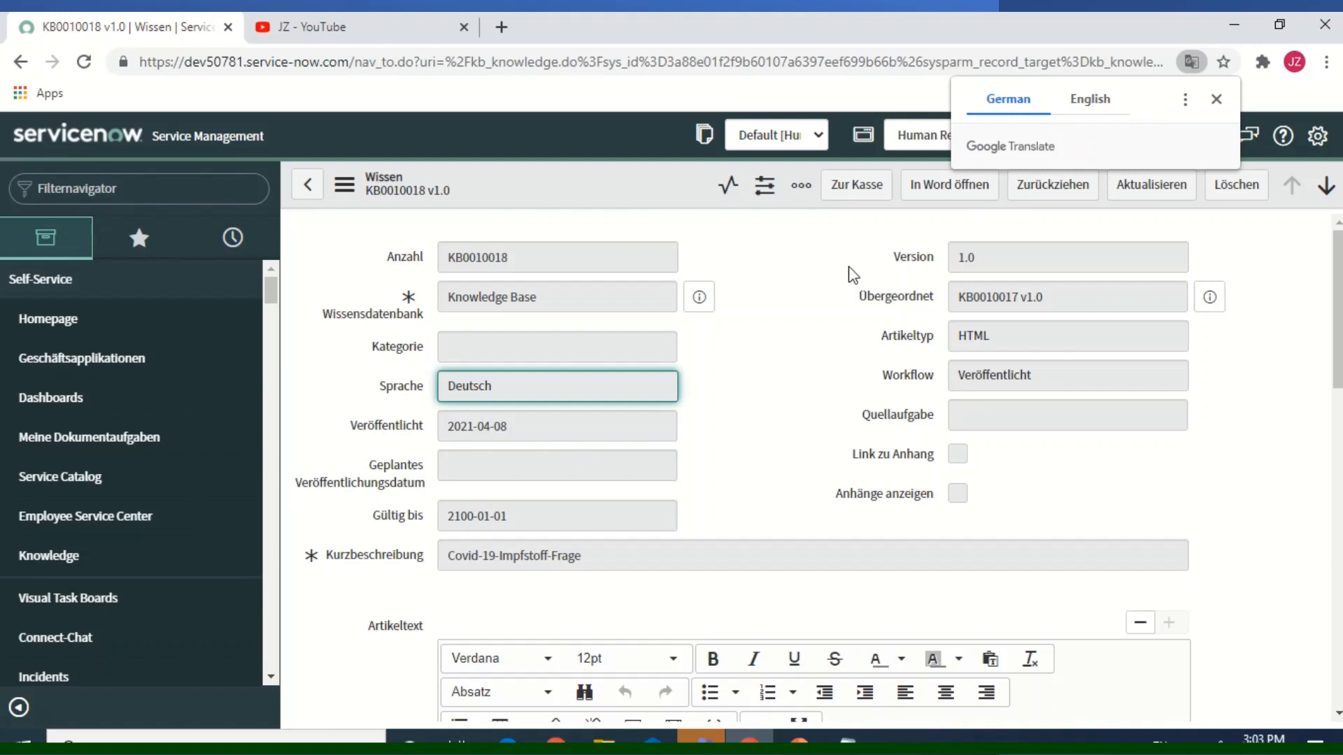
pyautogui.moveTo(838, 277)
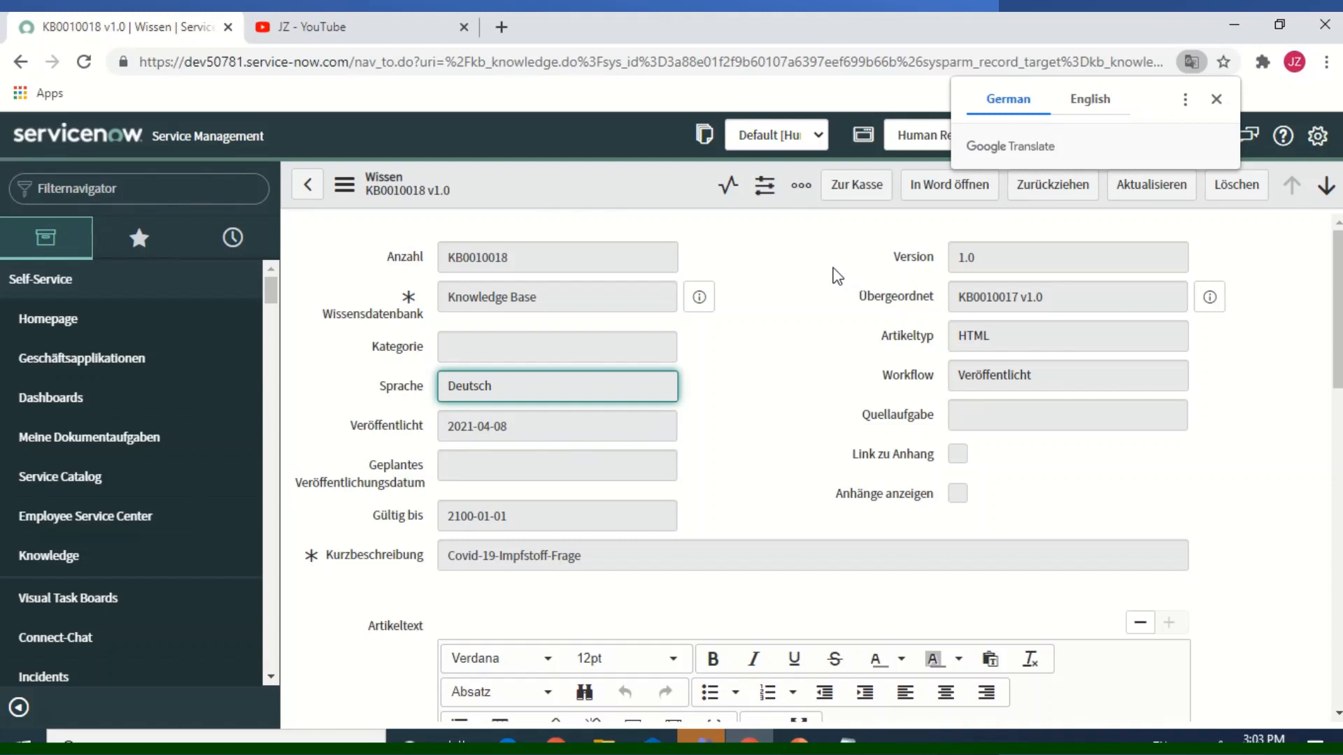